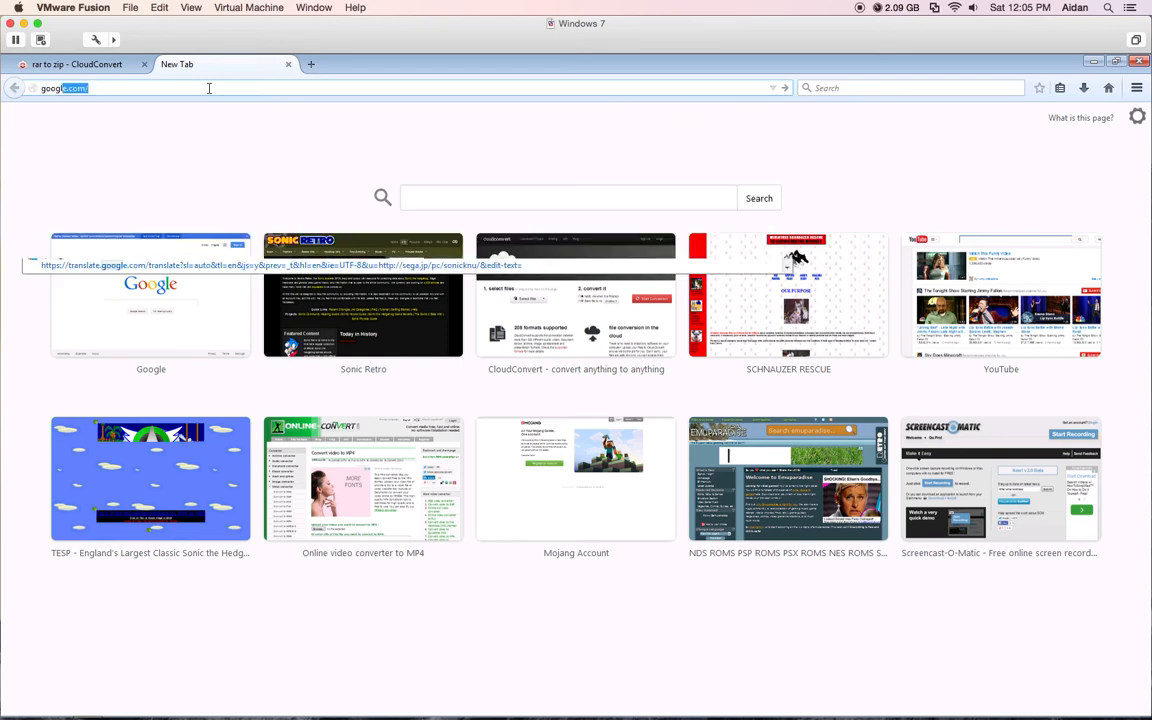
Search Google for 'kega fusion' and choose the Kega Fusion | Carpe Ludum result
key("Return")
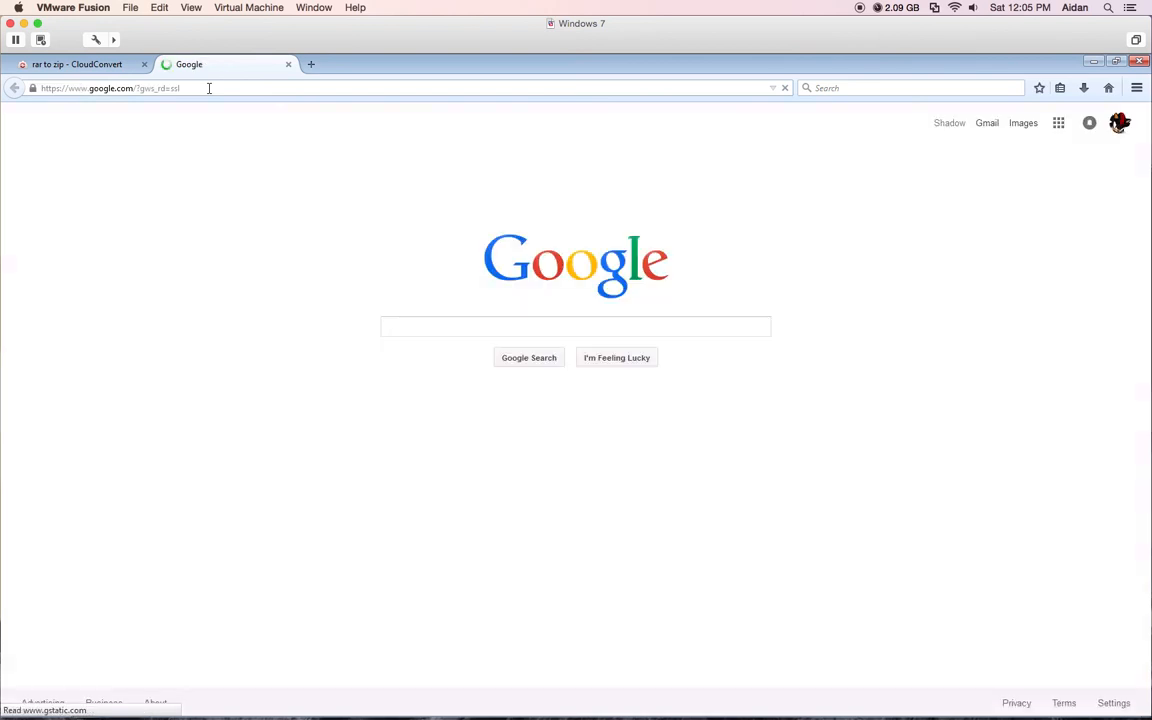
left_click(576, 326)
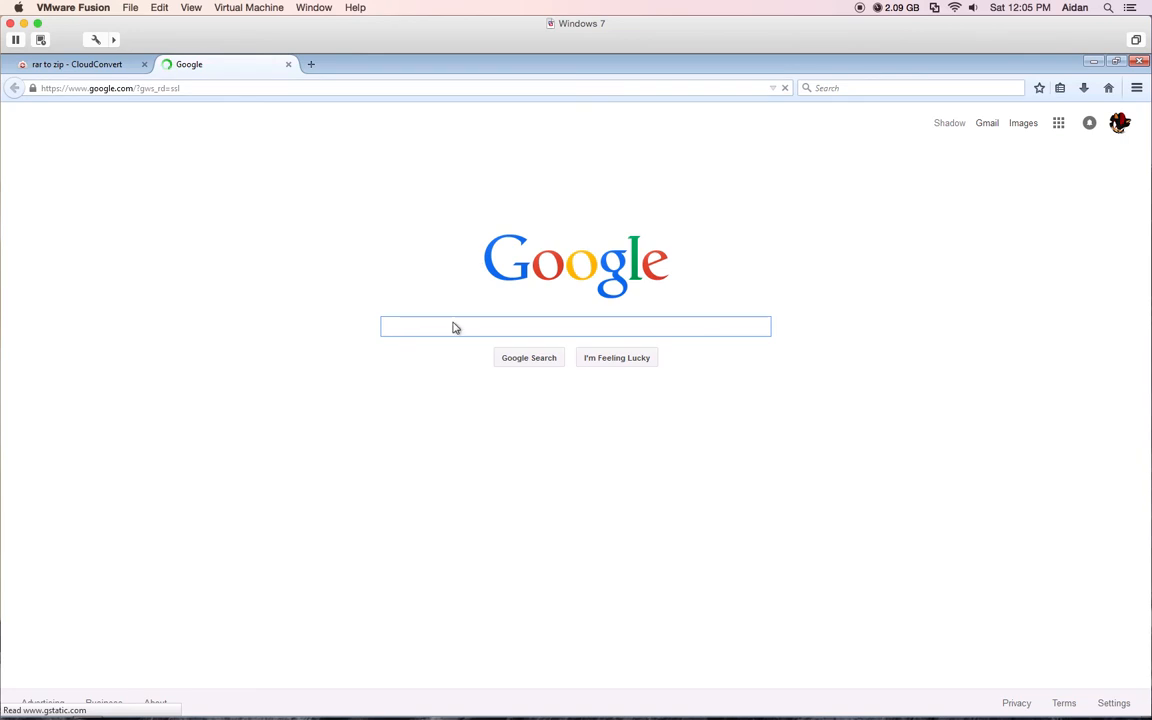
type("keg")
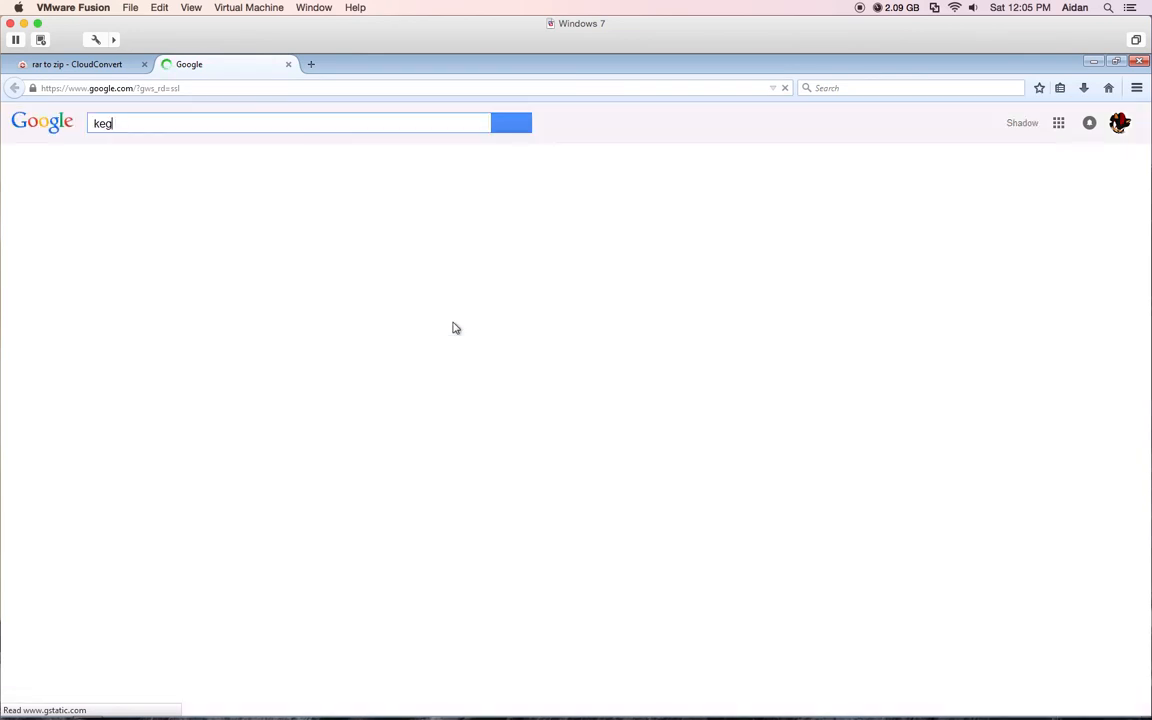
type("a fusion")
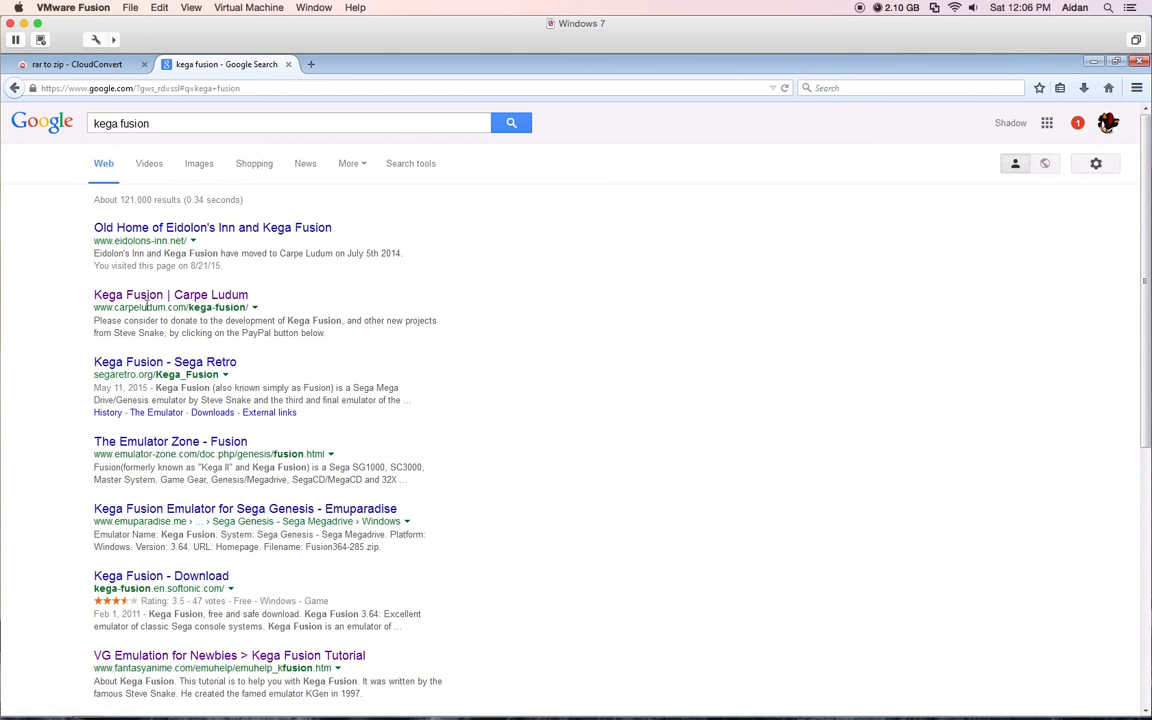
left_click(170, 294)
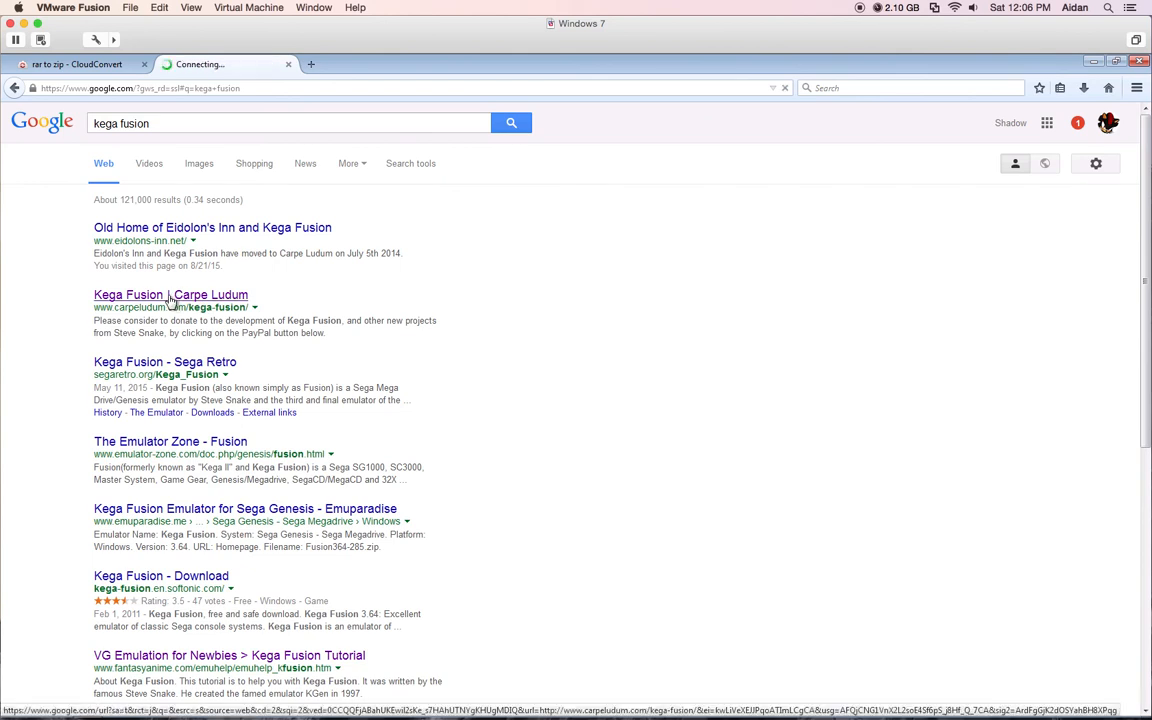
left_click(170, 294)
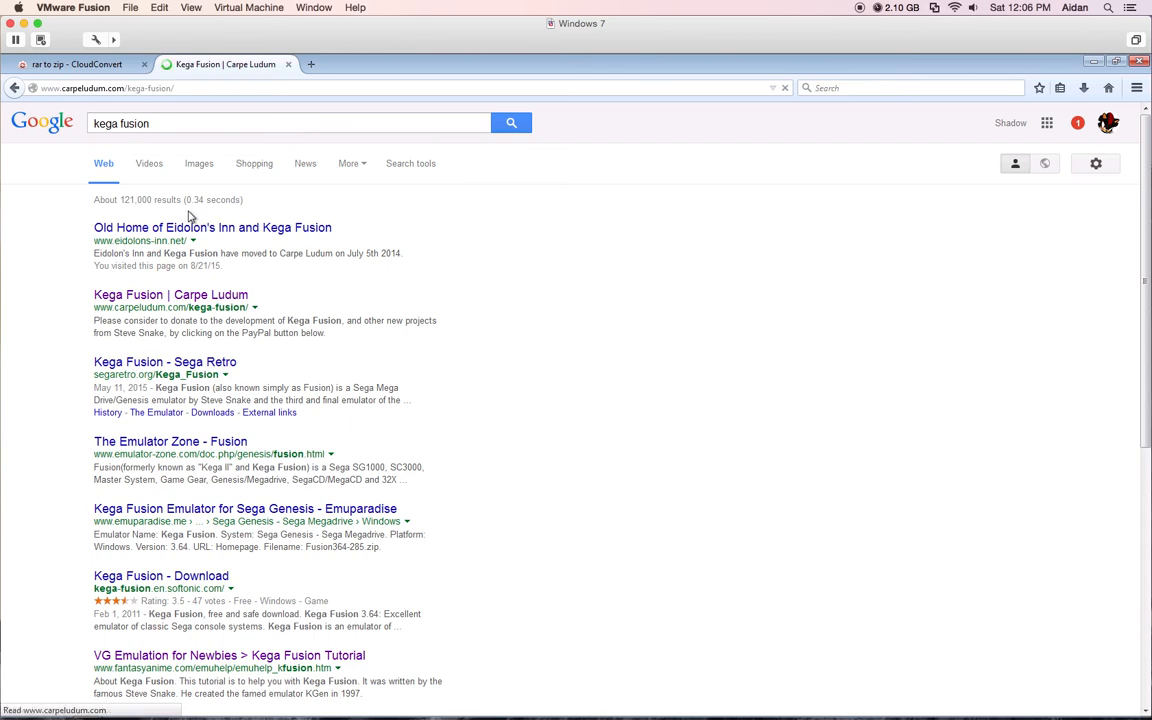
Scroll through the Carpe Ludum Downloads list, then close the page to show the desktop
left_click(170, 294)
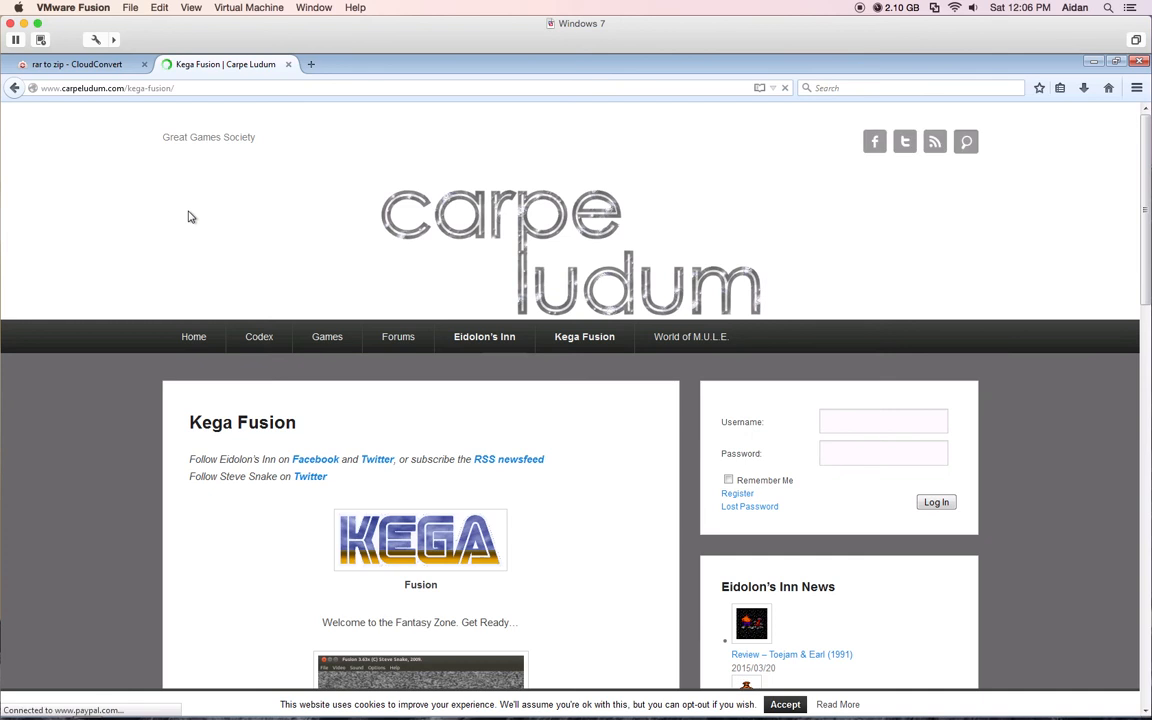
mouse_move(1102, 132)
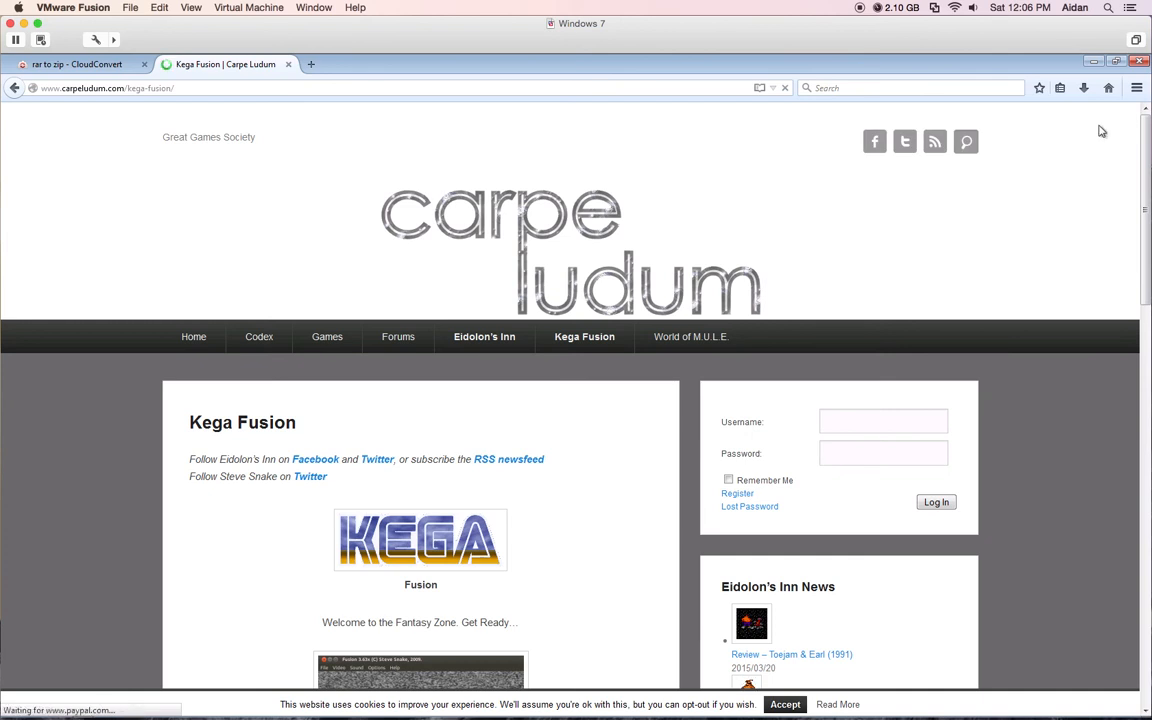
scroll("down", 3)
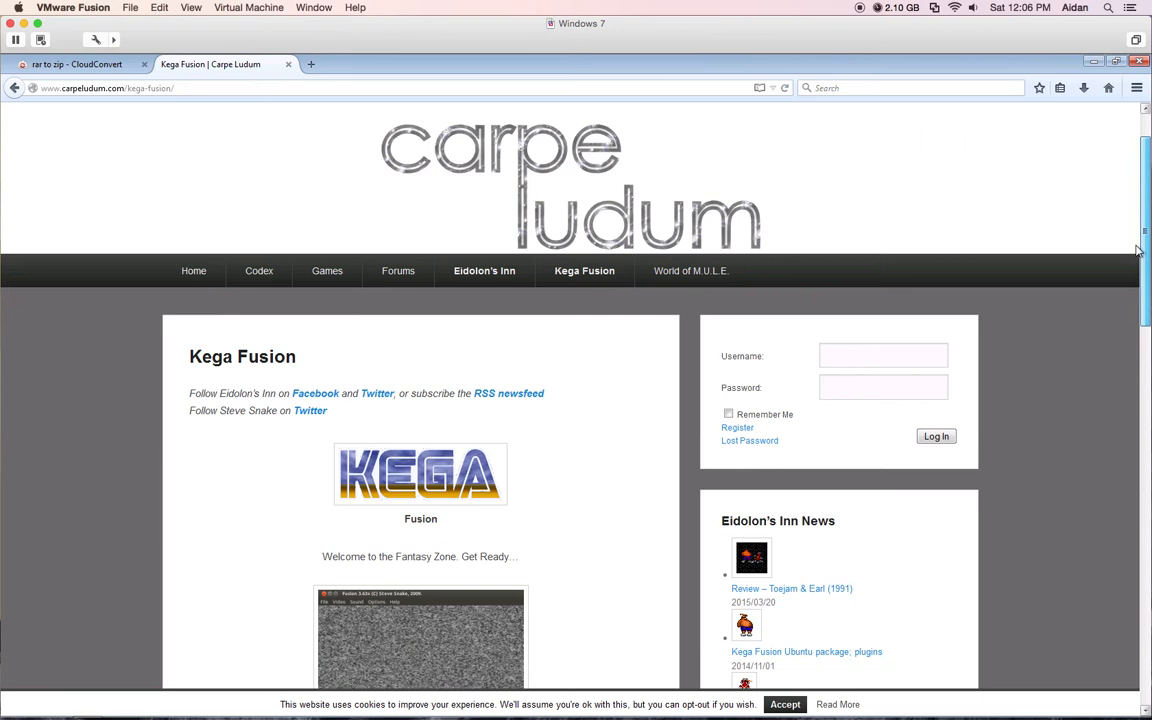
scroll("down", 3)
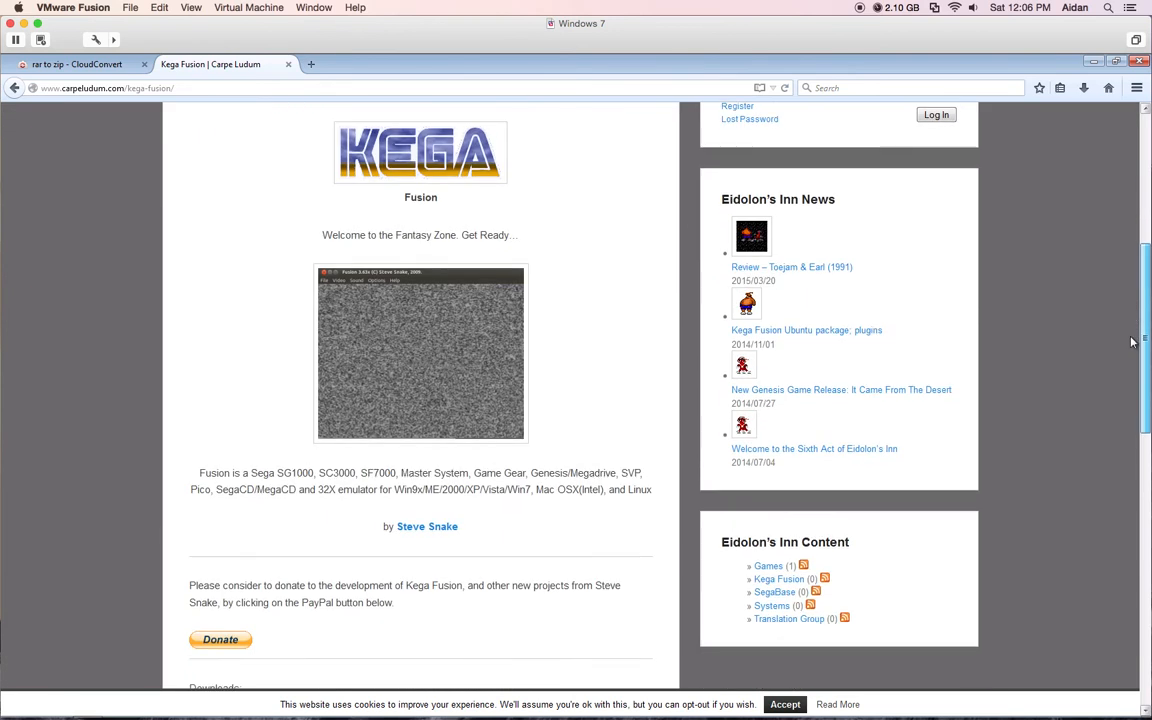
scroll("down", 3)
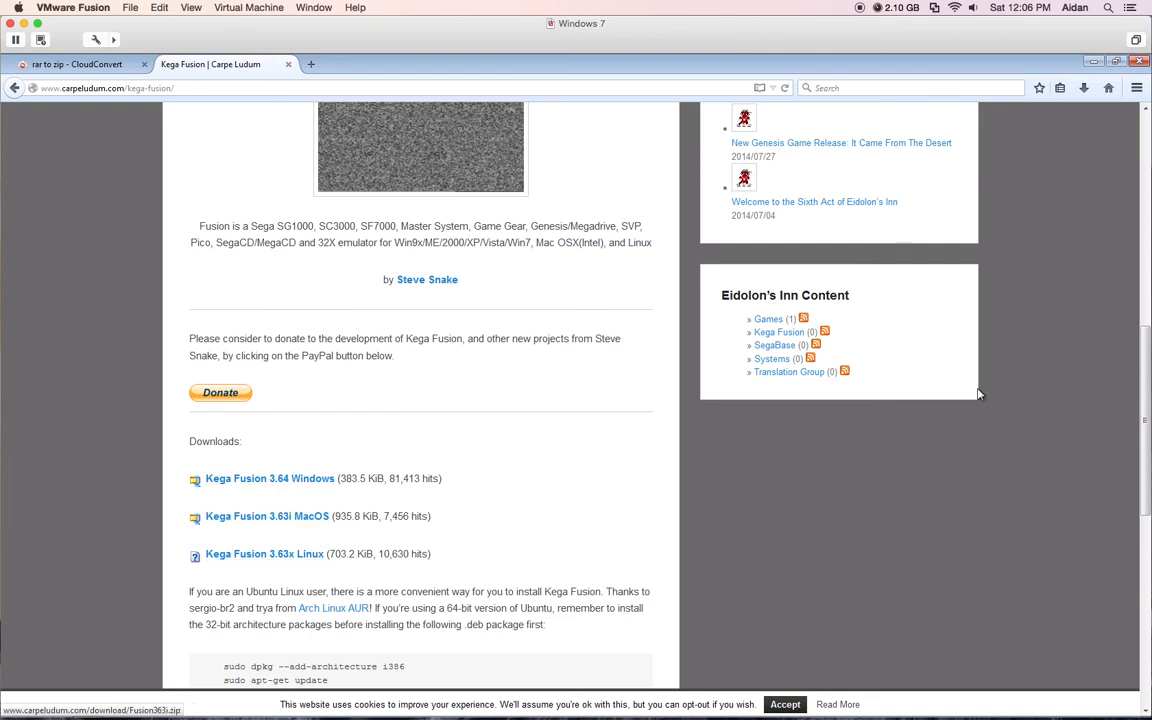
mouse_move(712, 264)
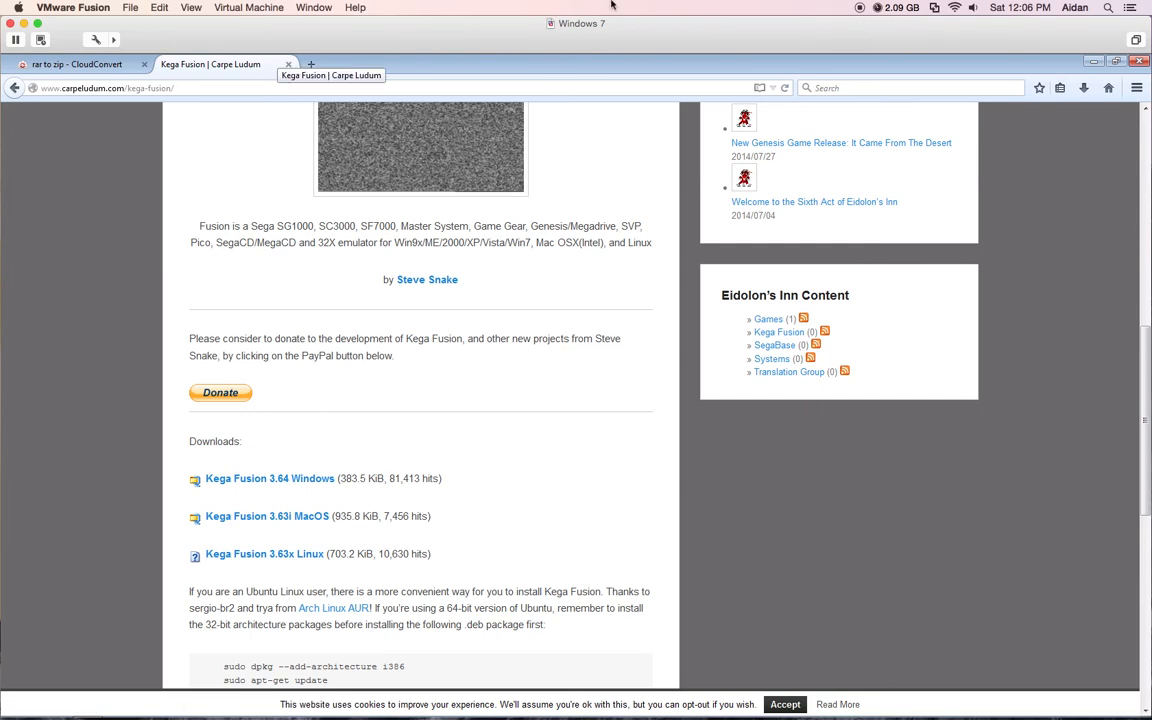
mouse_move(286, 44)
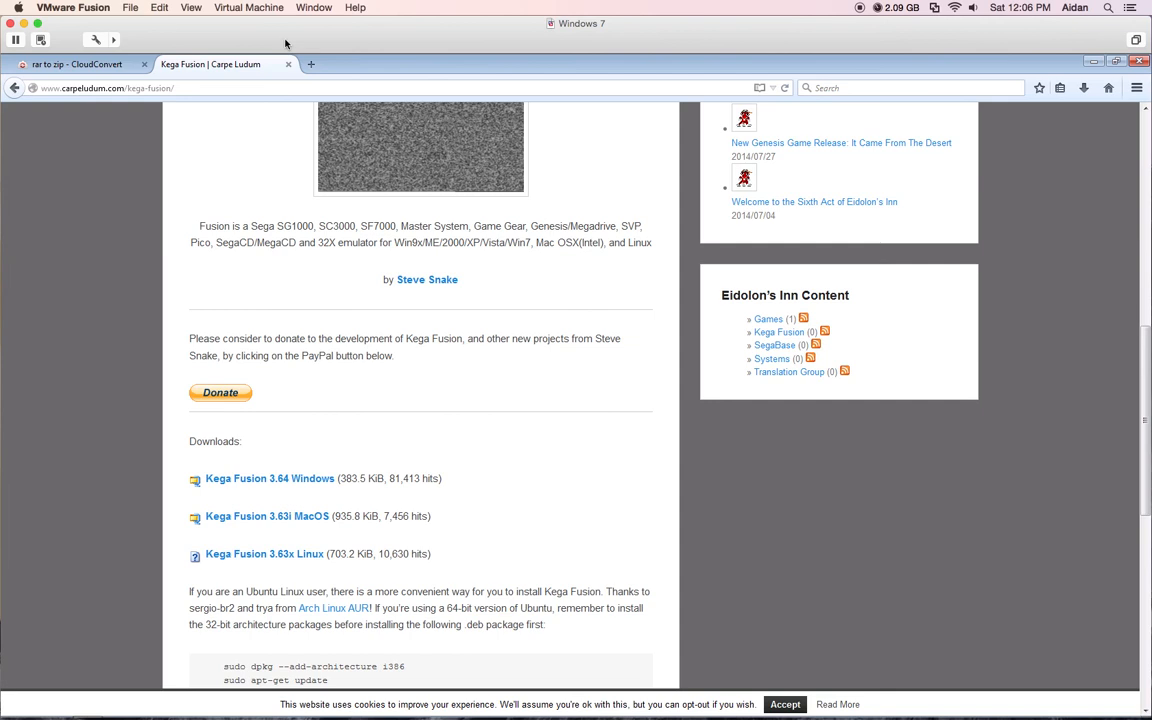
mouse_move(344, 104)
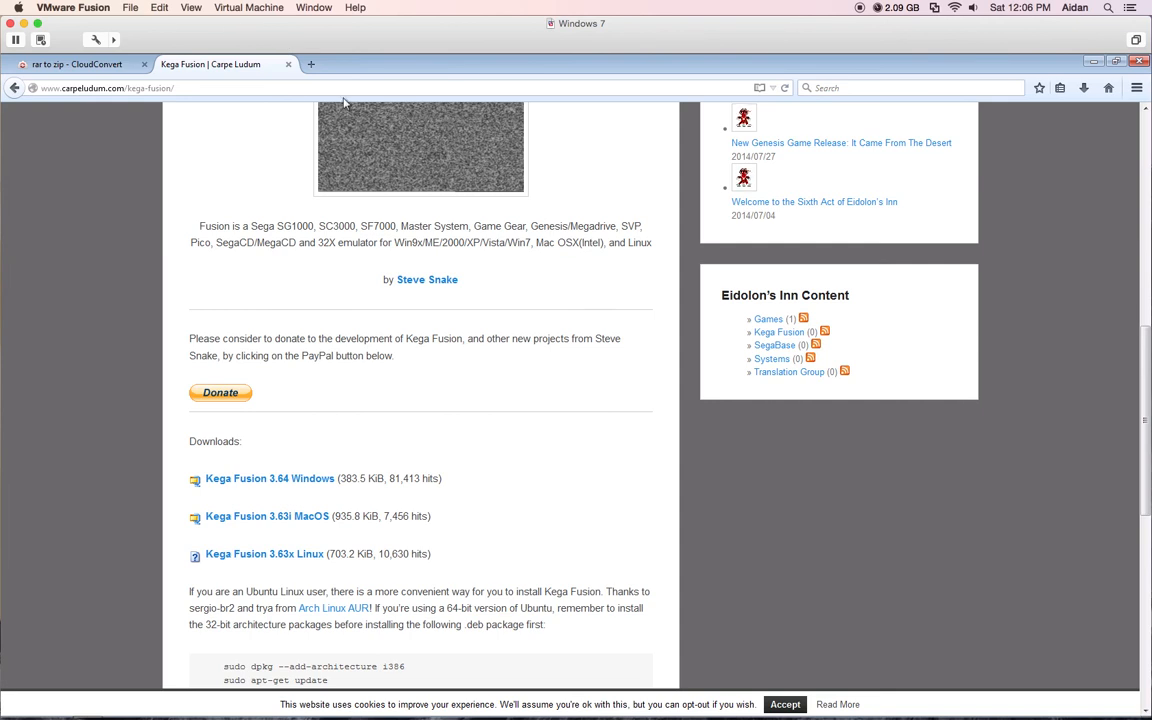
mouse_move(288, 64)
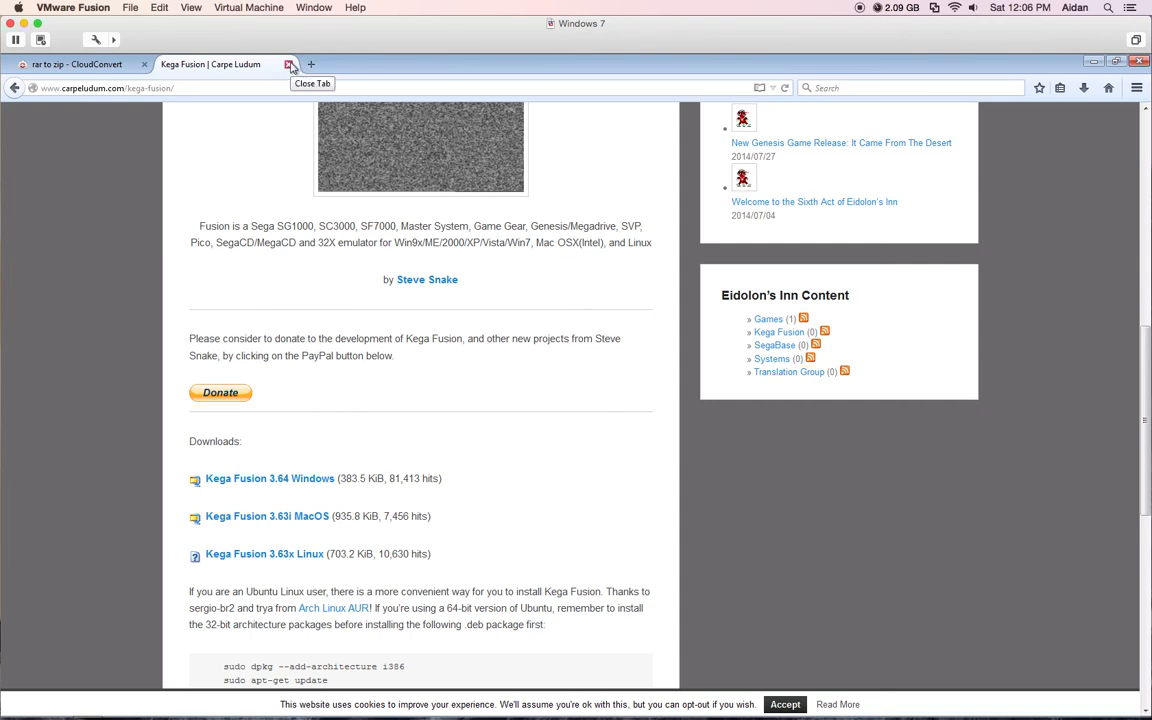
mouse_move(244, 88)
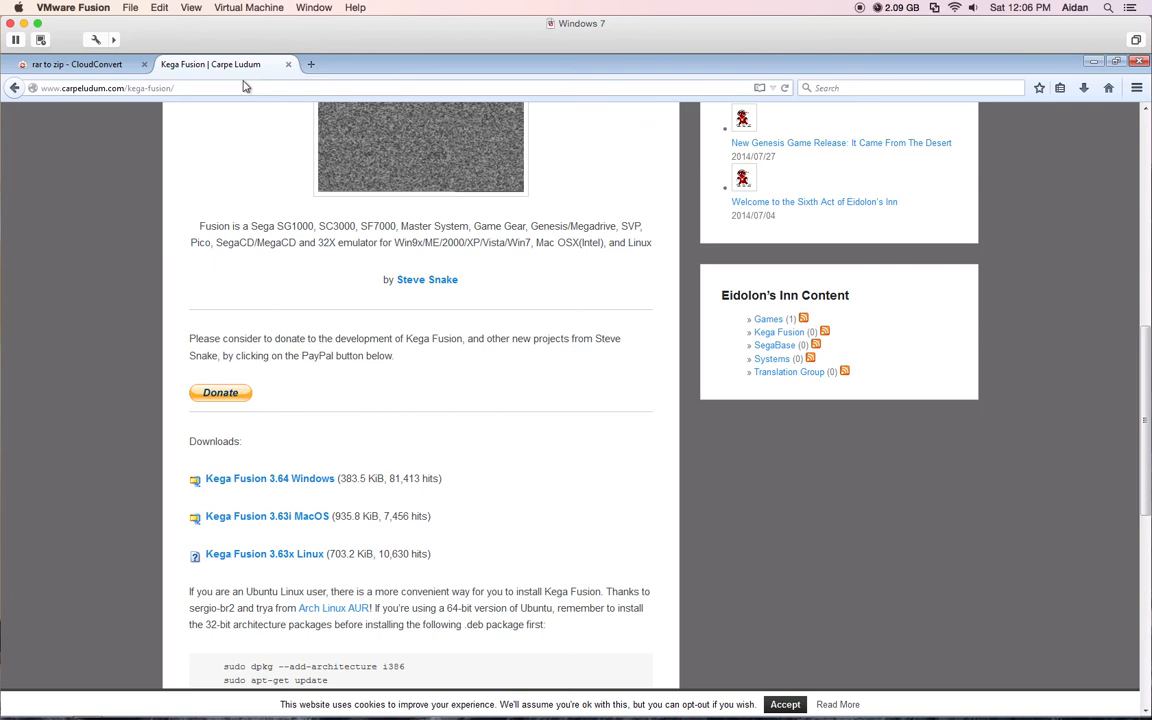
left_click(108, 88)
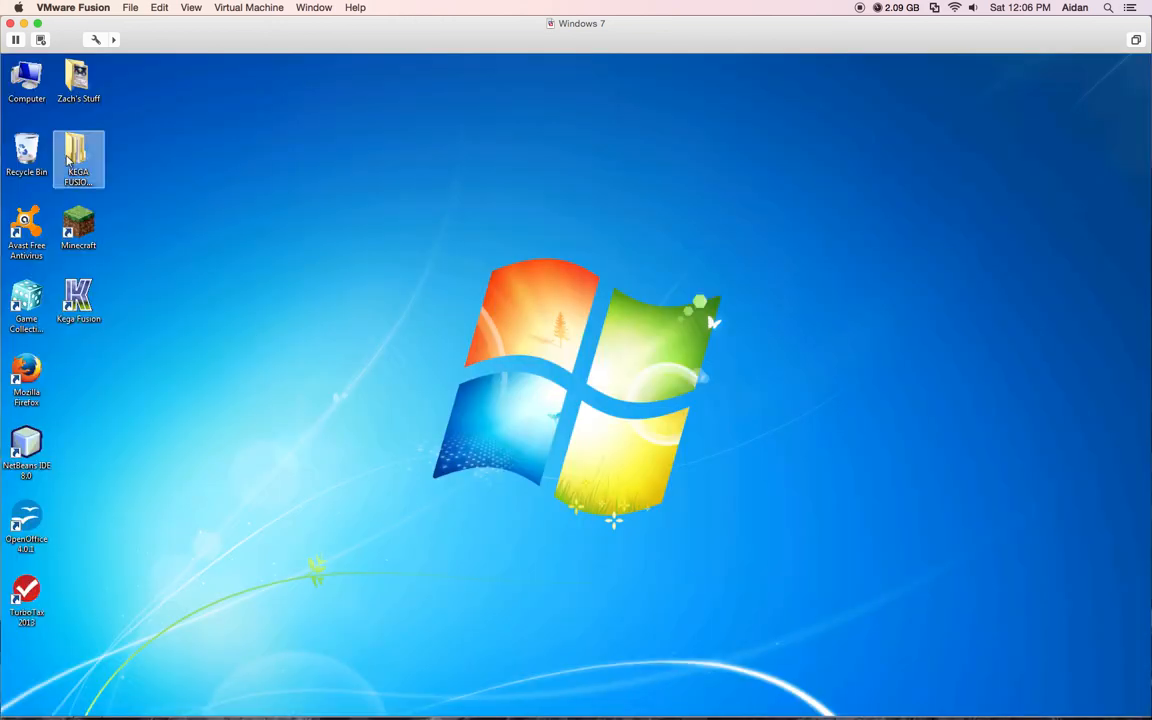
Launch Kega Fusion from its desktop icon and browse its File and Sound menus
left_click(148, 370)
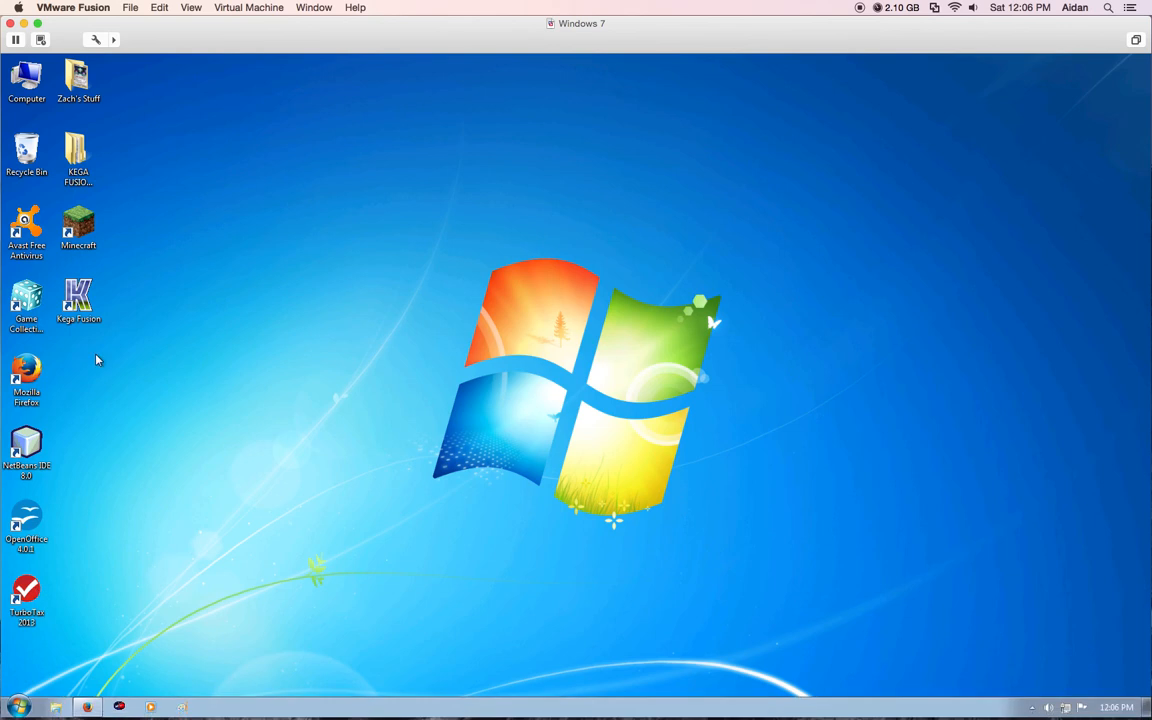
double_click(78, 300)
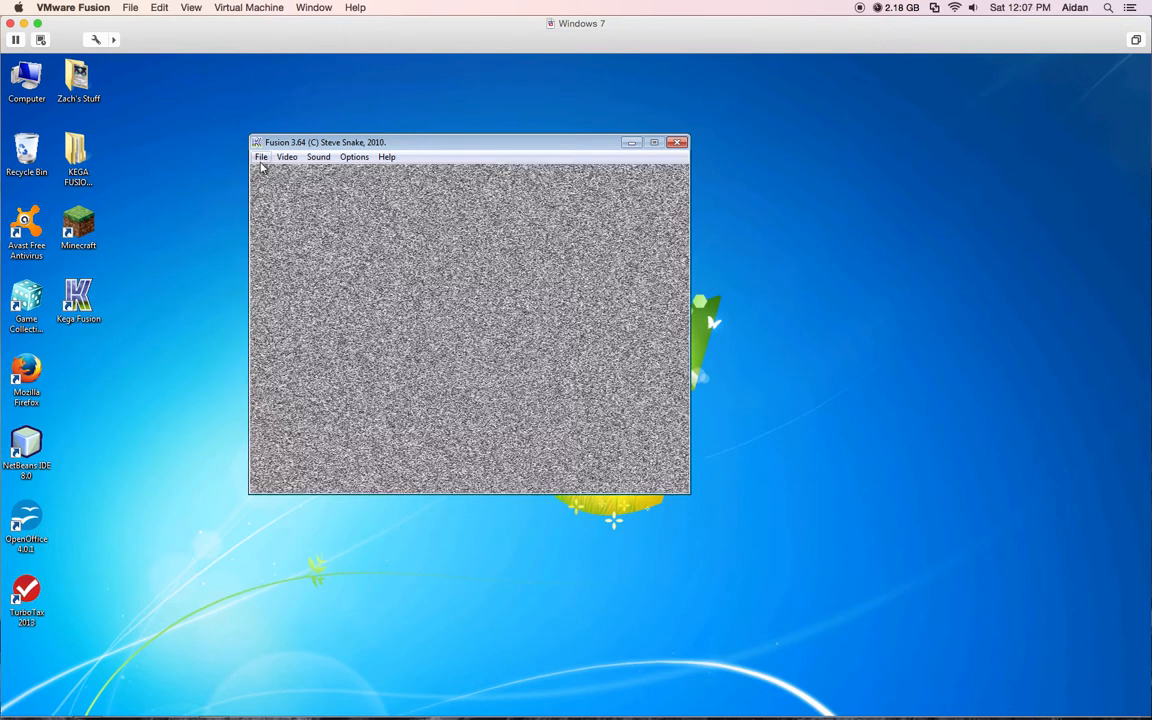
left_click(260, 156)
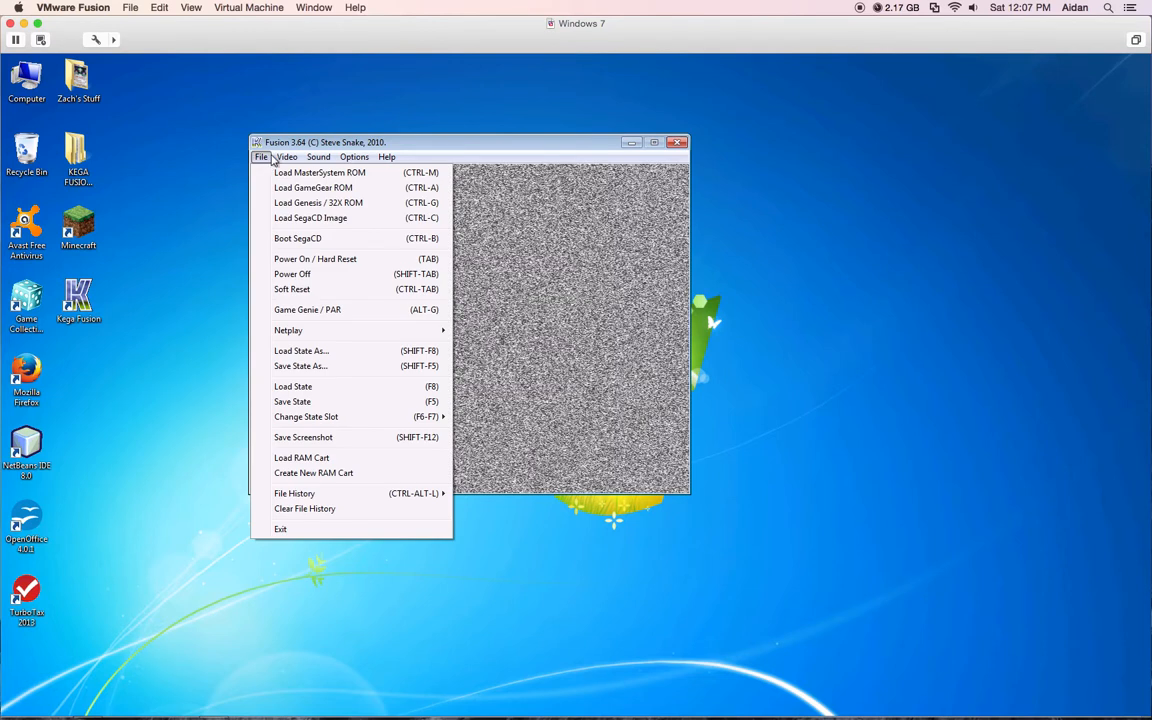
left_click(318, 156)
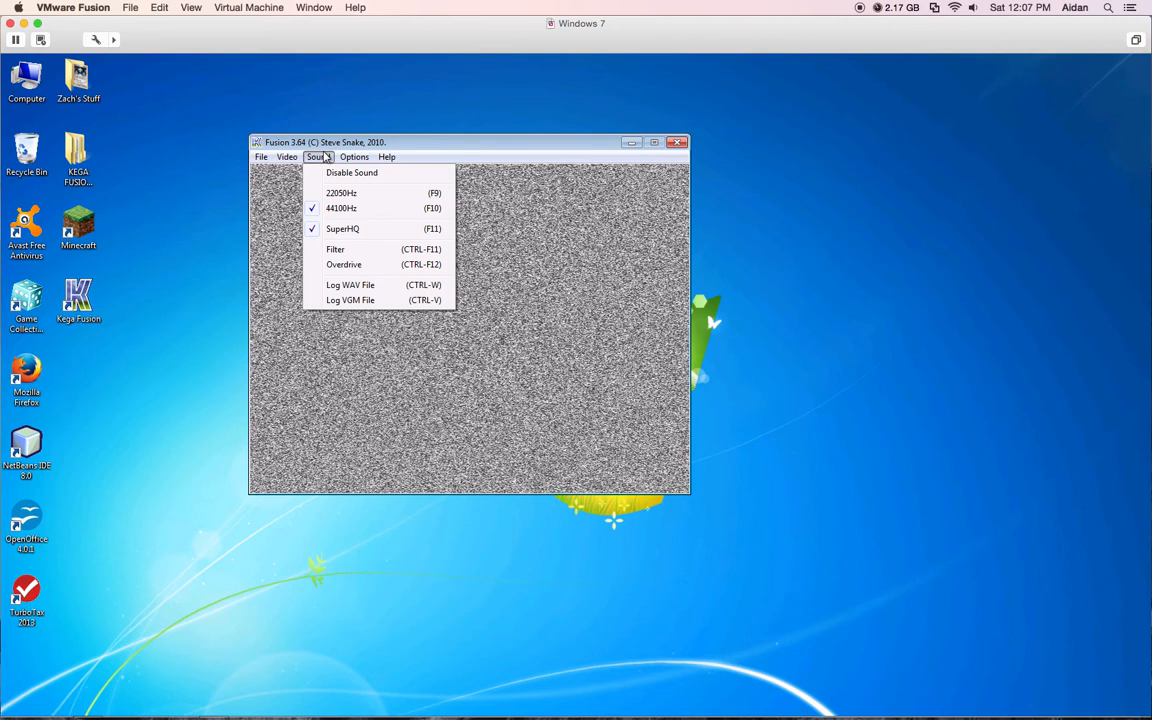
Review the Set Config dialog's Sega CD settings, close it and return to the CloudConvert page
left_click(354, 156)
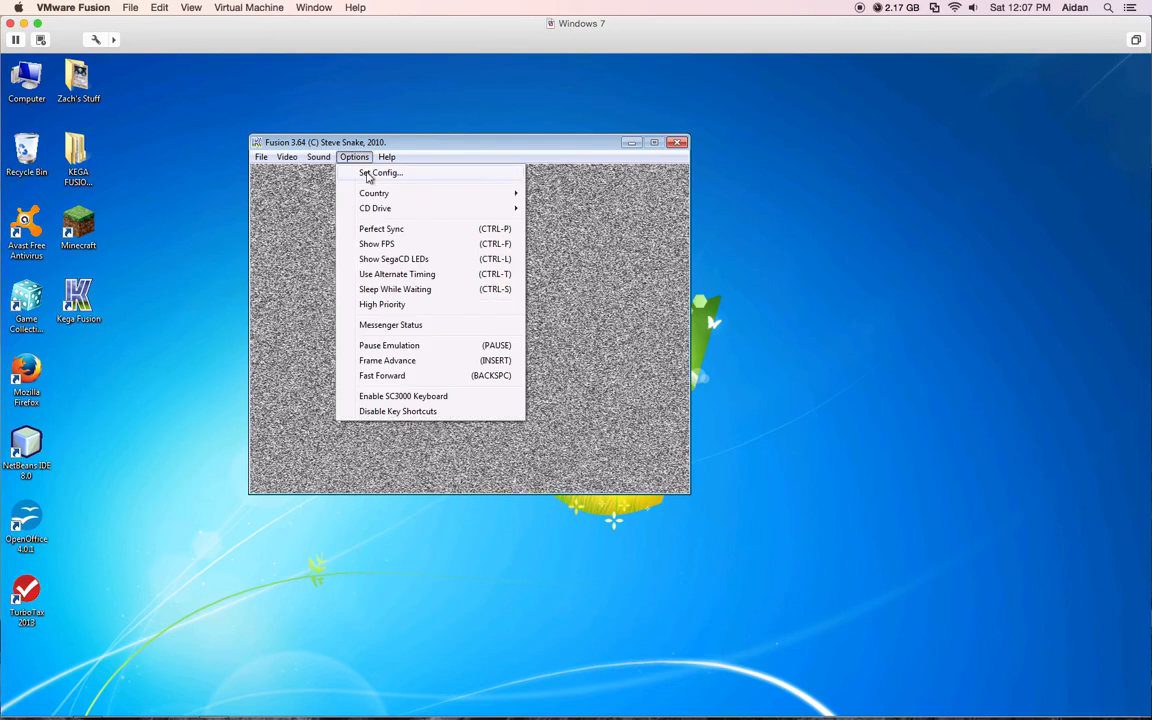
left_click(380, 172)
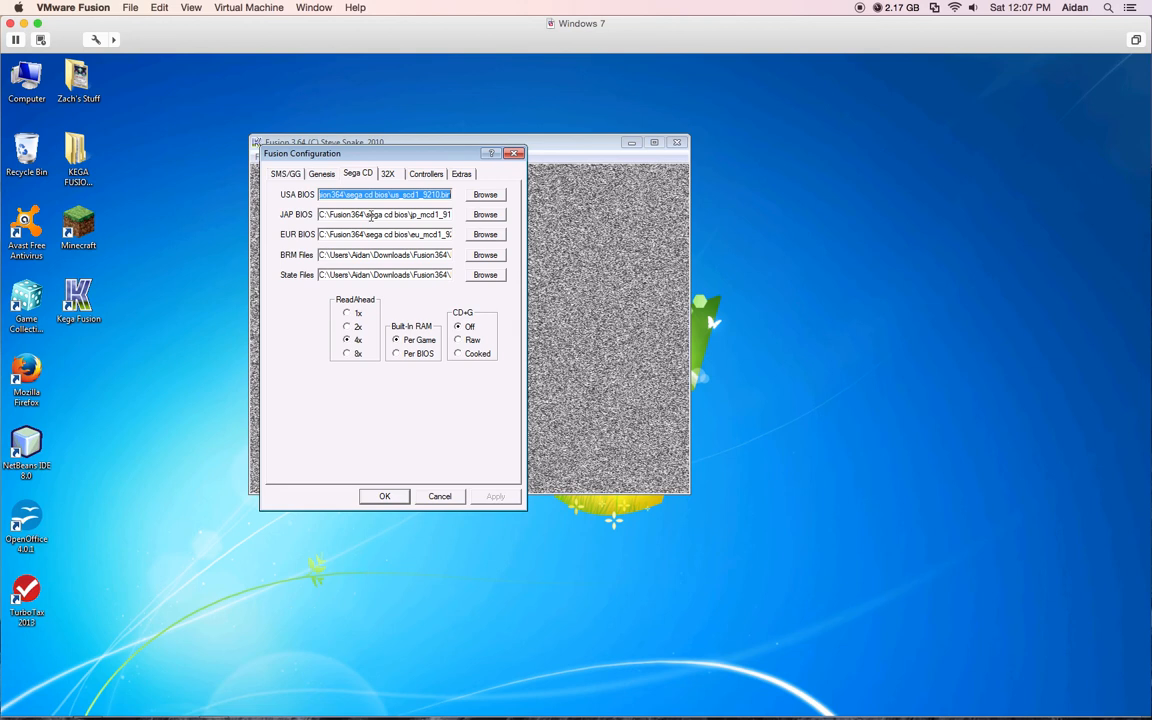
left_click(516, 152)
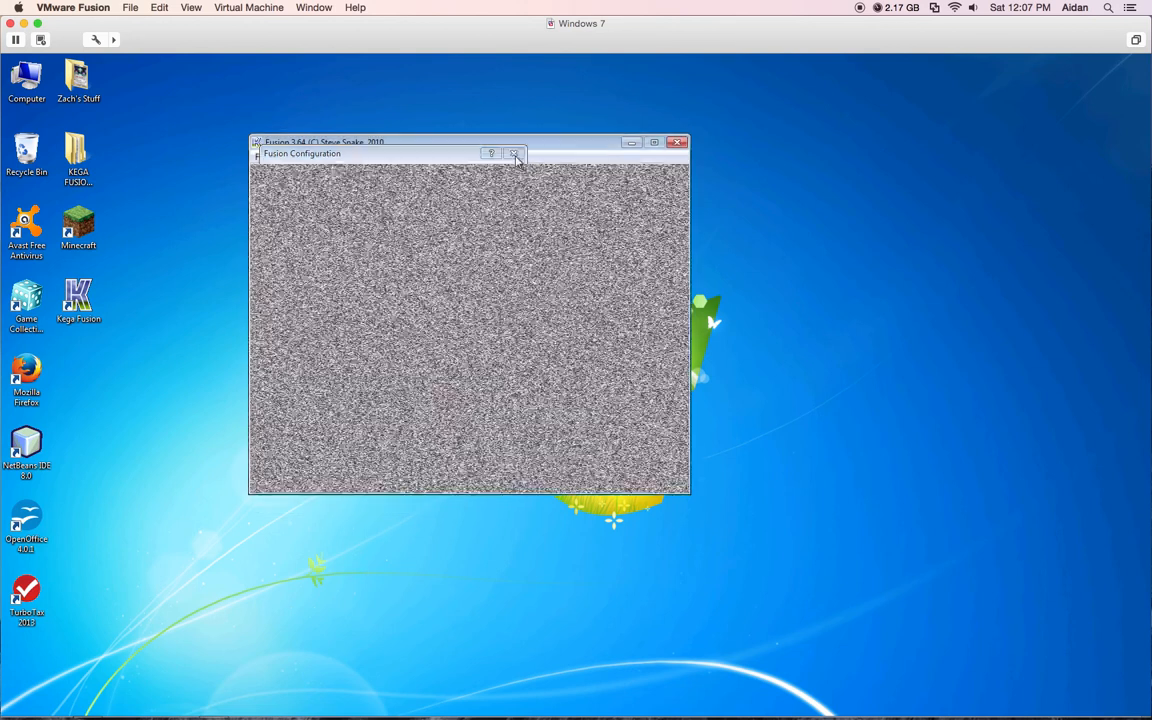
left_click(516, 152)
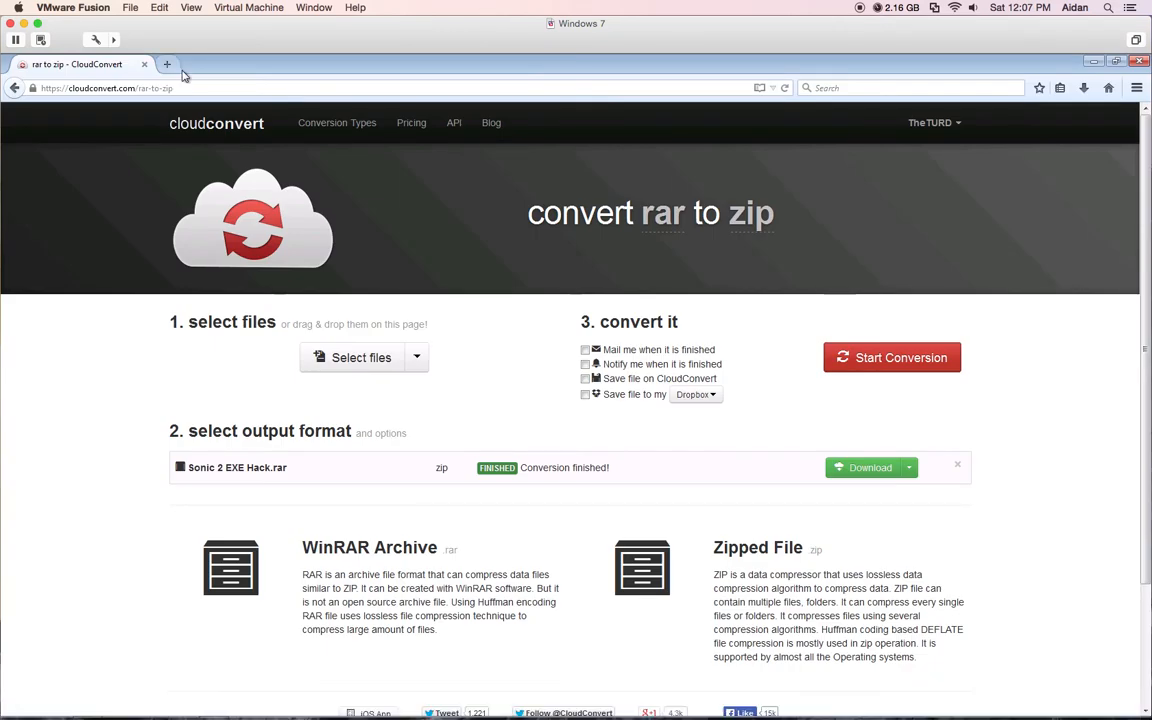
Run a web search for 'sega cd bios' in a new browser tab
left_click(168, 64)
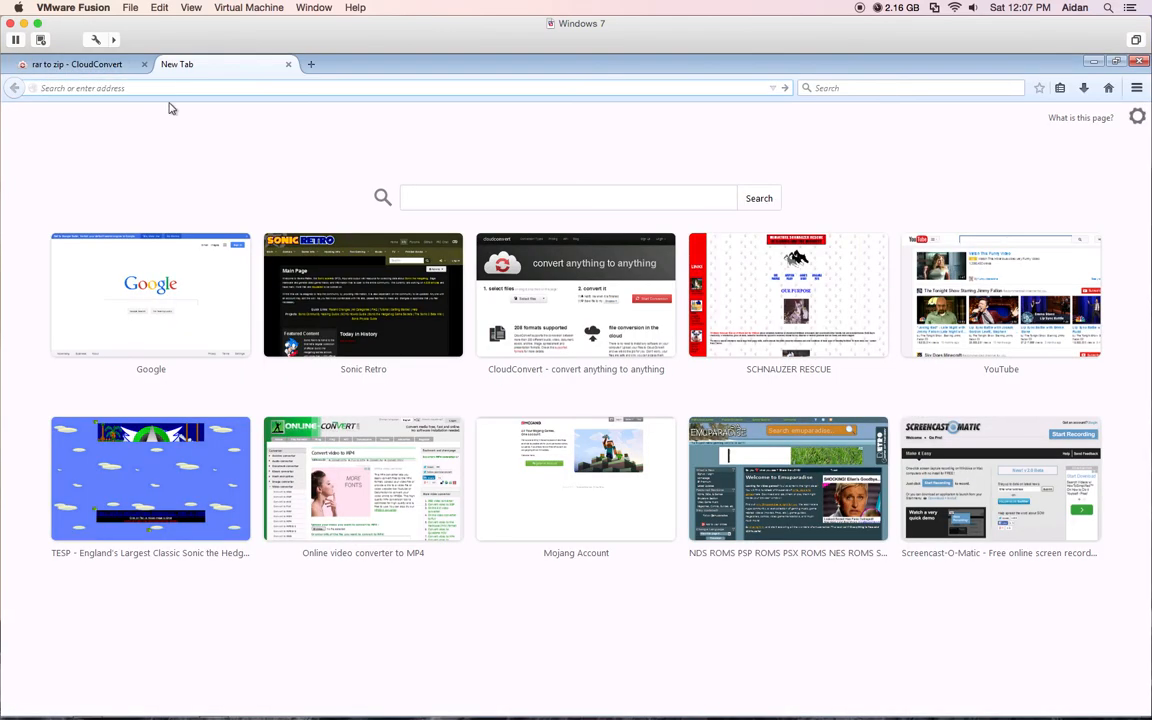
left_click(168, 88)
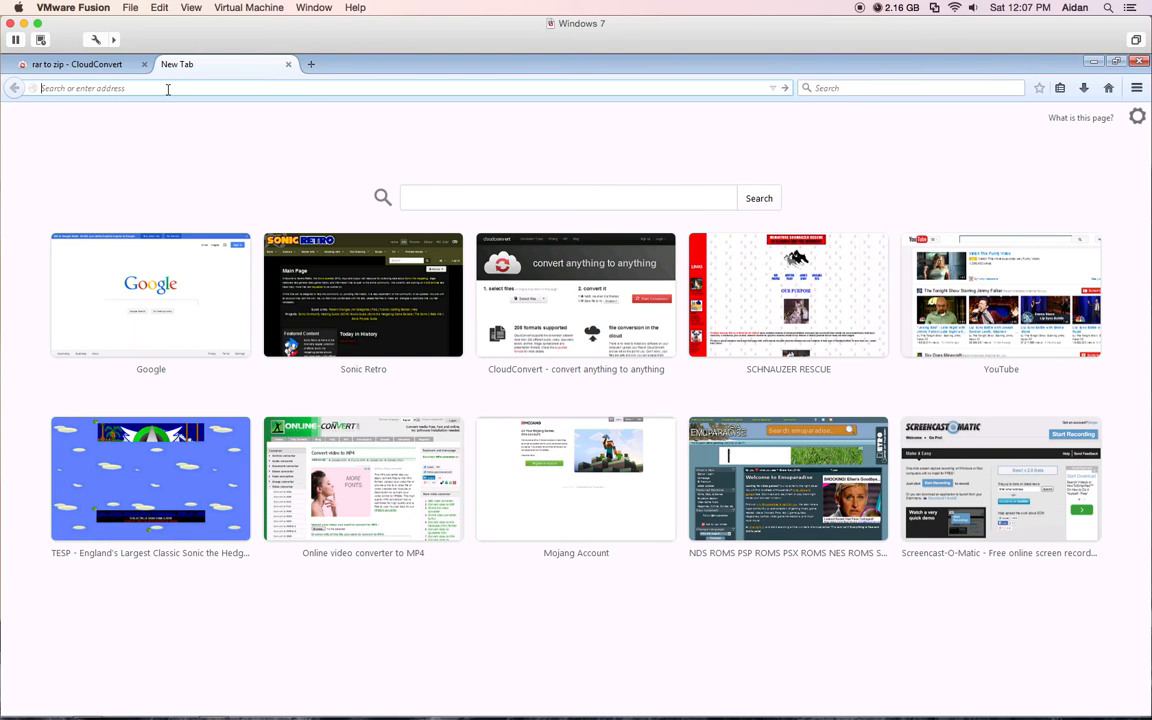
mouse_move(336, 70)
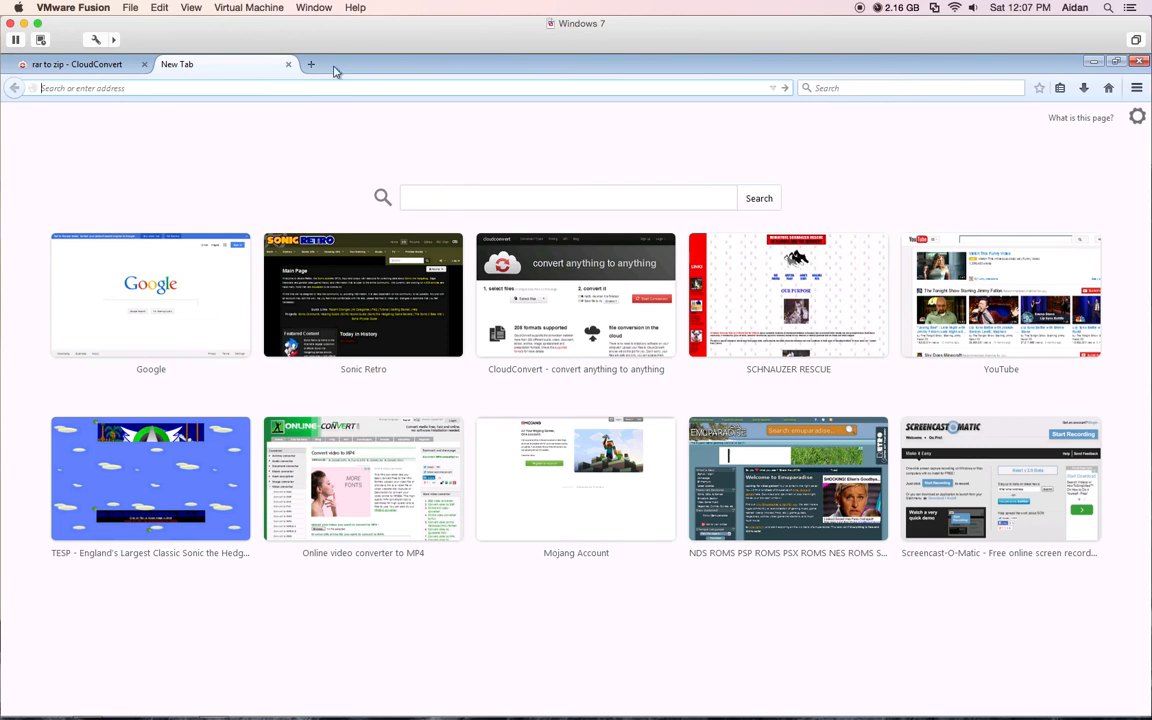
left_click(568, 198)
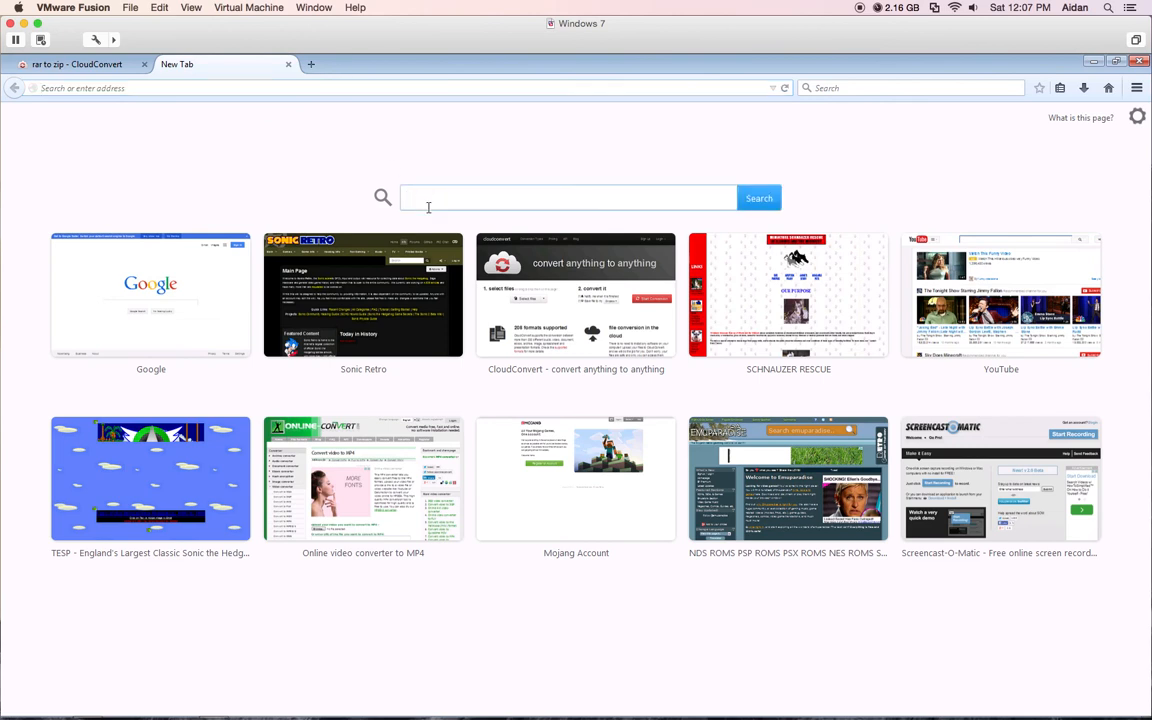
type("sega")
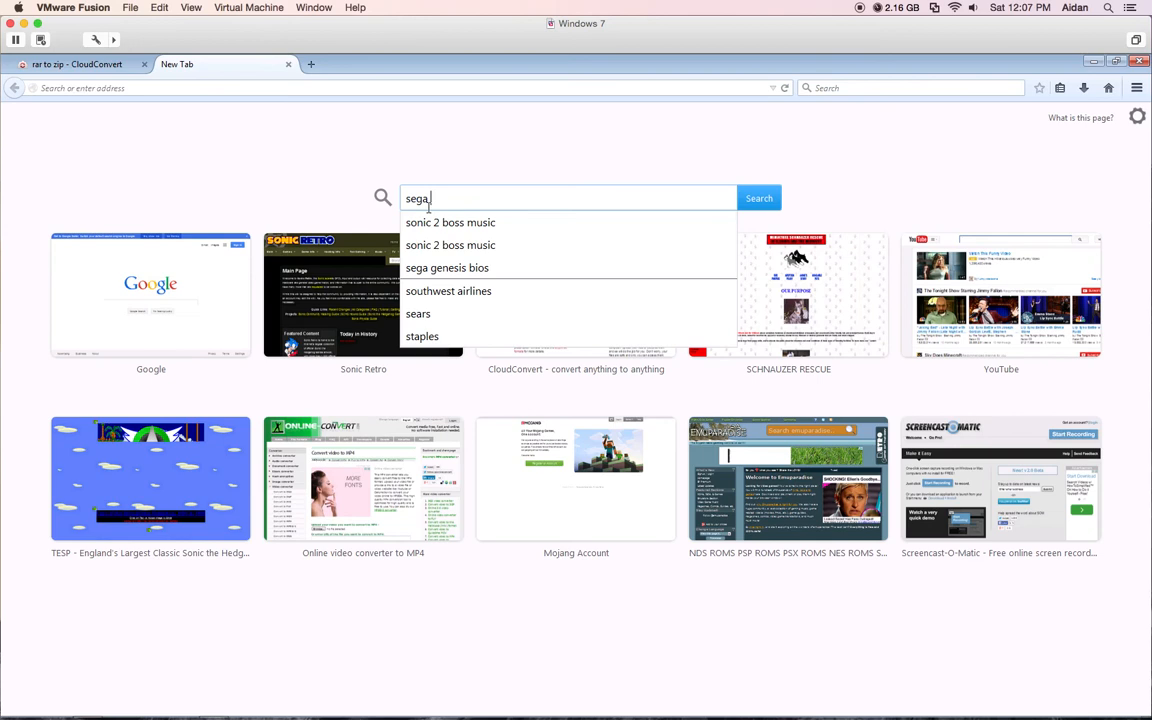
type("cd bios")
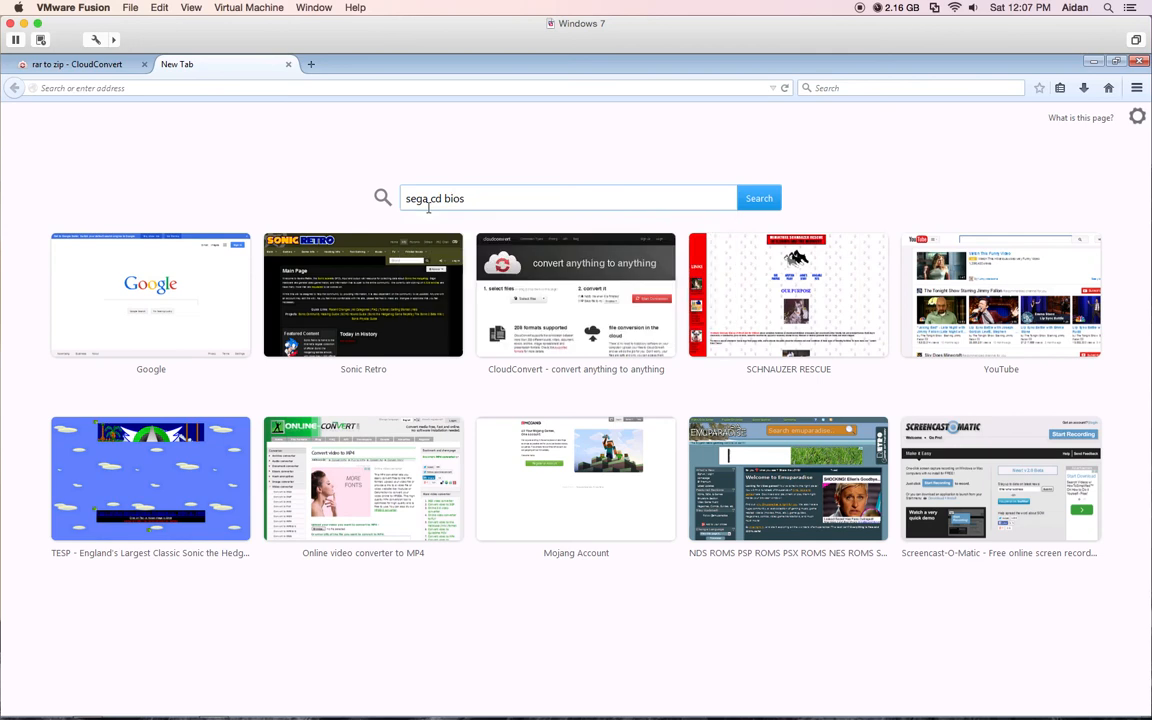
left_click(760, 198)
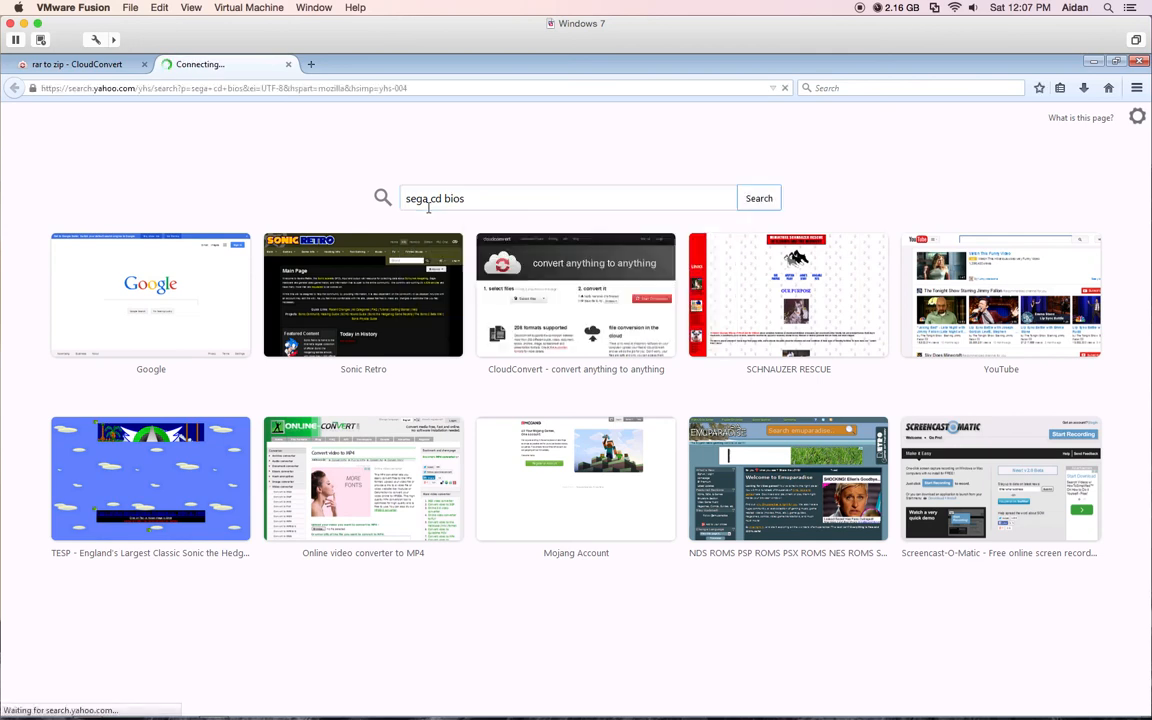
left_click(760, 198)
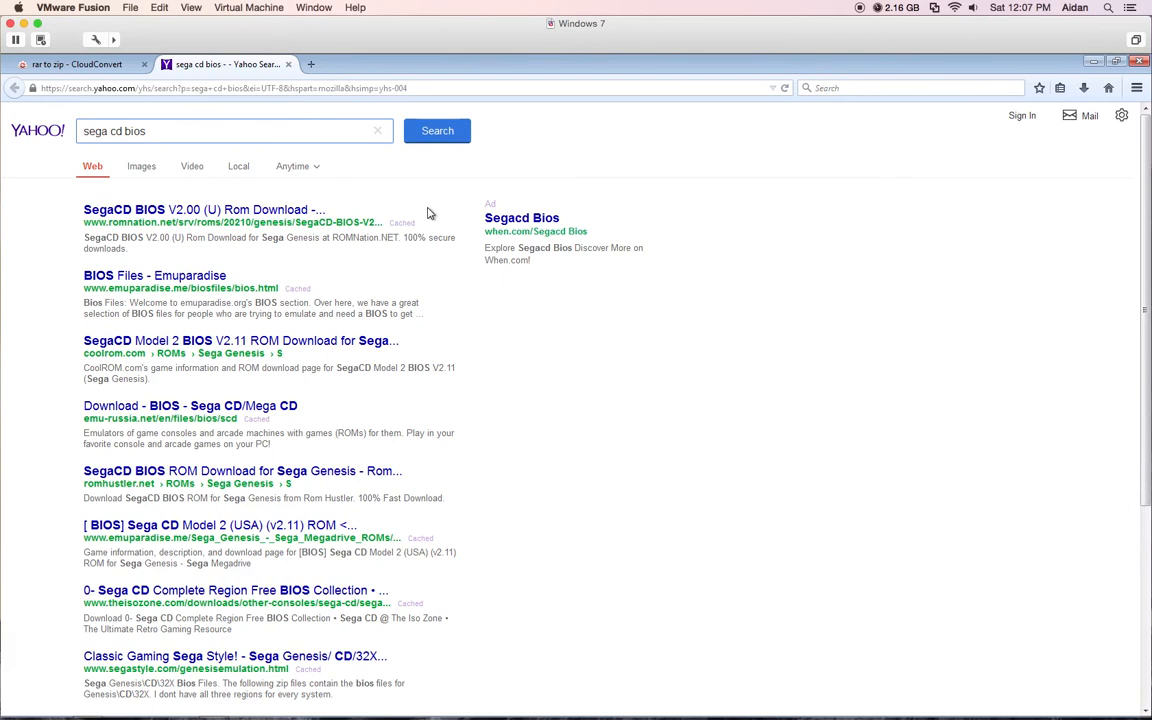
Scroll the results and choose the Kega Fusion Tutorial entry
scroll("down", 3)
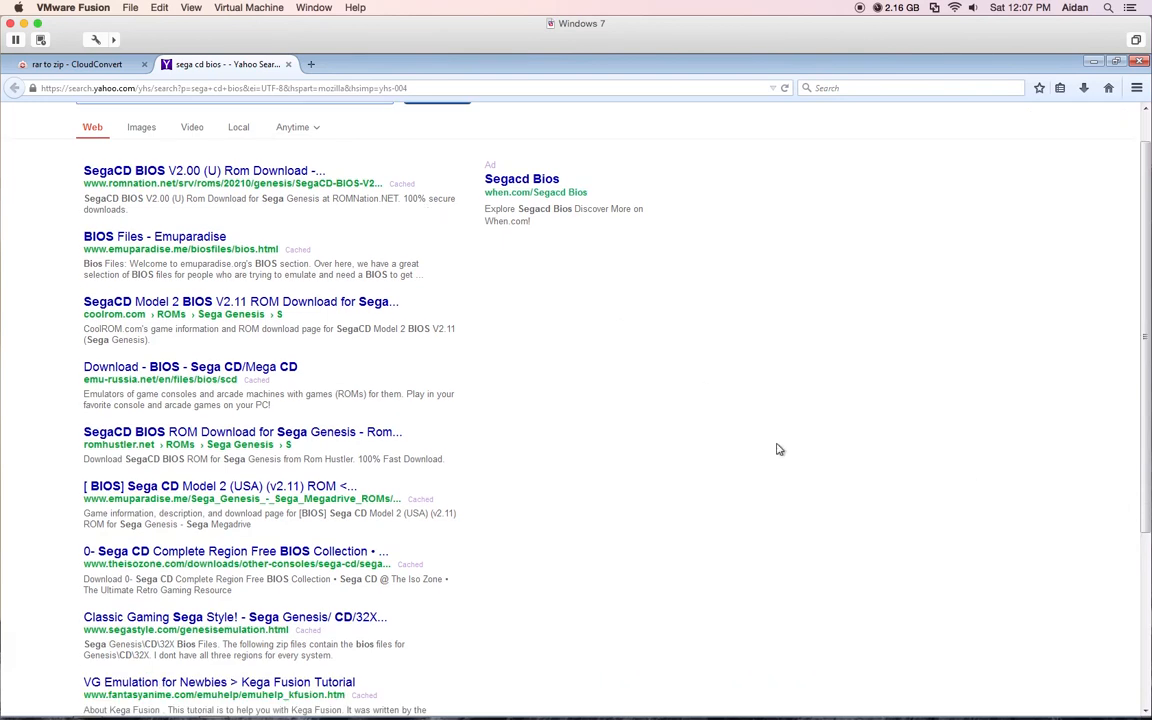
scroll("down", 3)
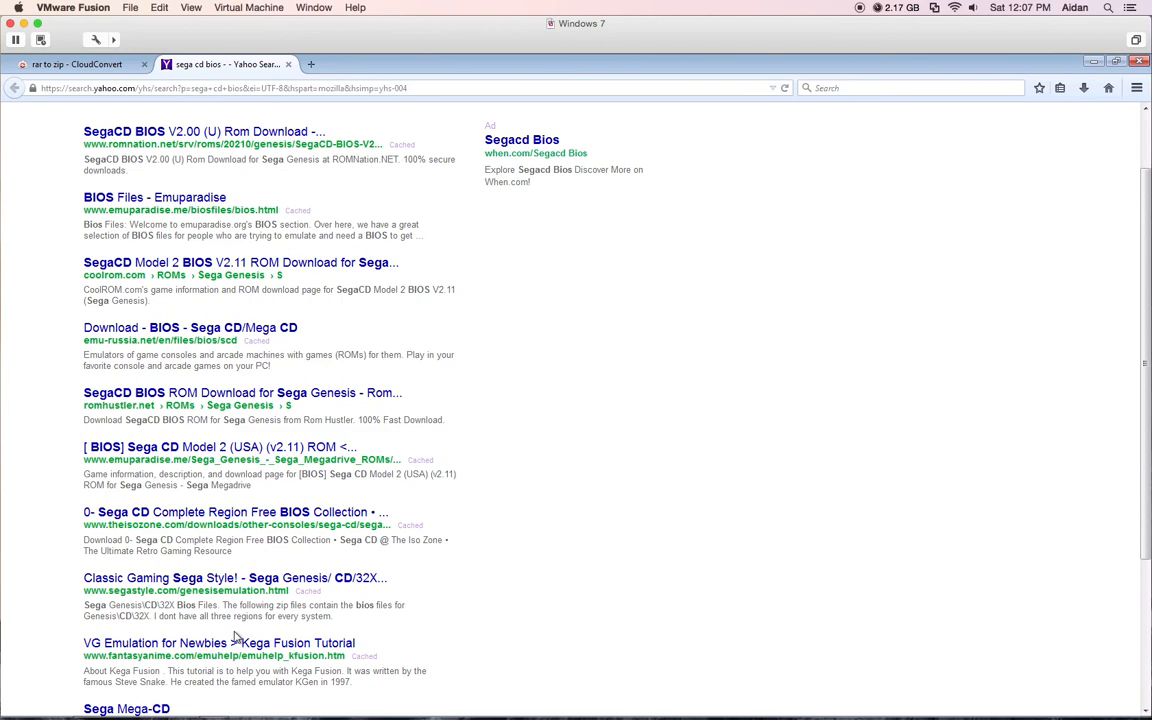
left_click(218, 642)
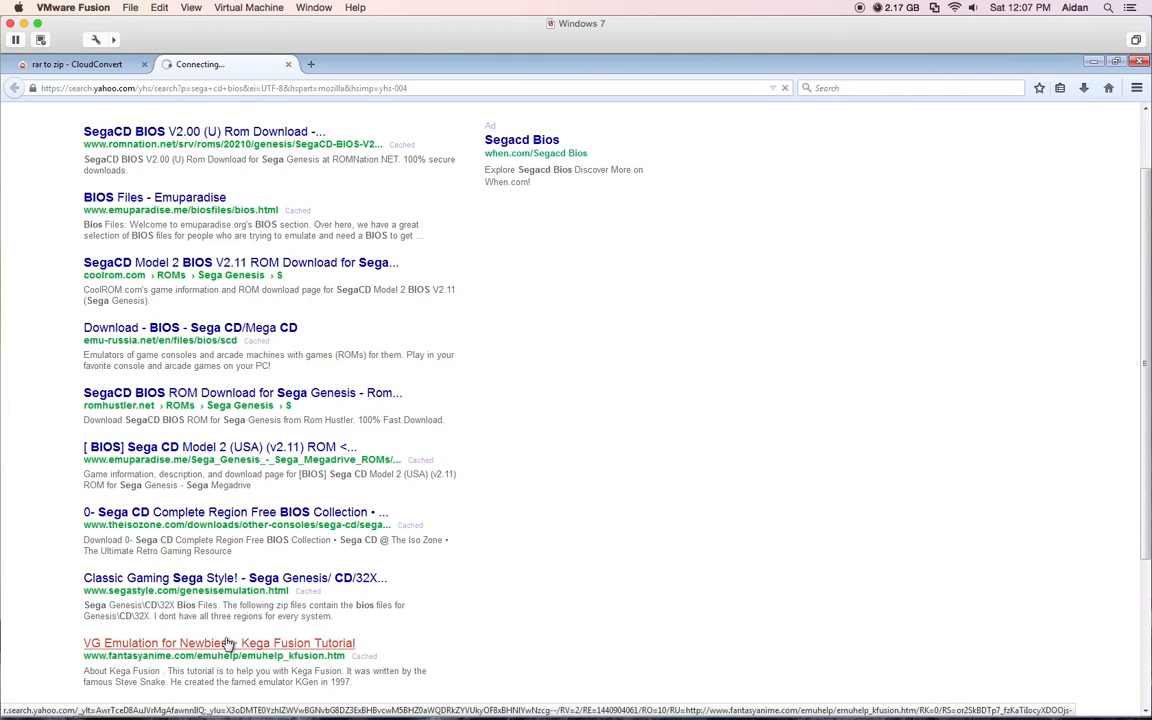
mouse_move(218, 642)
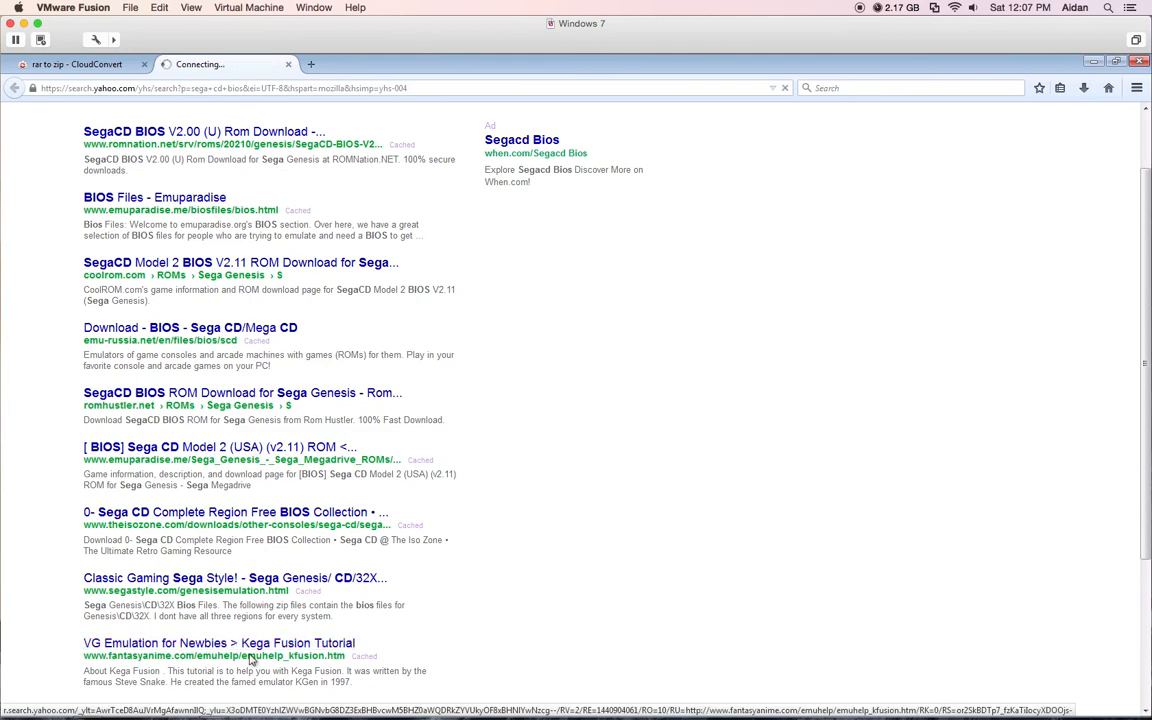
Jump to the tutorial's Sega CD BIOS section via the Contents box
left_click(220, 644)
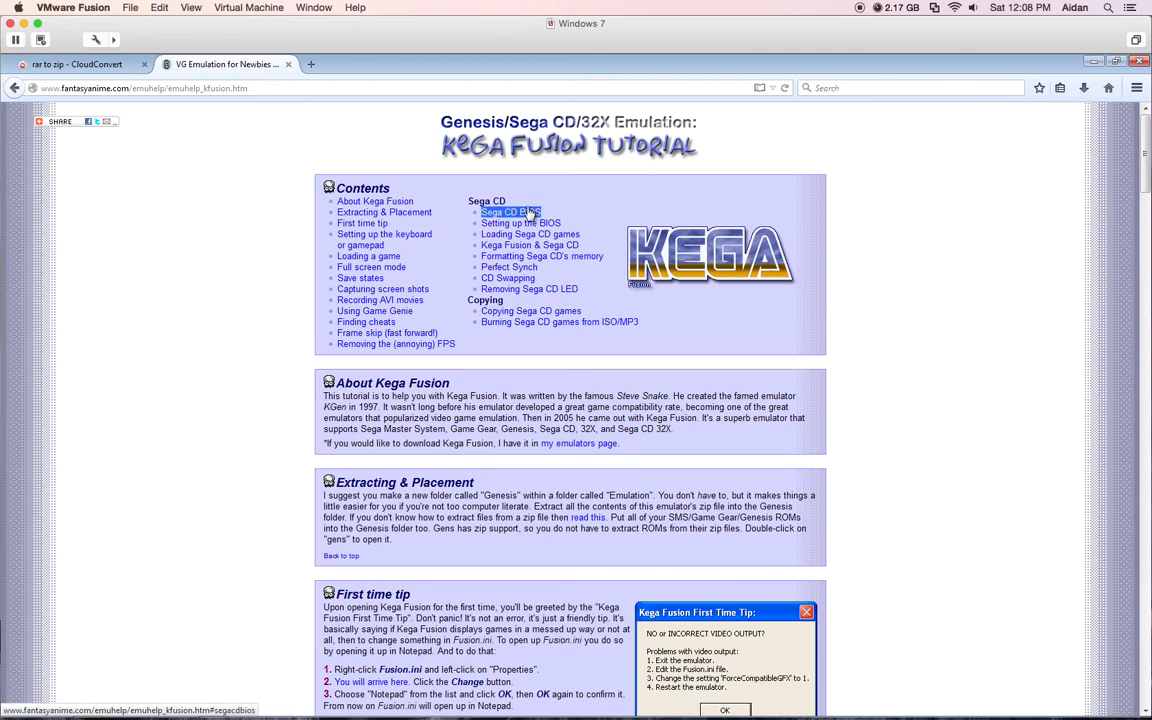
left_click(508, 212)
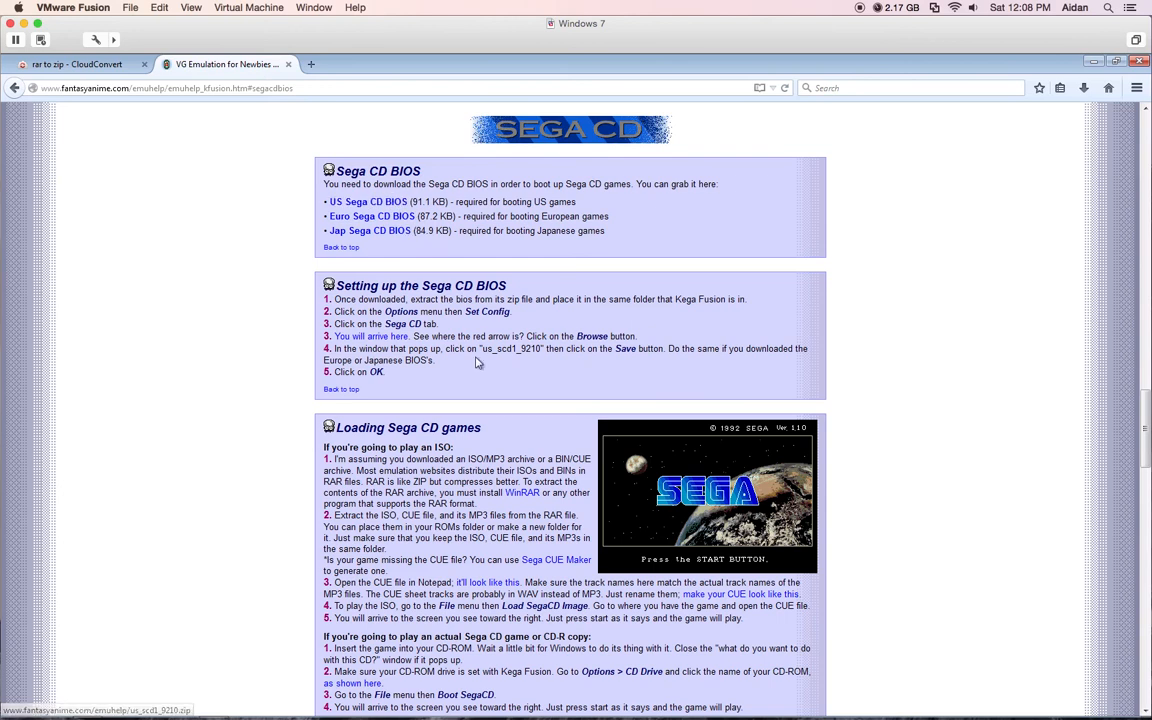
mouse_move(488, 420)
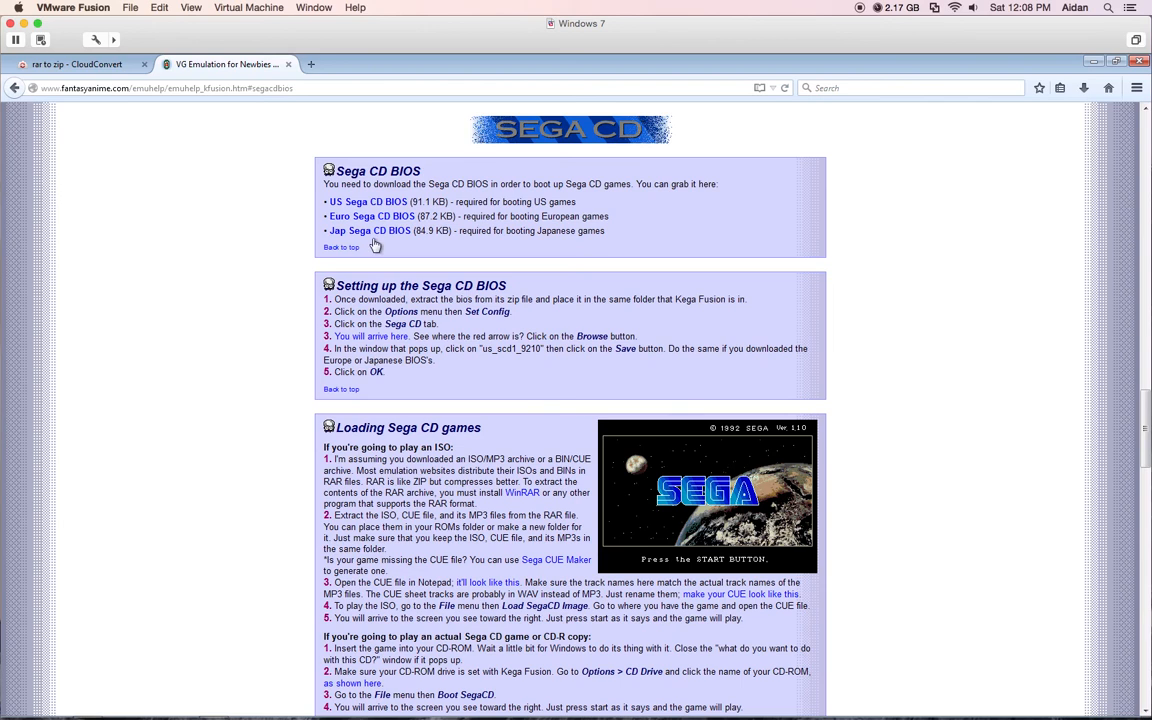
mouse_move(368, 230)
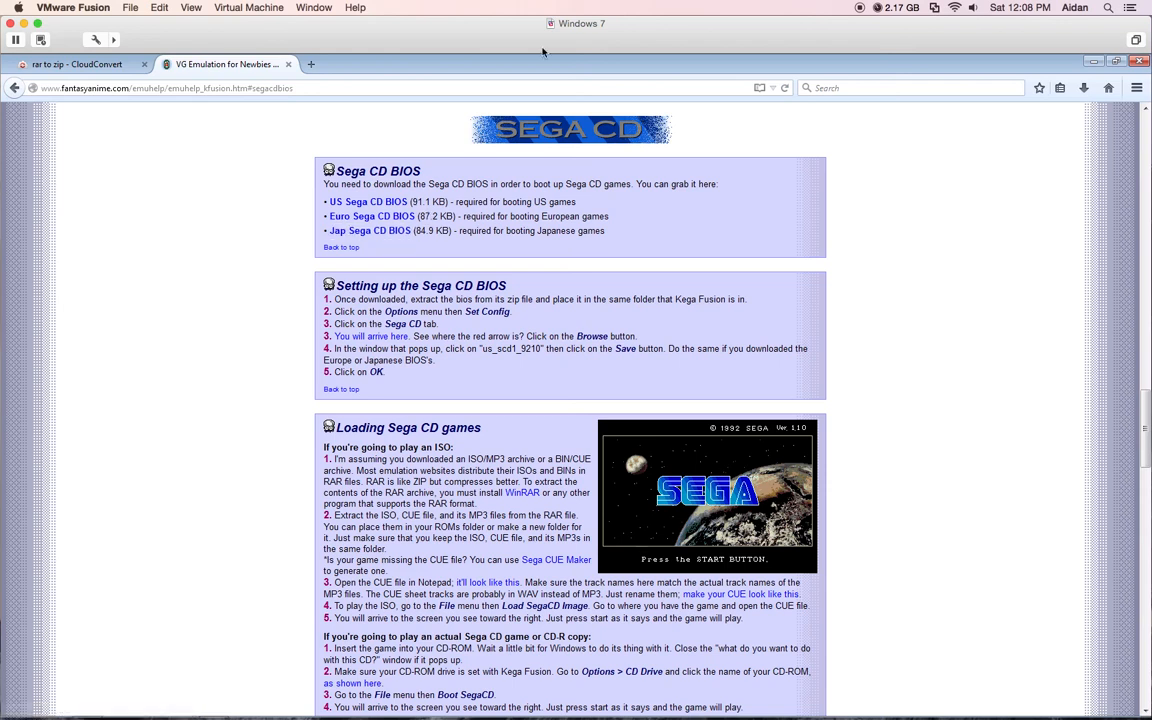
mouse_move(230, 146)
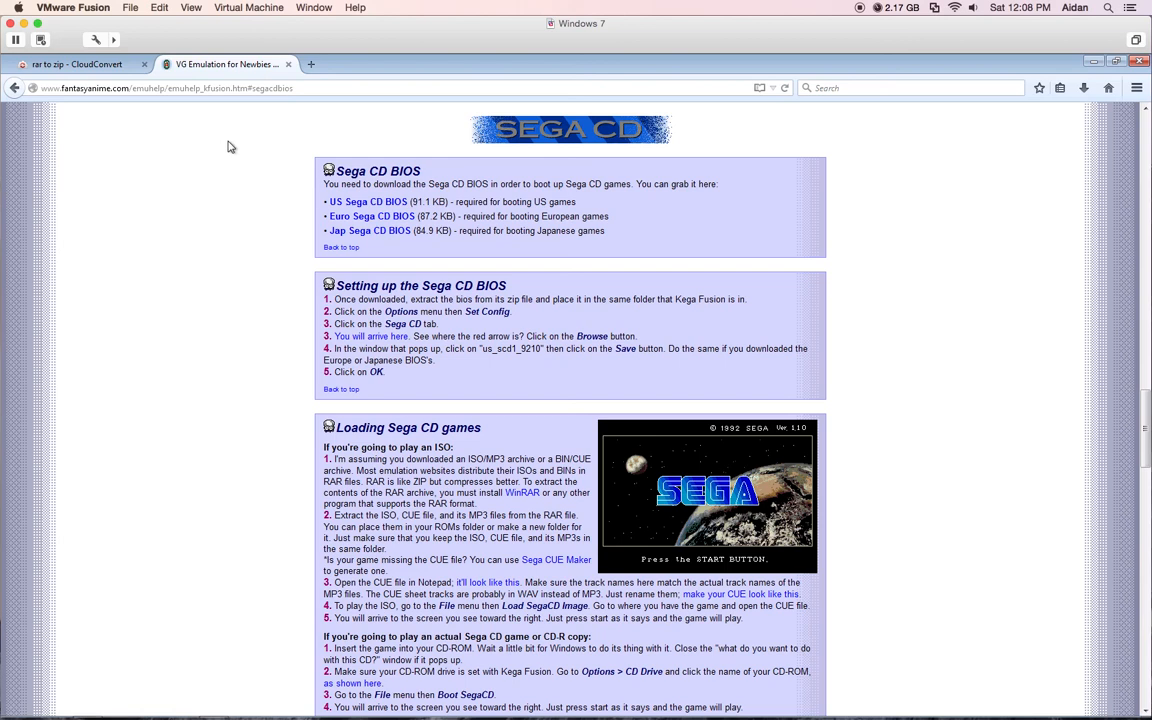
mouse_move(1122, 48)
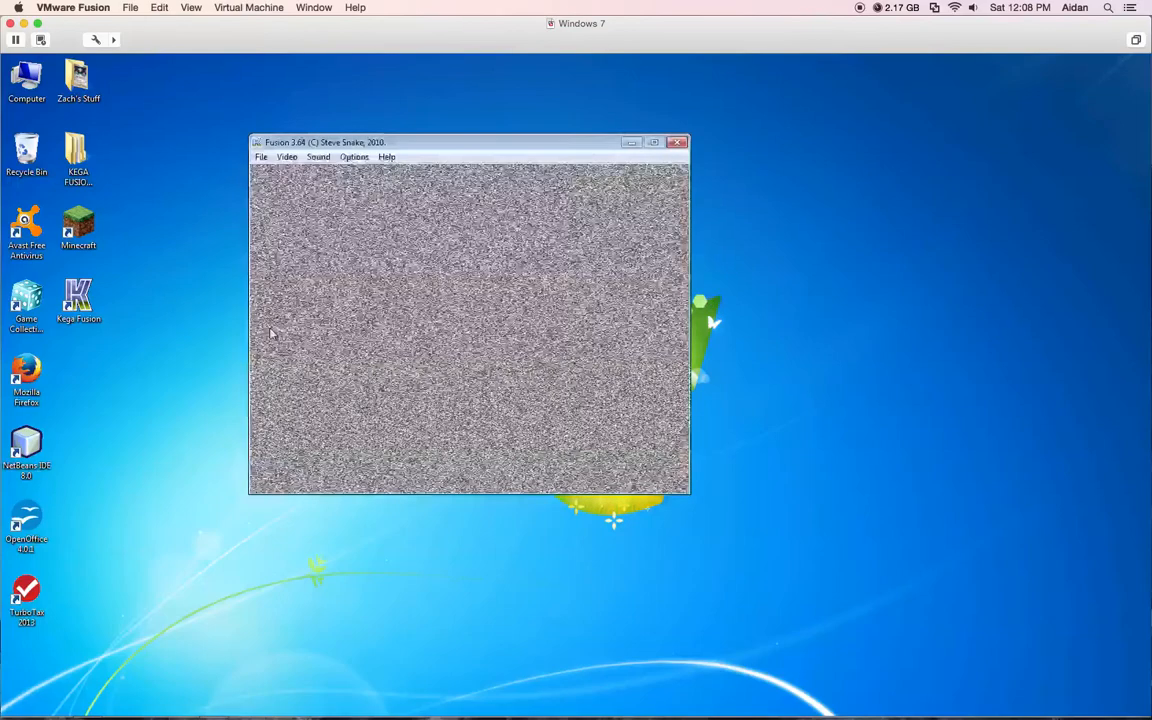
Confirm the USA, JAP and EUR BIOS paths in Set Config's Sega CD settings with OK
left_click(260, 156)
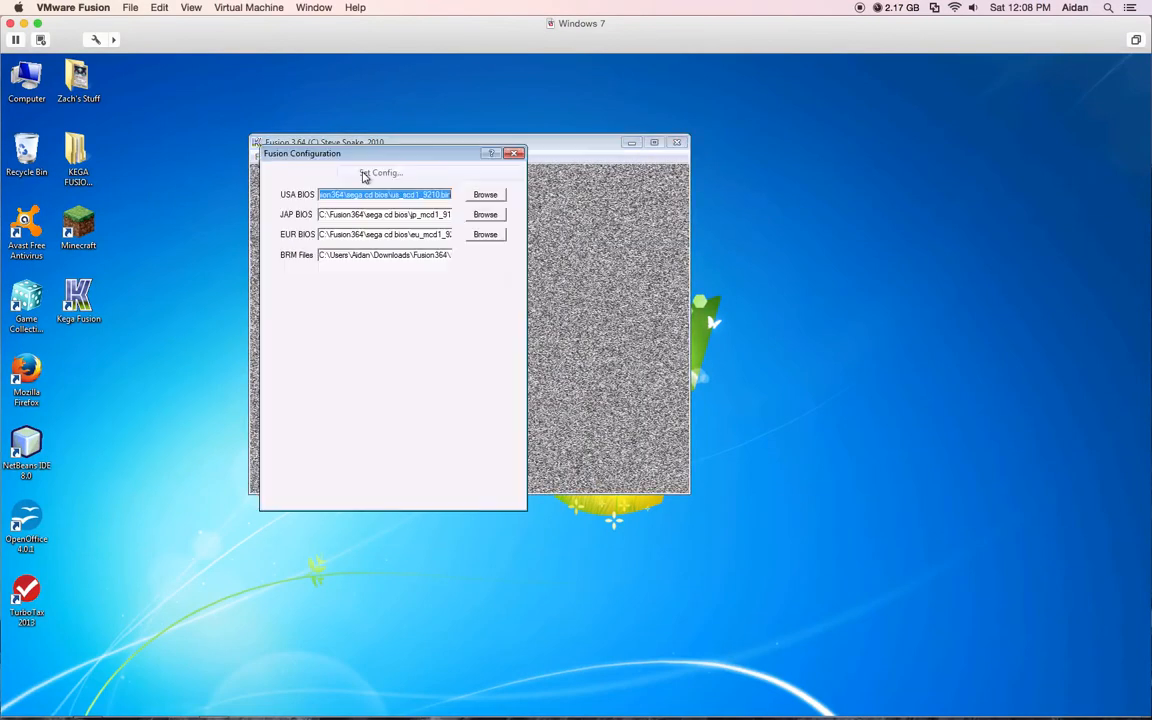
left_click(358, 172)
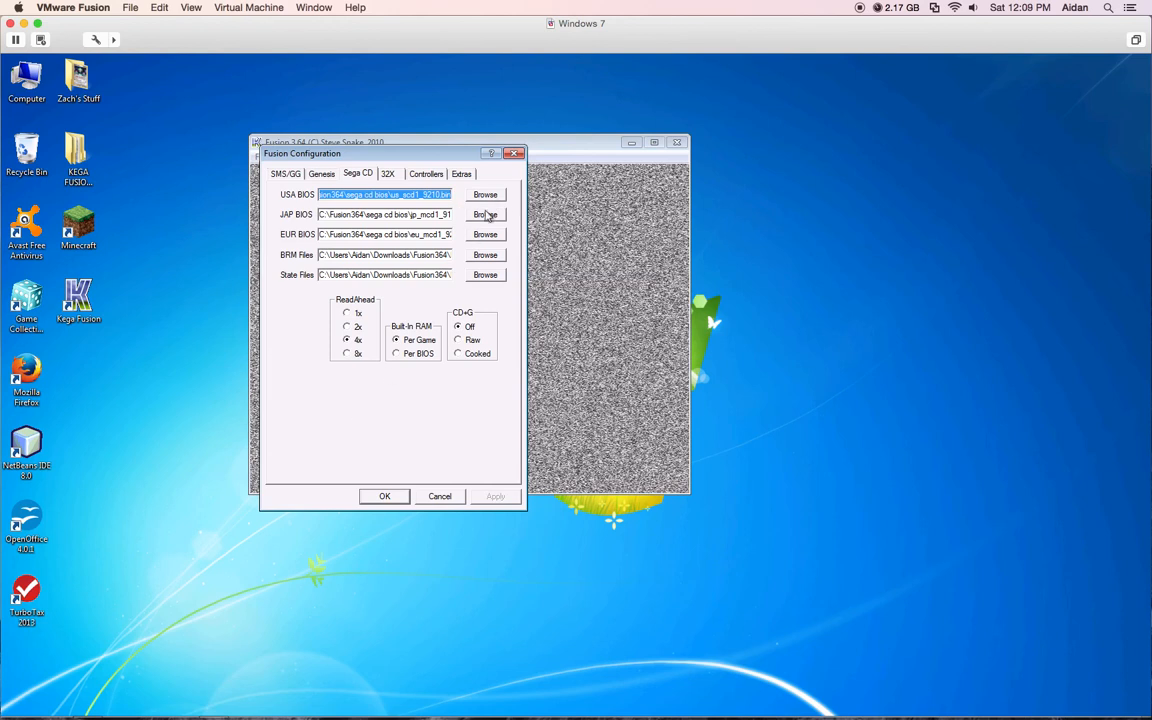
mouse_move(404, 228)
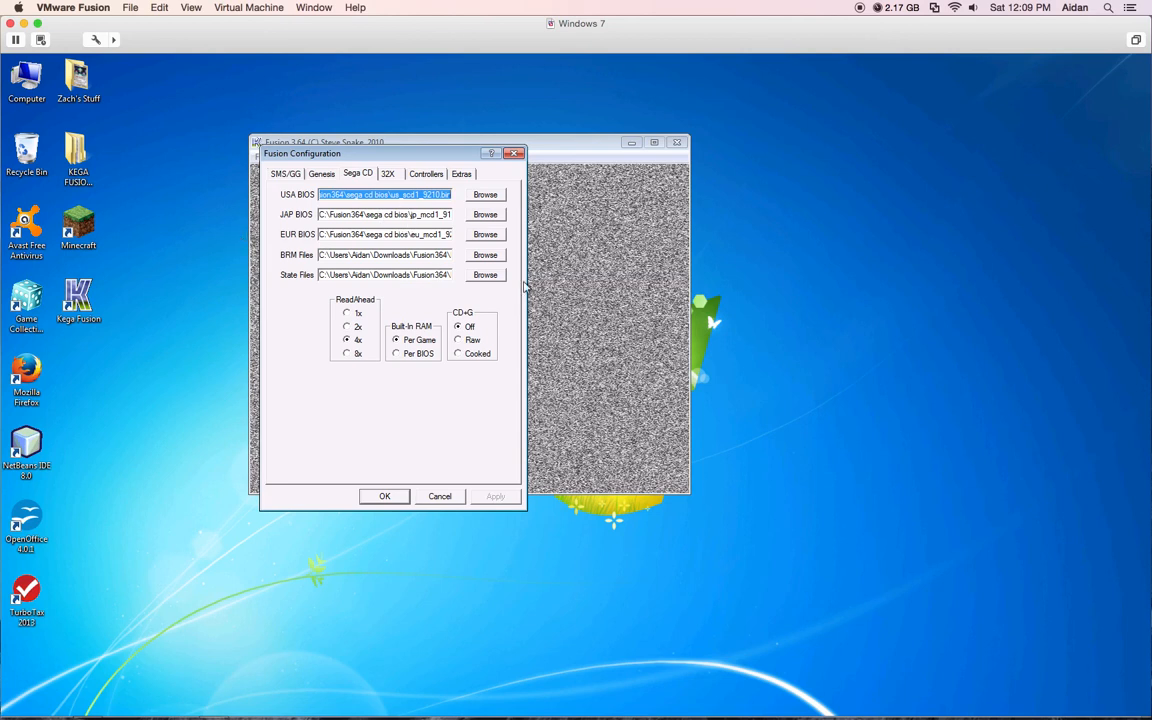
mouse_move(384, 444)
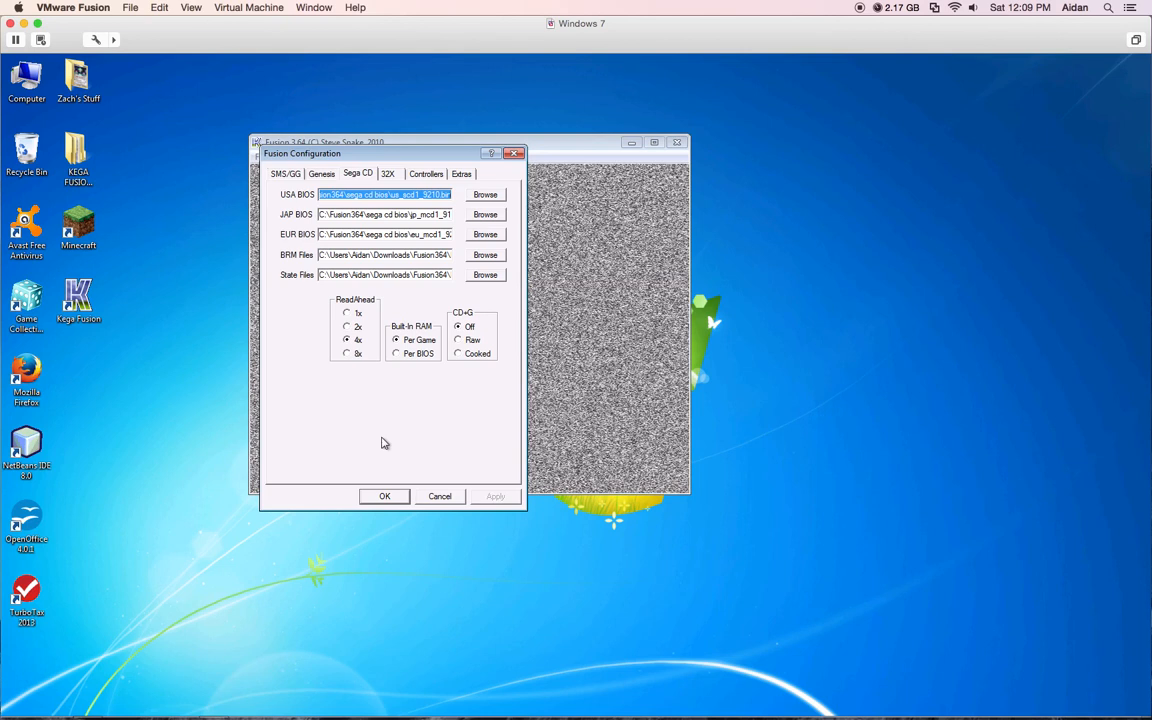
left_click(384, 496)
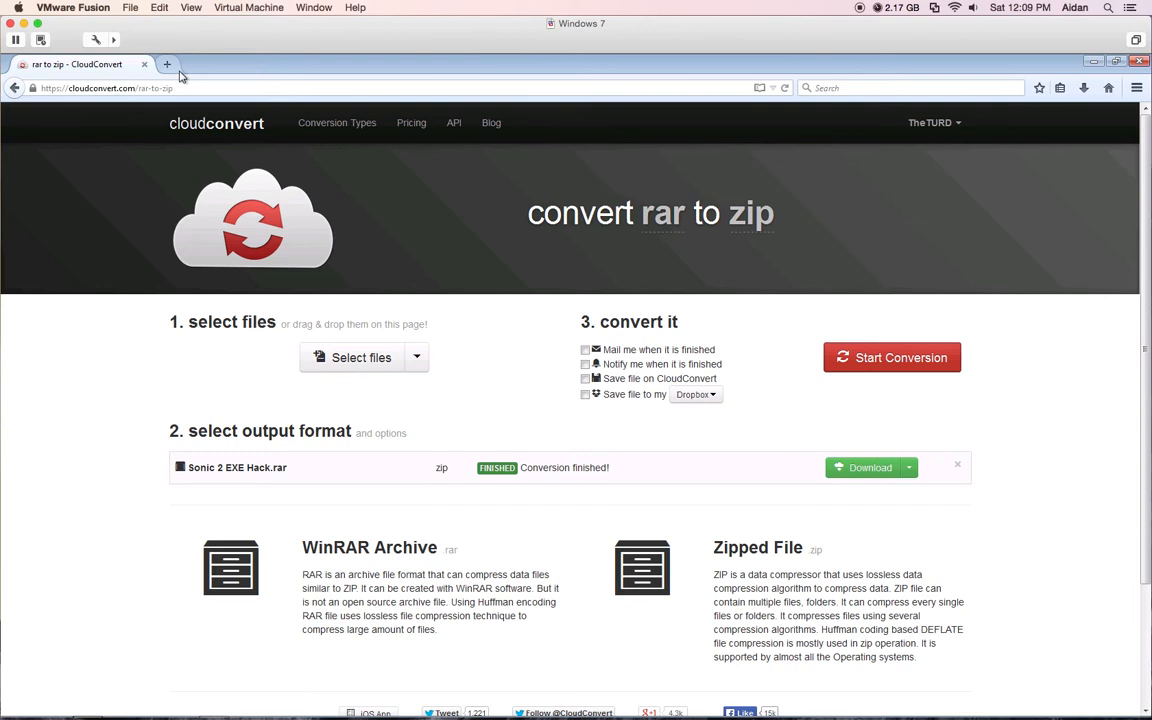
Go to info.sonicretro.org in a new tab and search the wiki for 'sonic'
left_click(168, 64)
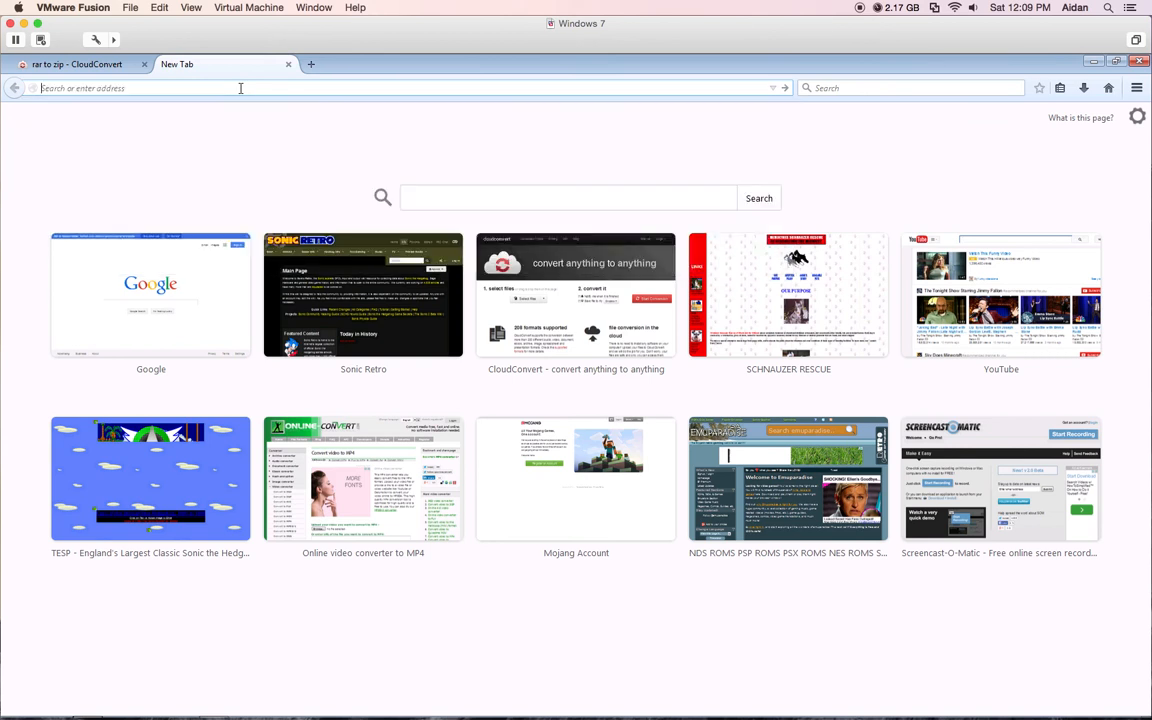
type("info.sonicretro.org")
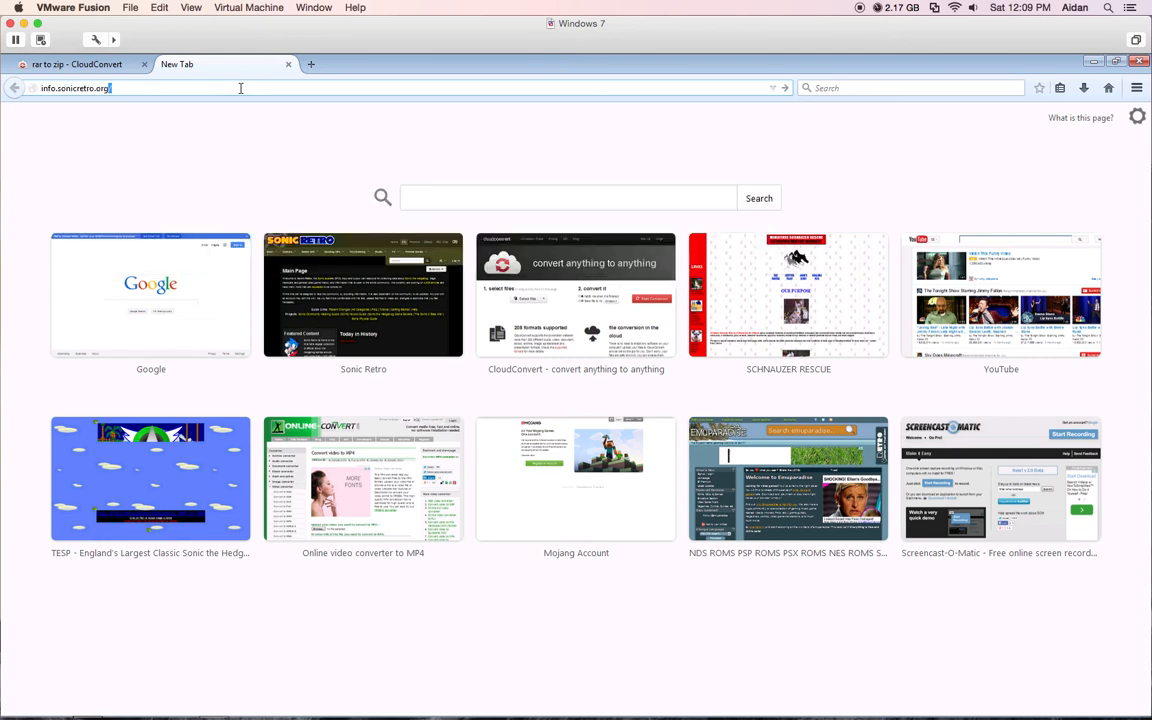
key("Return")
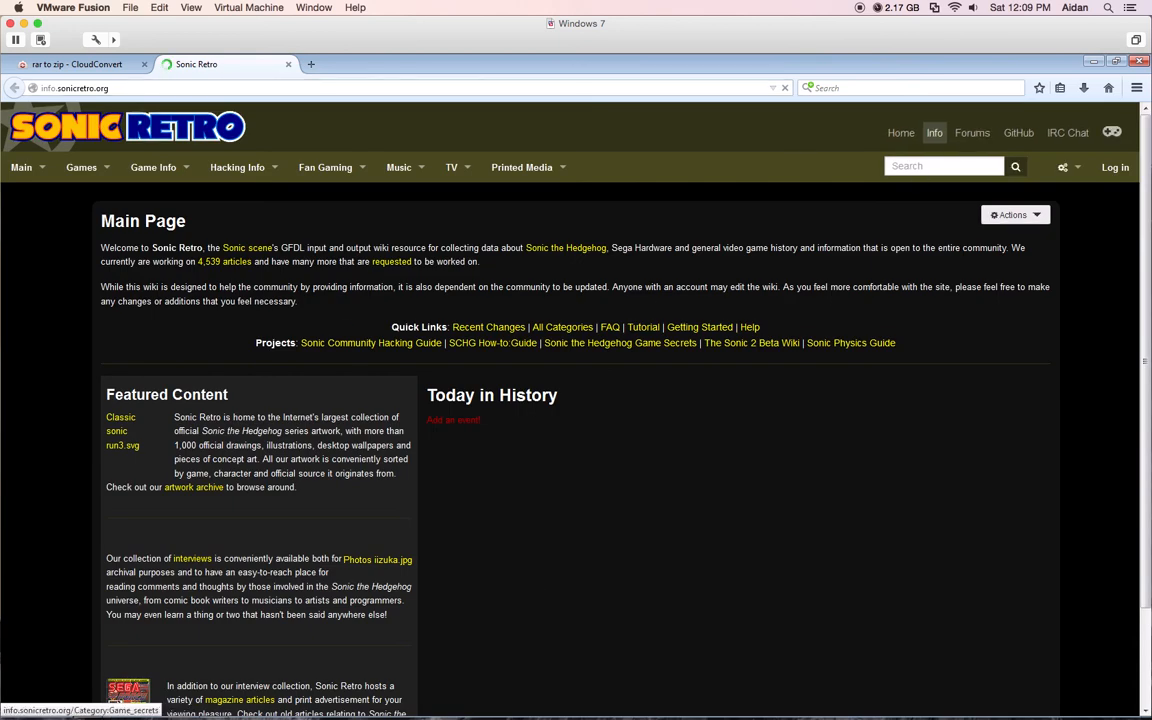
left_click(944, 166)
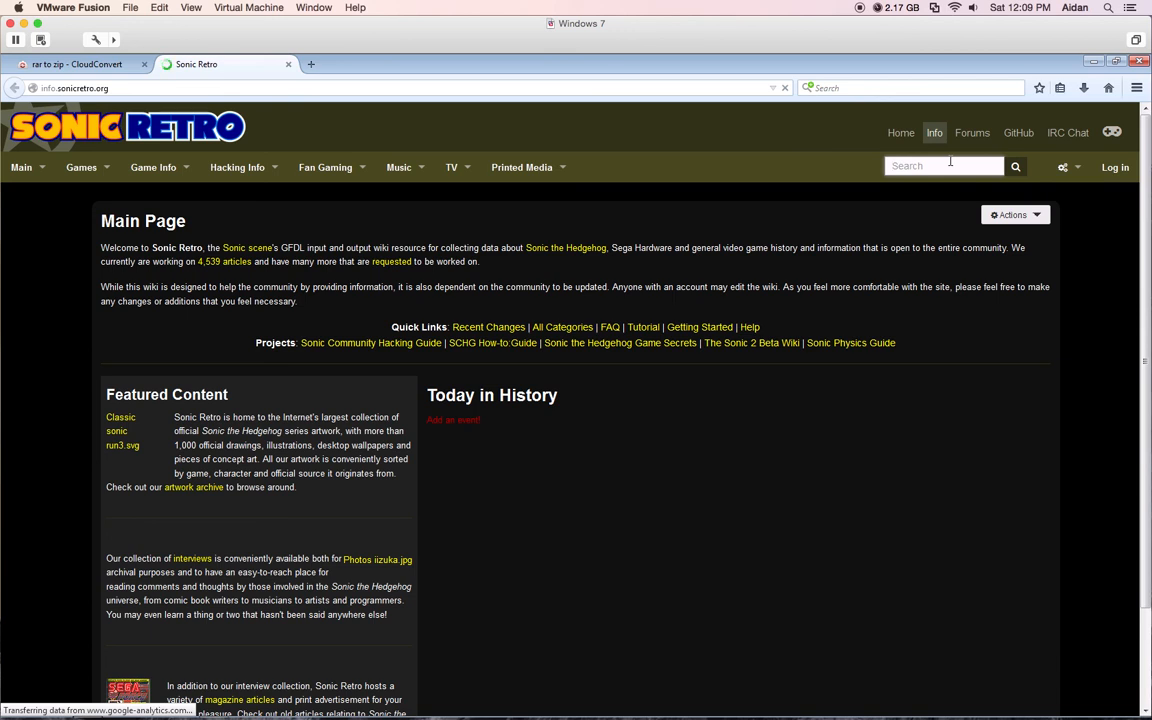
type("sonic the hedgehog hack")
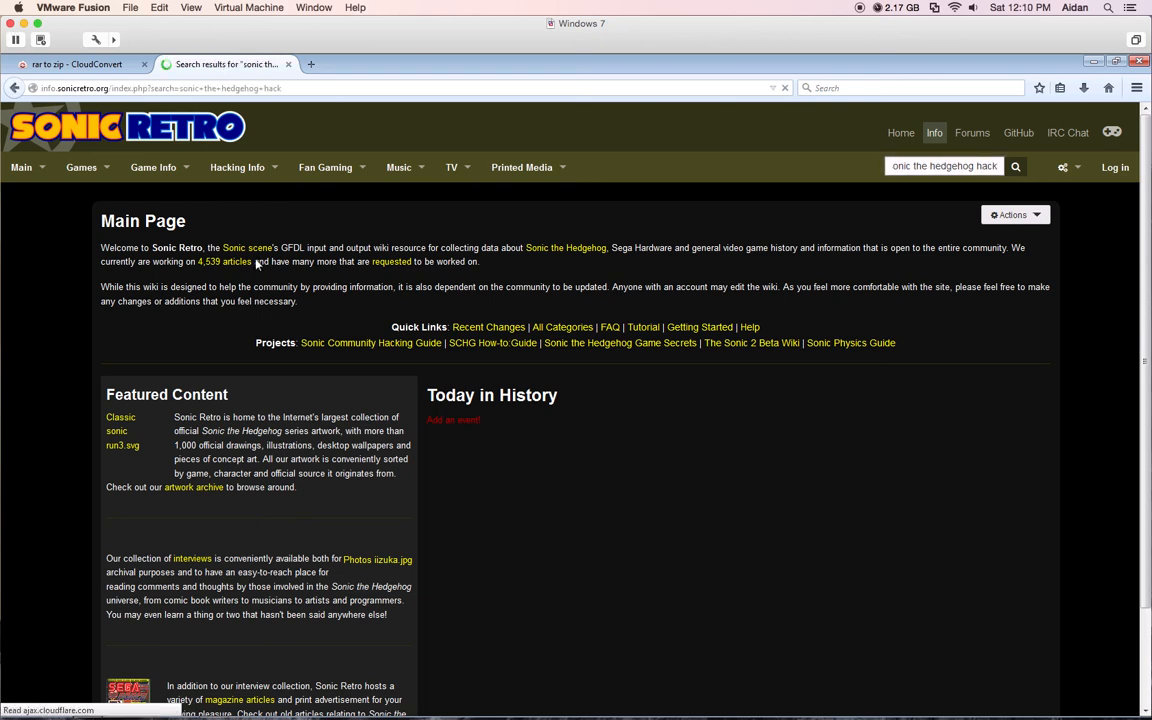
mouse_move(364, 502)
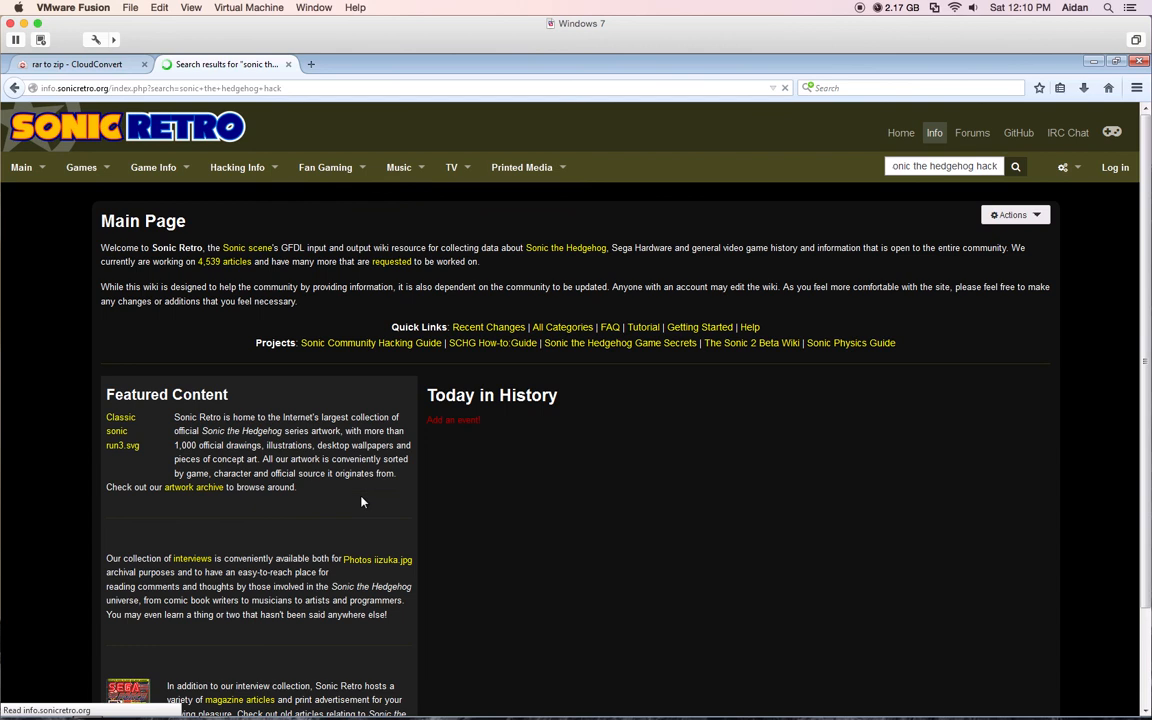
left_click(1016, 166)
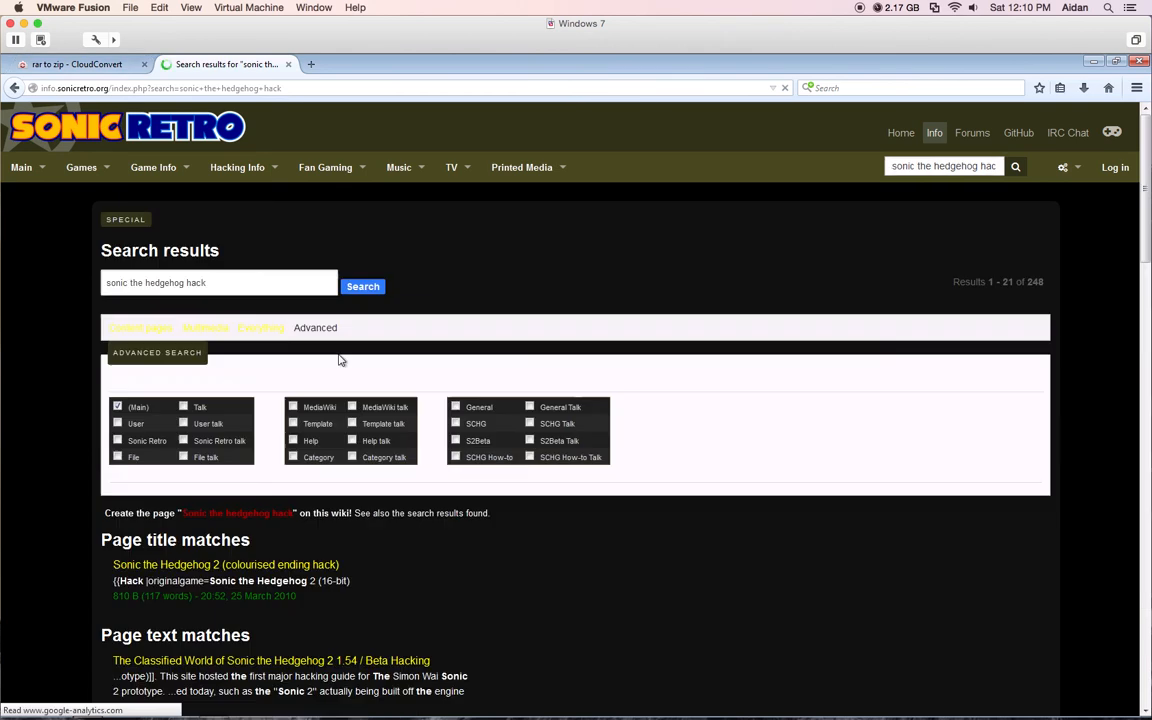
mouse_move(428, 570)
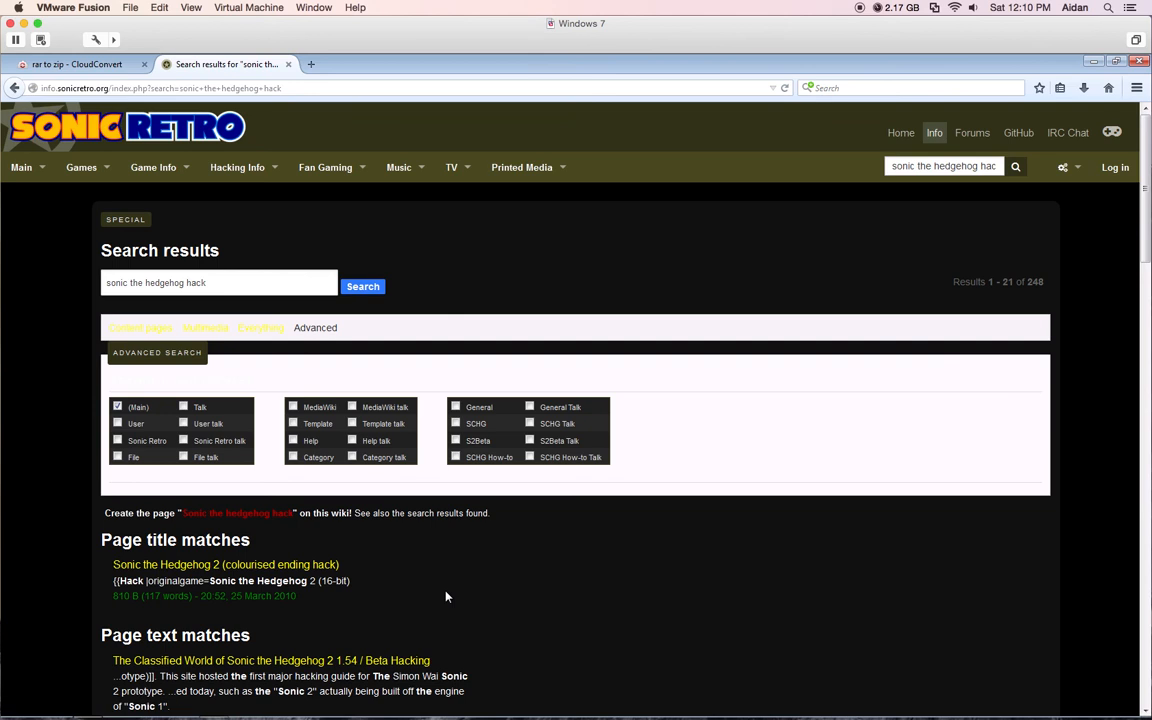
Reach the Sonic 2 colourised ending hack page and save its zip download
scroll("down", 3)
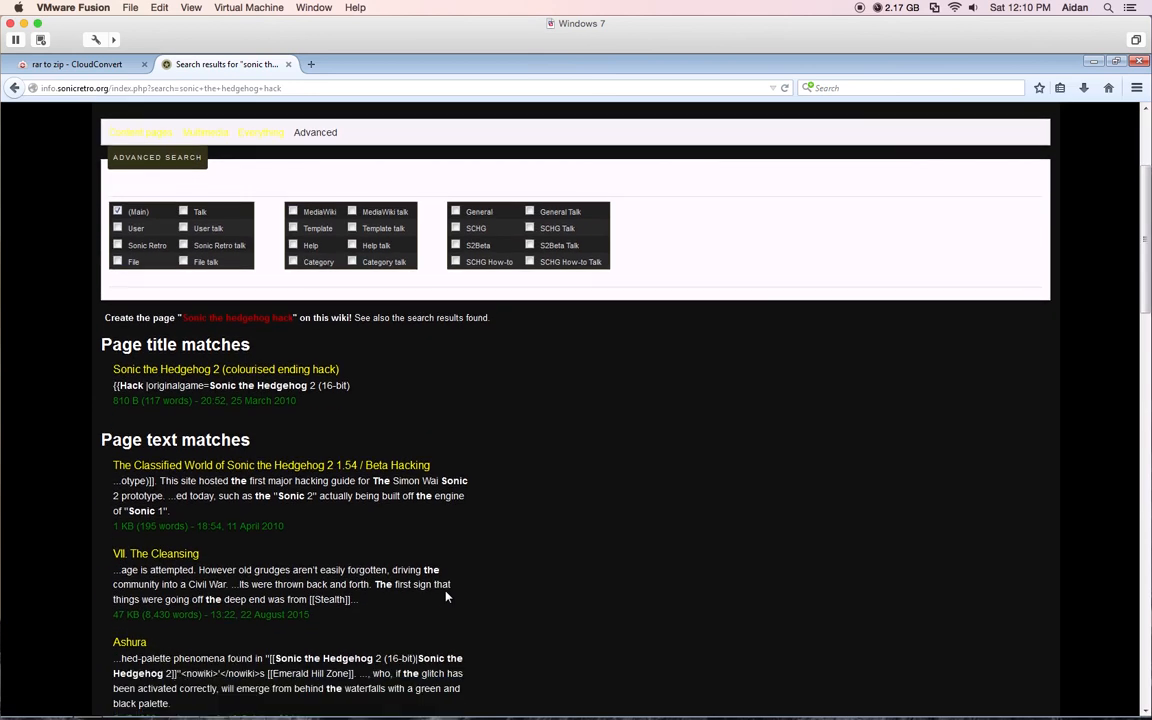
mouse_move(246, 410)
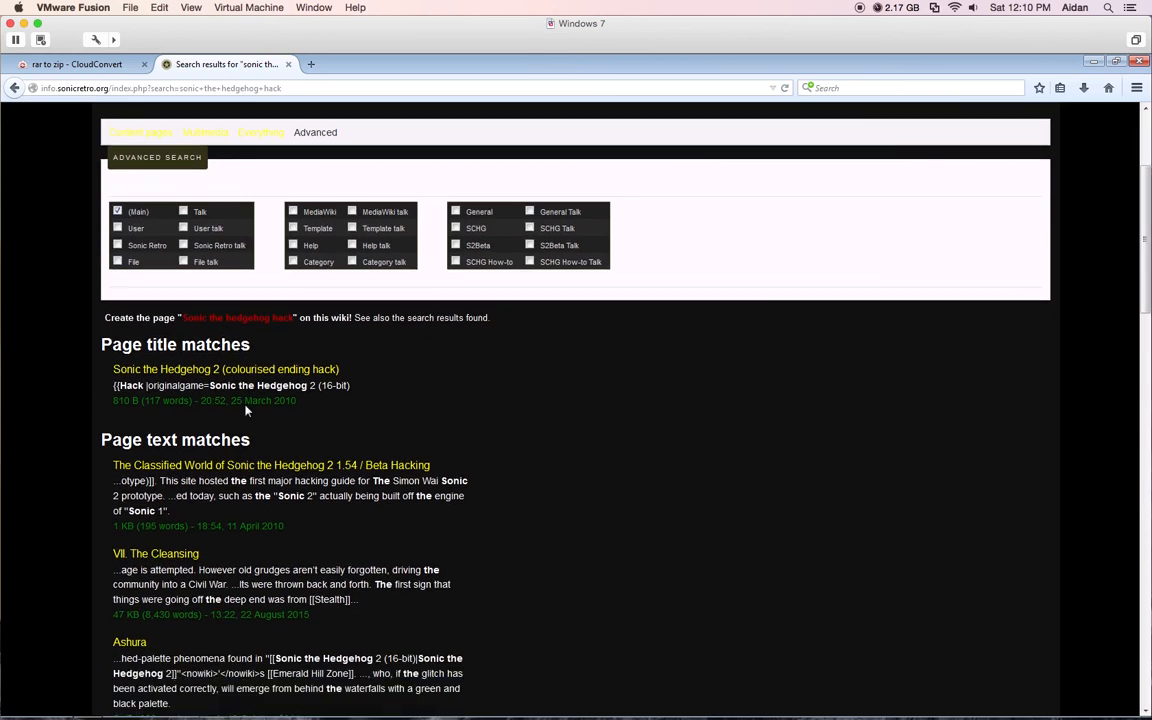
left_click(224, 368)
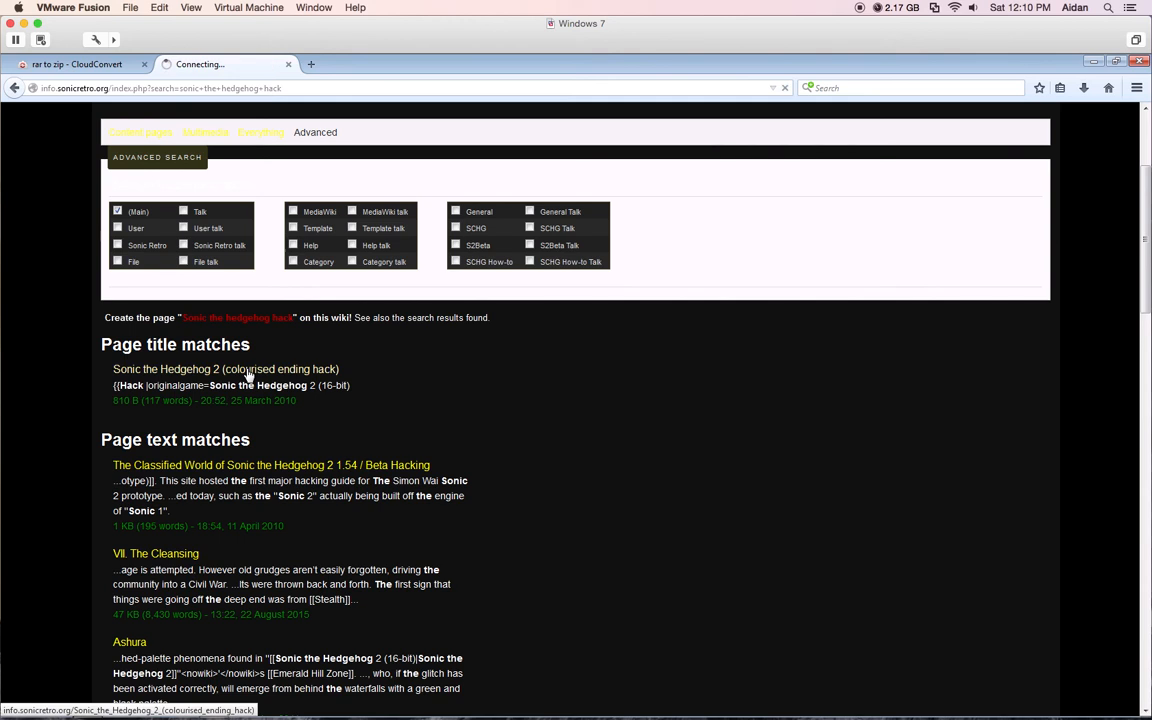
left_click(224, 368)
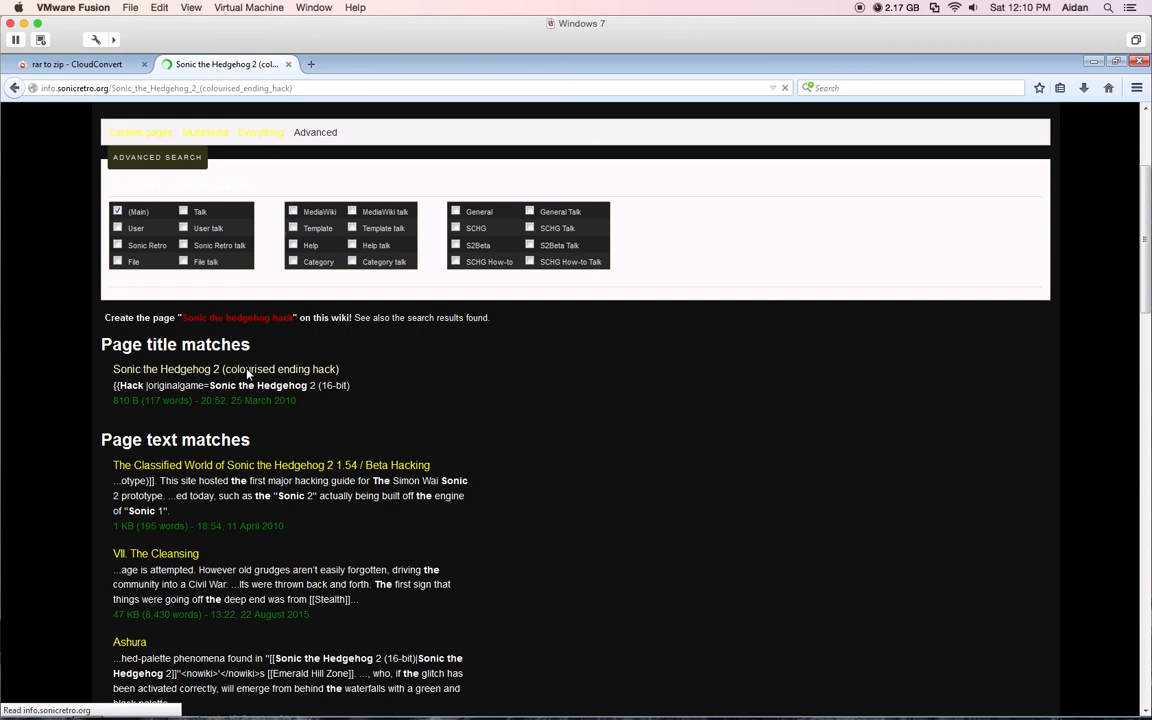
left_click(224, 368)
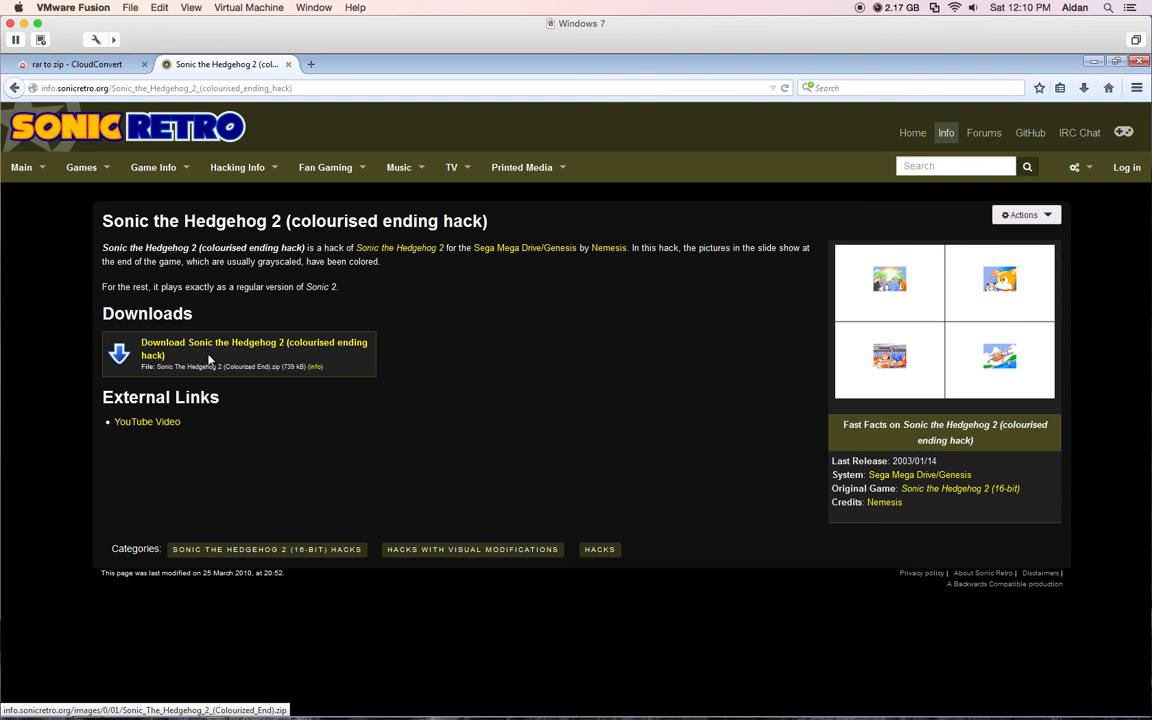
right_click(208, 348)
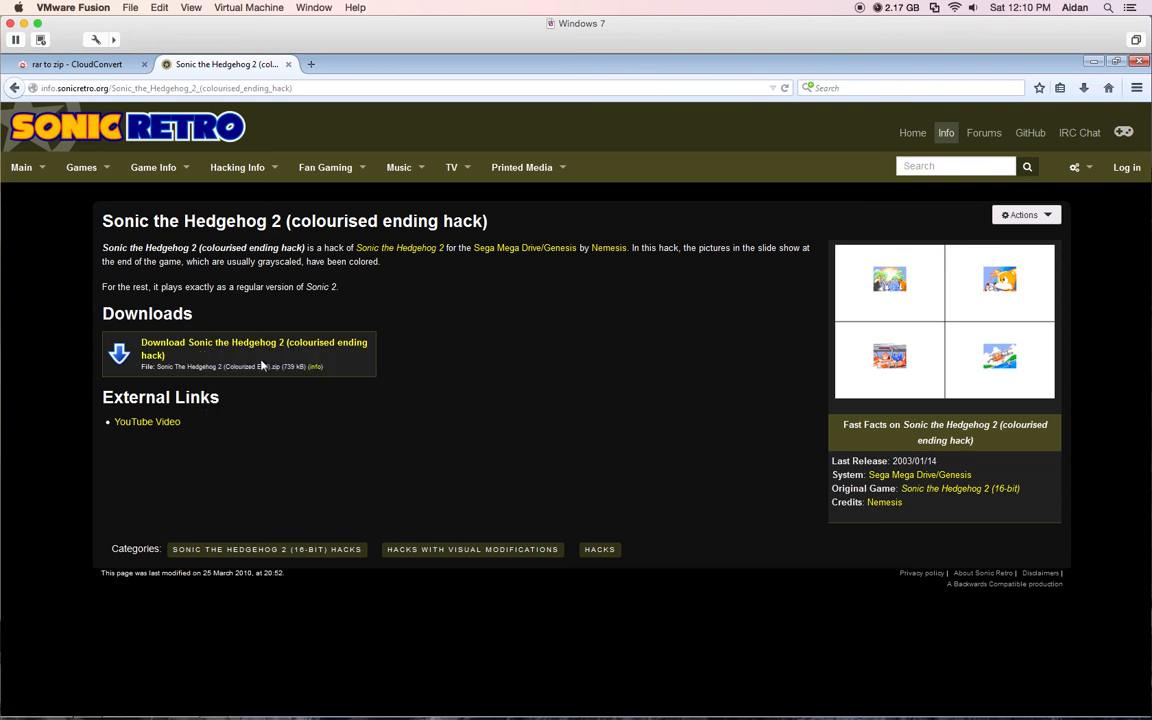
mouse_move(234, 354)
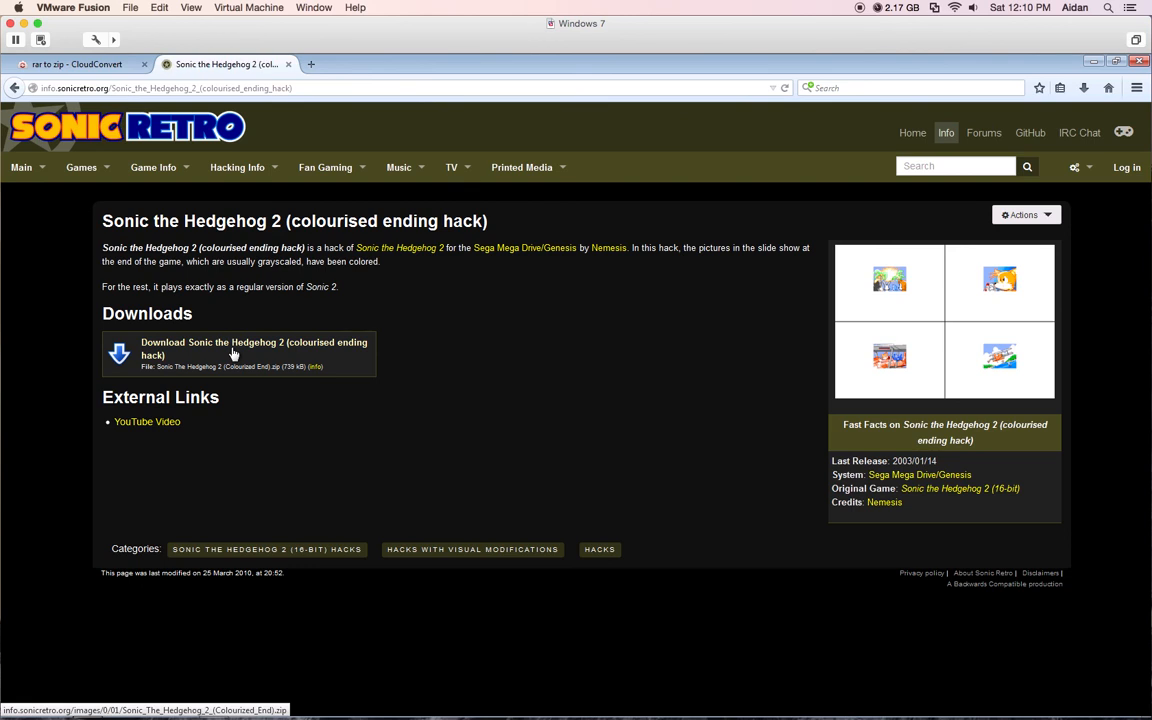
left_click(254, 348)
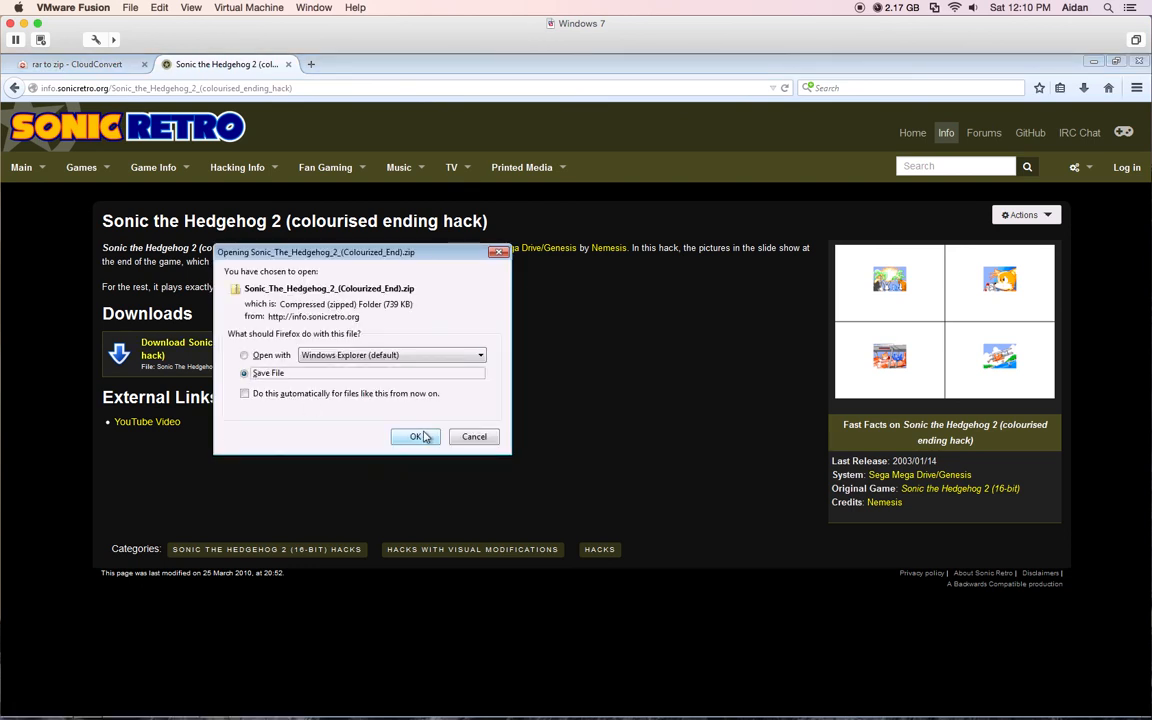
left_click(416, 436)
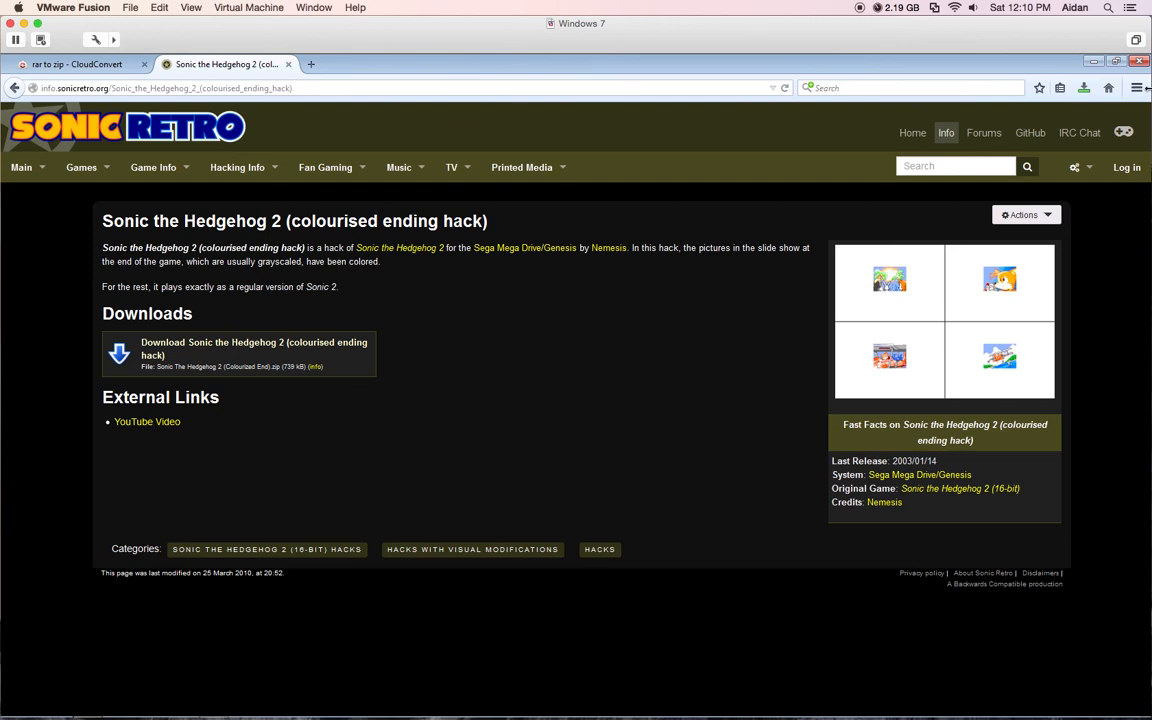
mouse_move(1084, 88)
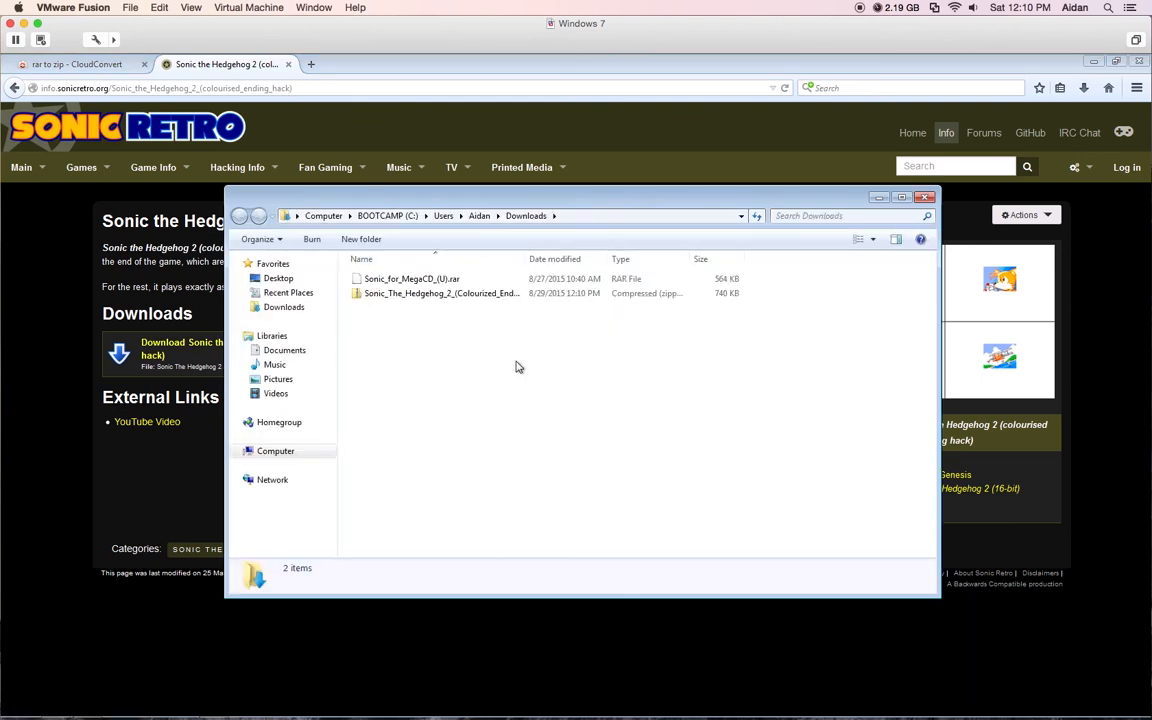
Extract the downloaded hack zip into the Downloads folder
left_click(440, 292)
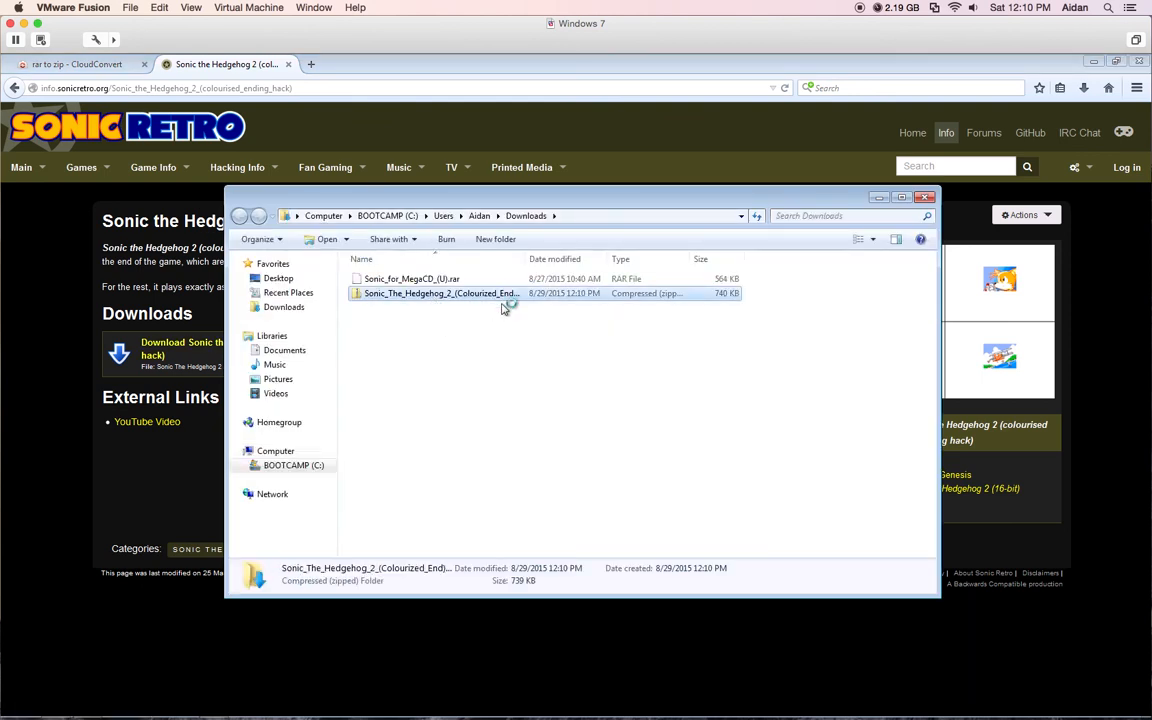
mouse_move(470, 300)
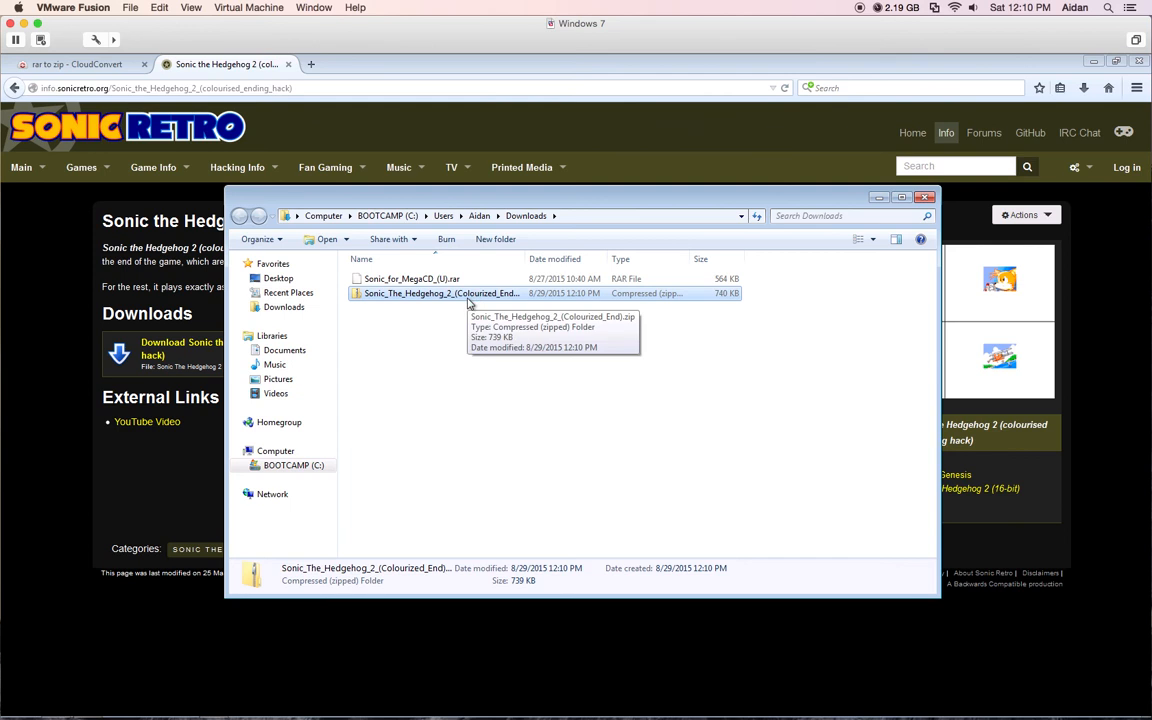
right_click(440, 292)
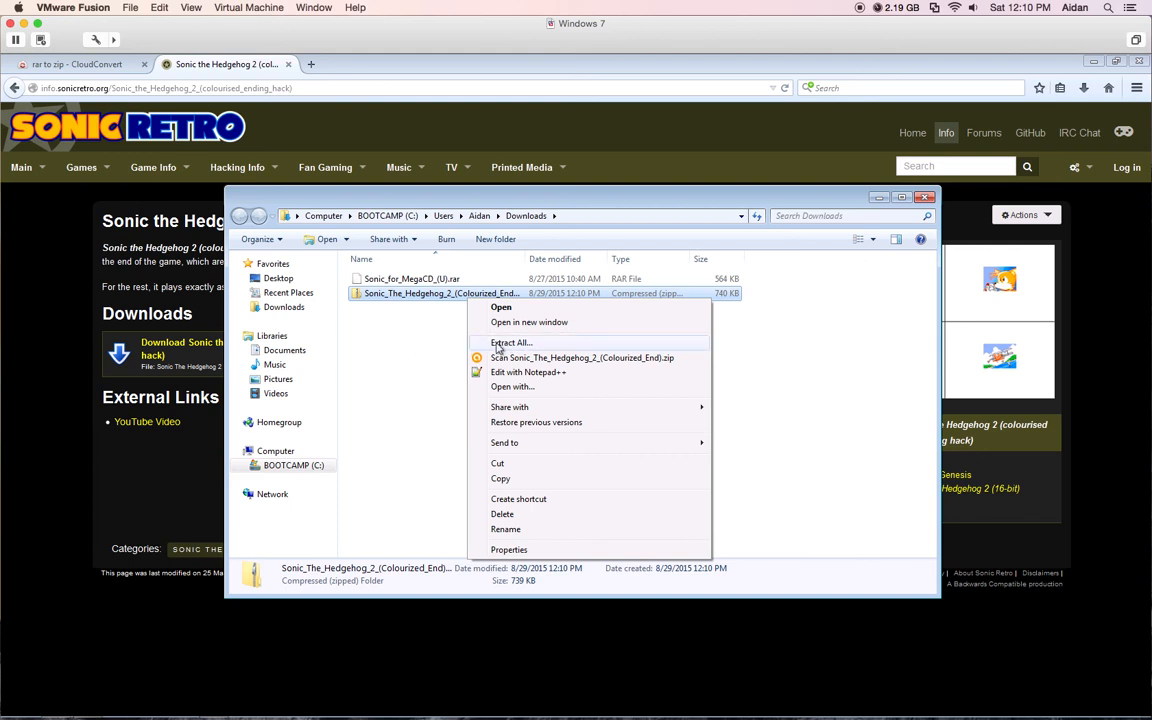
left_click(510, 342)
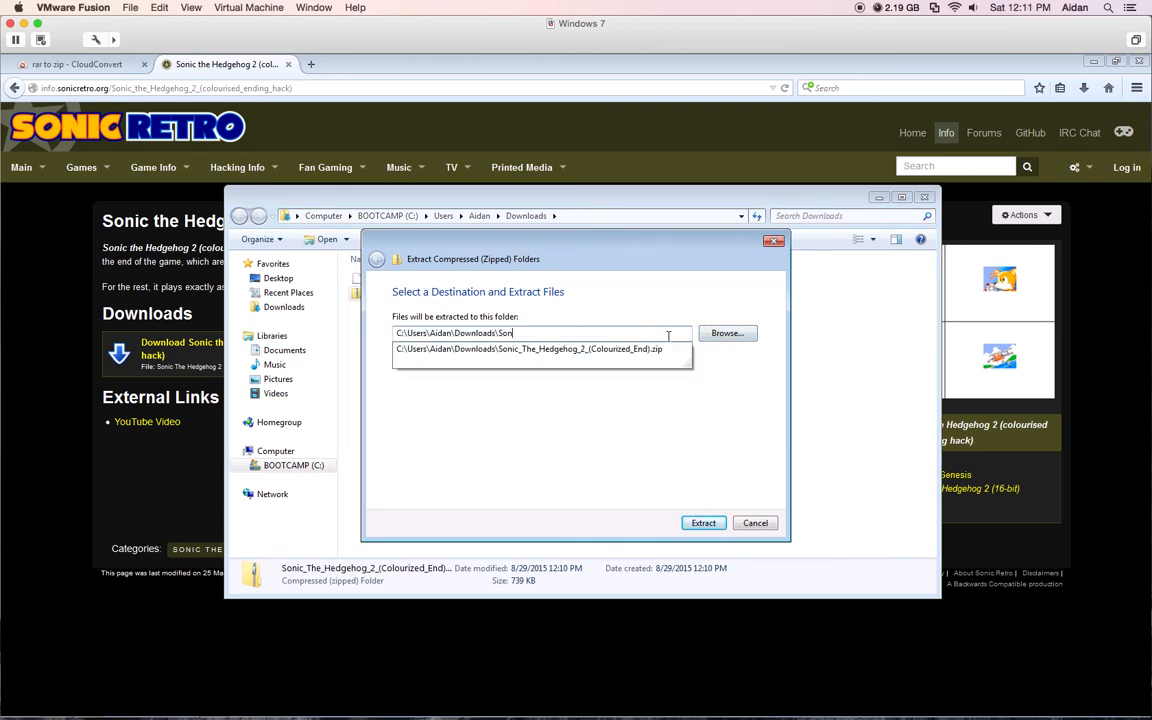
key("backspace")
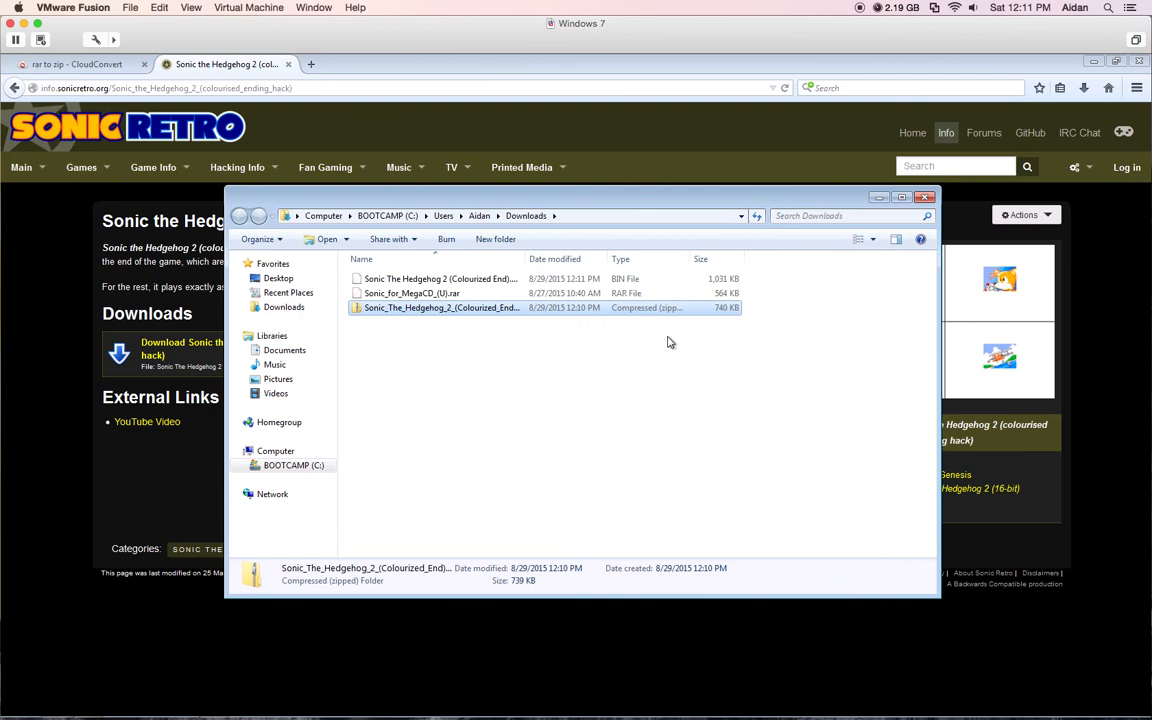
Delete the zip, leaving the extracted ROM, and close the Downloads window
left_click(440, 278)
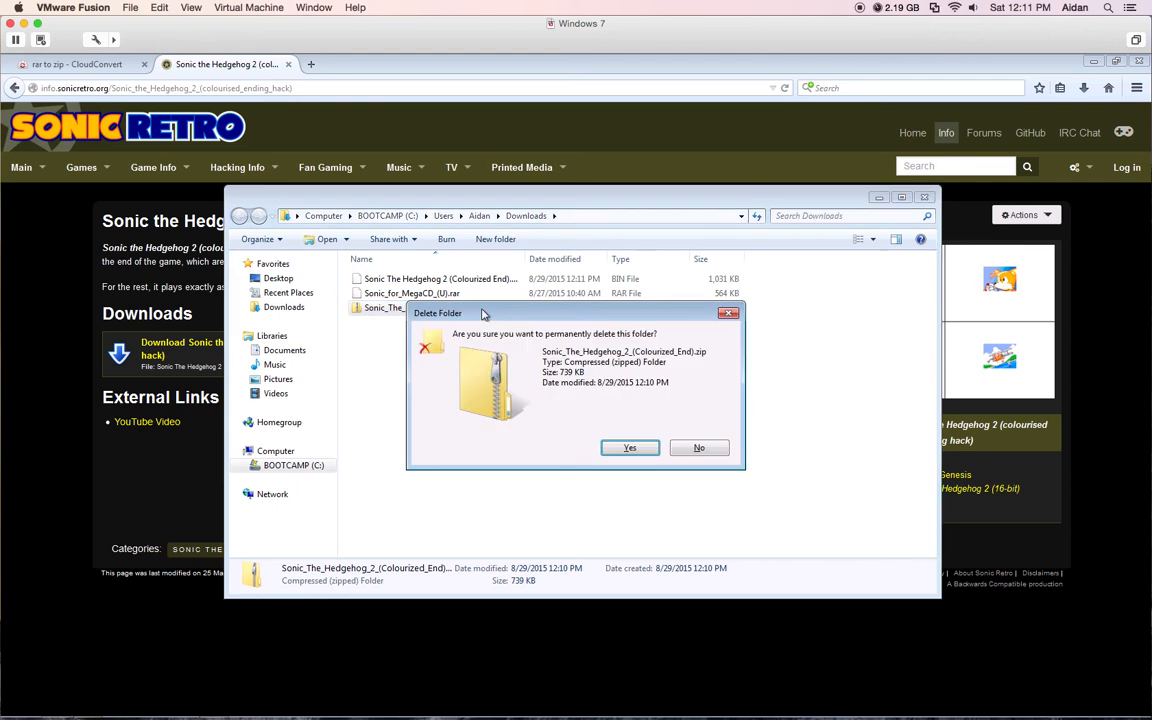
left_click(628, 448)
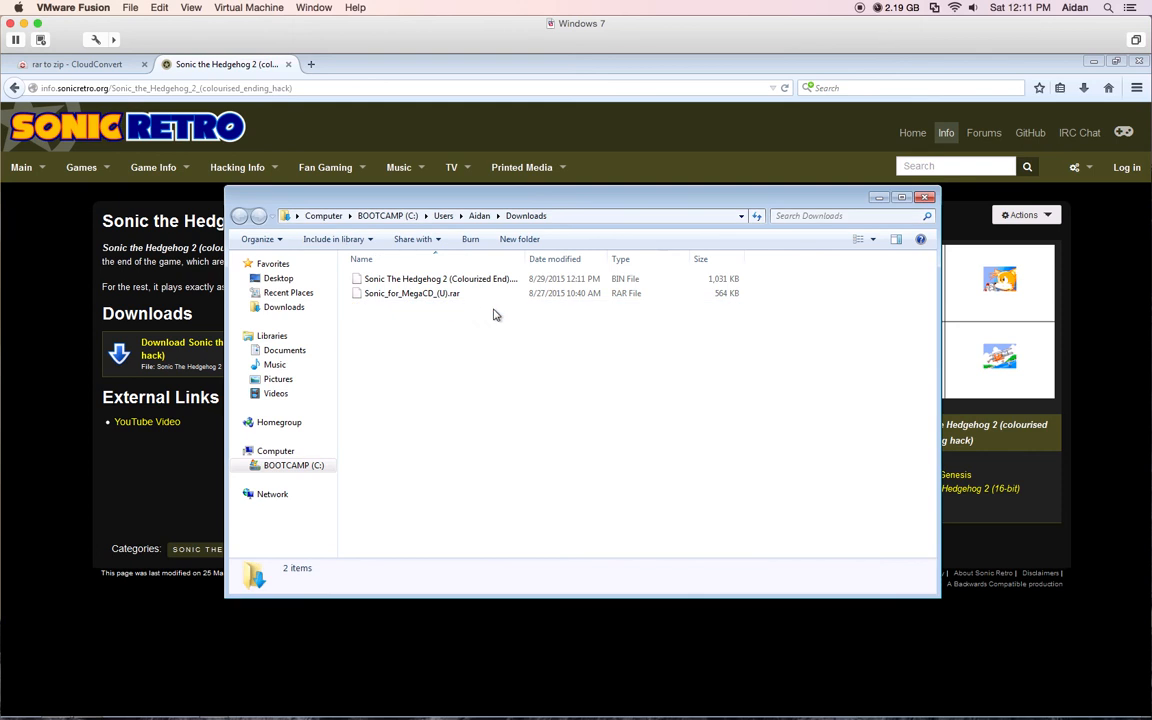
left_click(440, 278)
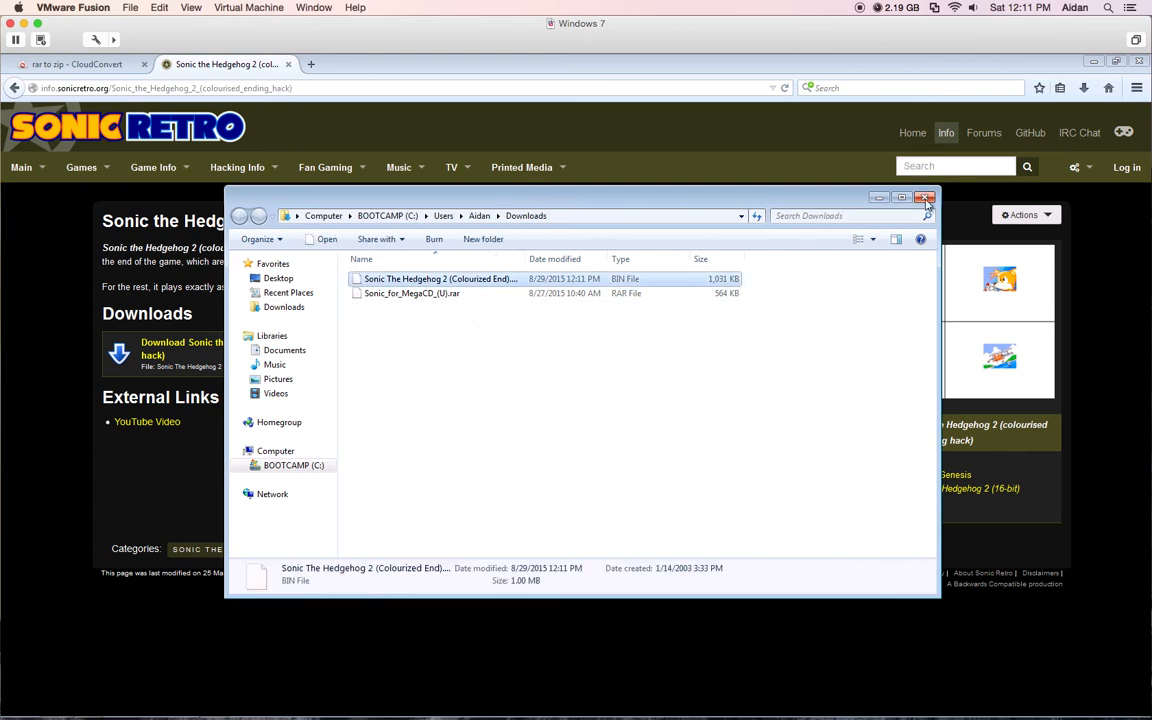
left_click(924, 198)
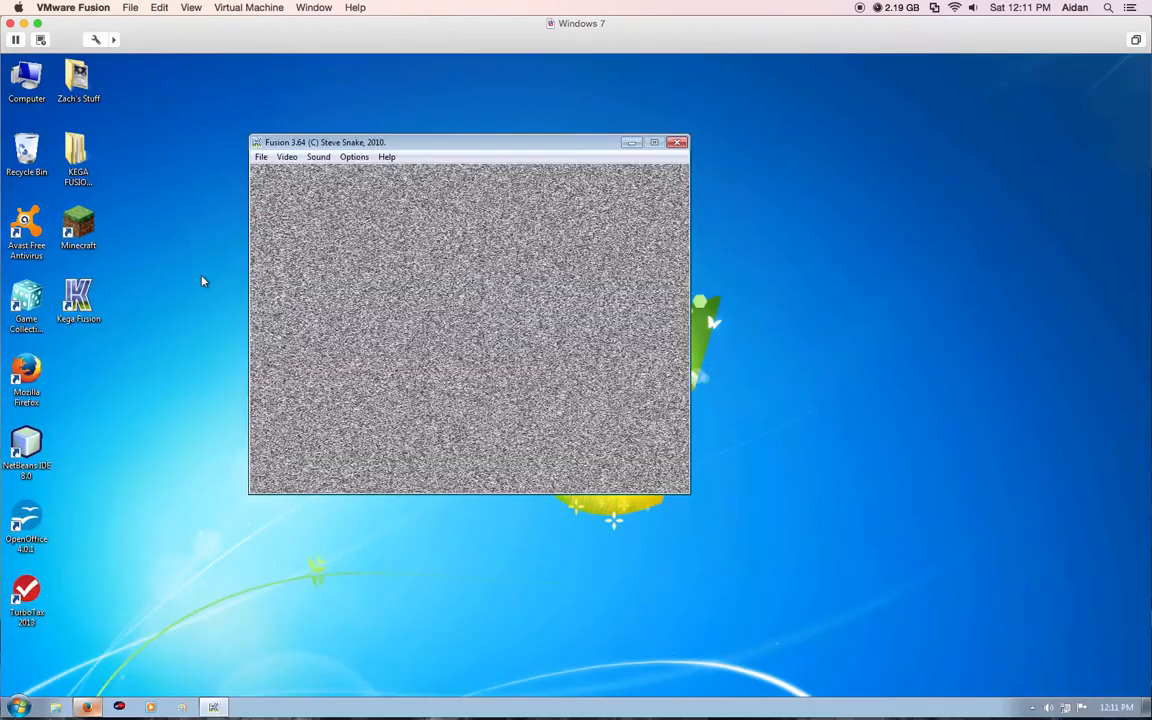
Load the Sonic 2 colourised ending .bin from Downloads as a Genesis/32X ROM
left_click(288, 156)
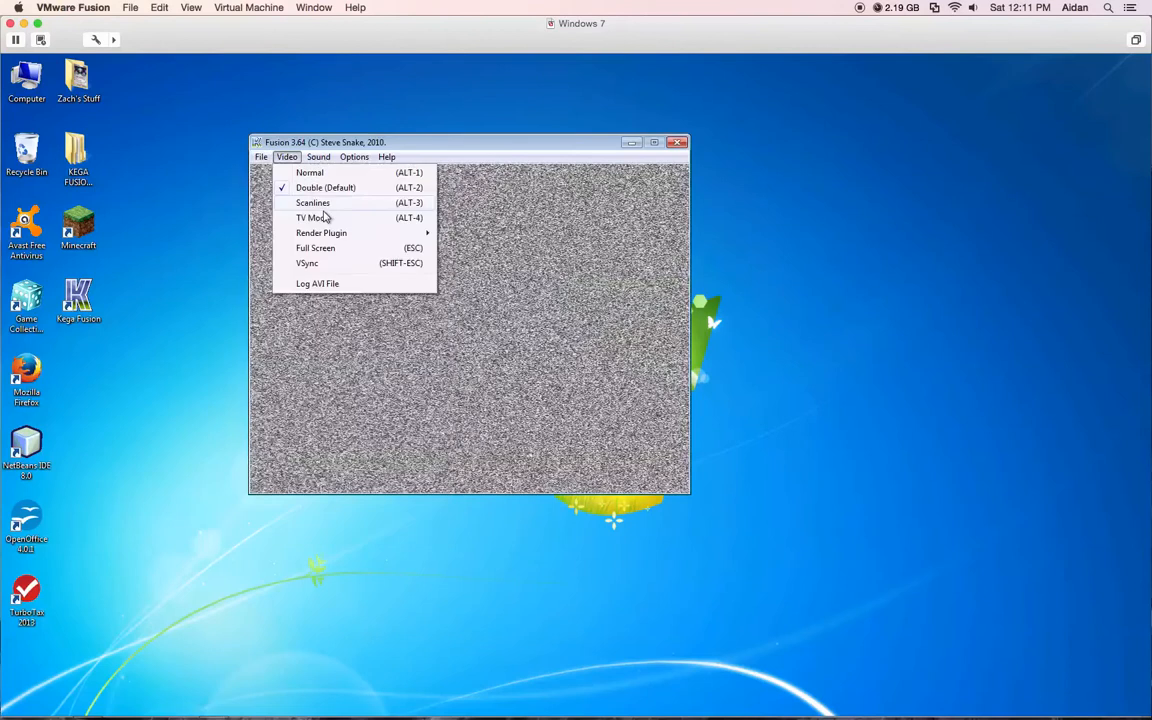
left_click(260, 156)
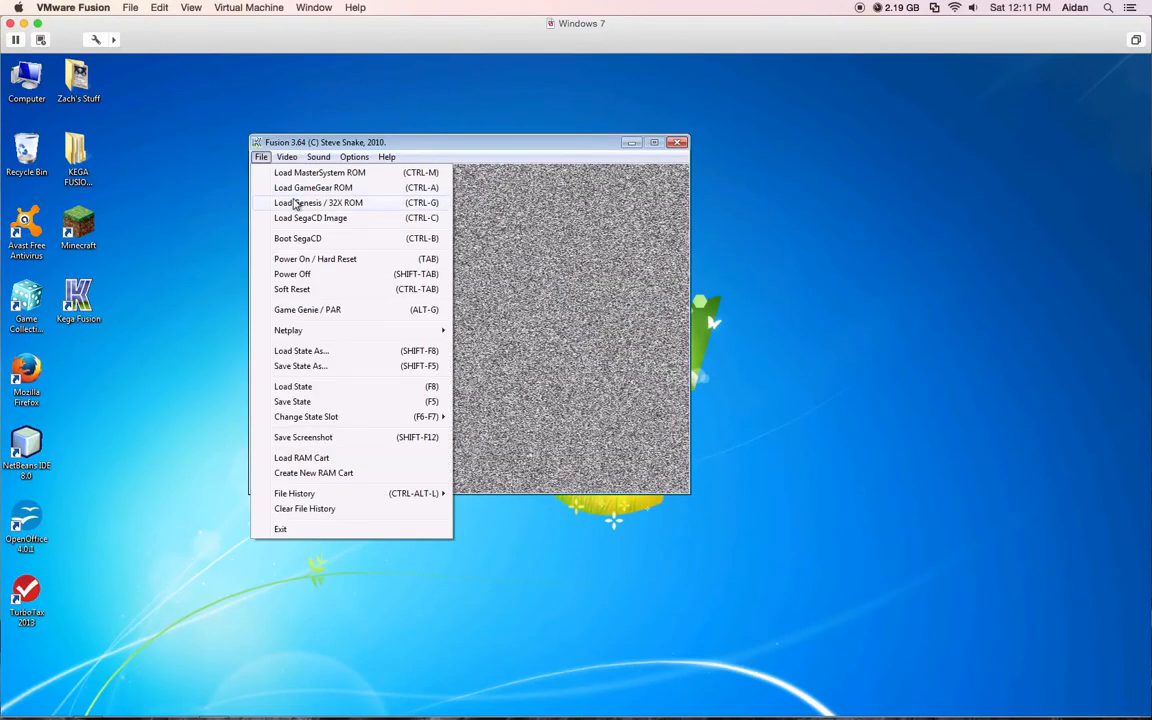
left_click(320, 202)
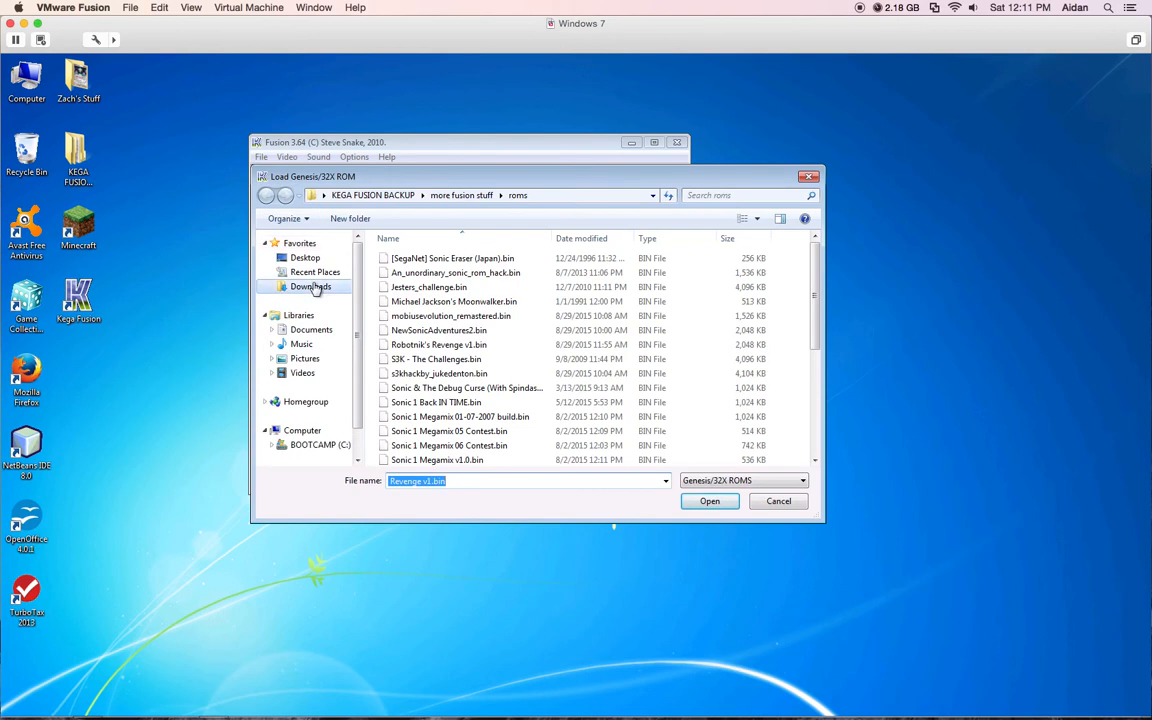
left_click(310, 288)
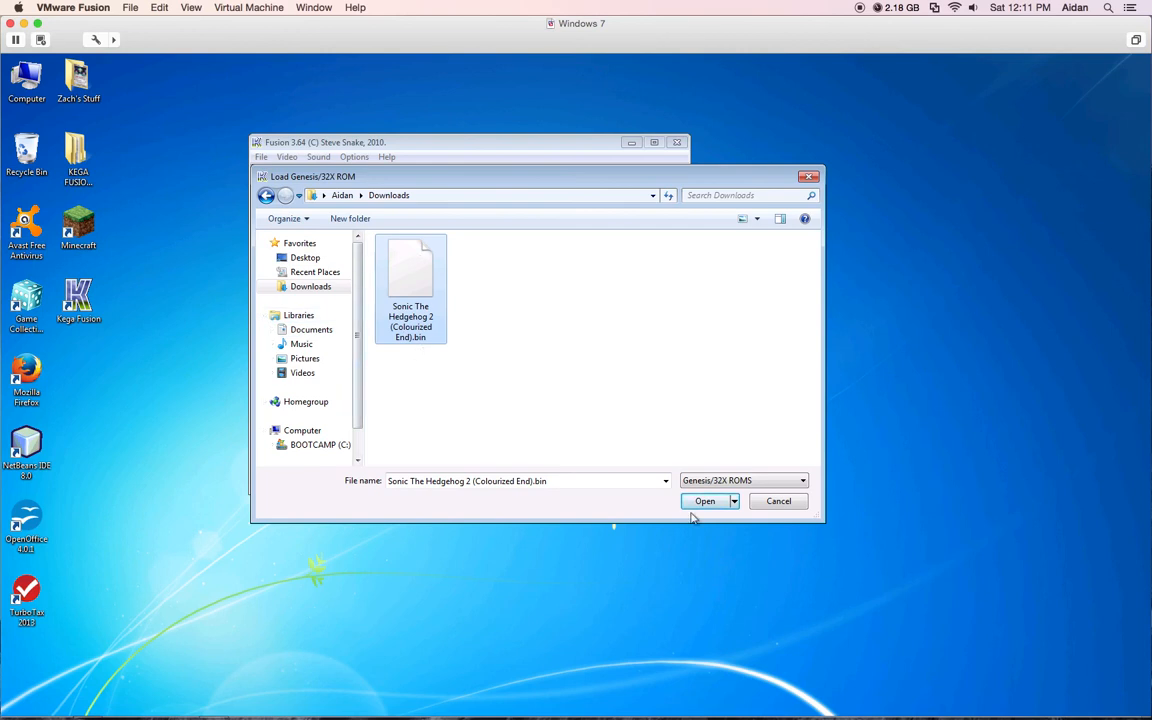
left_click(704, 500)
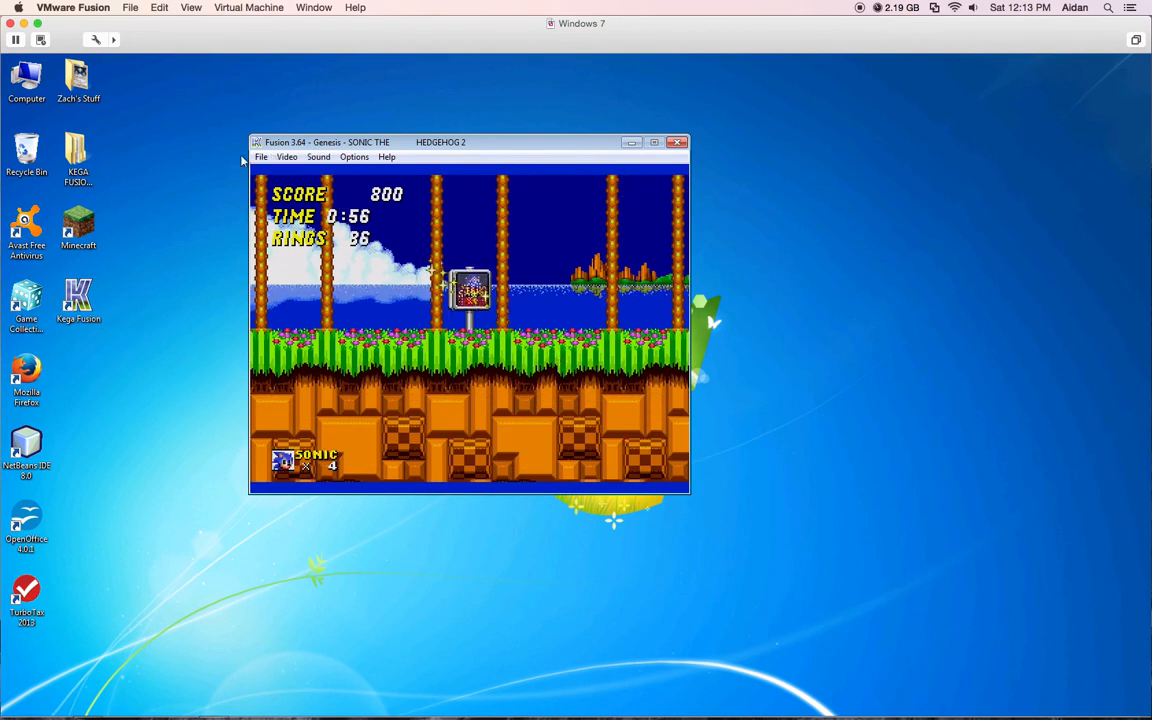
Power off the running game from the File menu, leaving static on screen
left_click(260, 156)
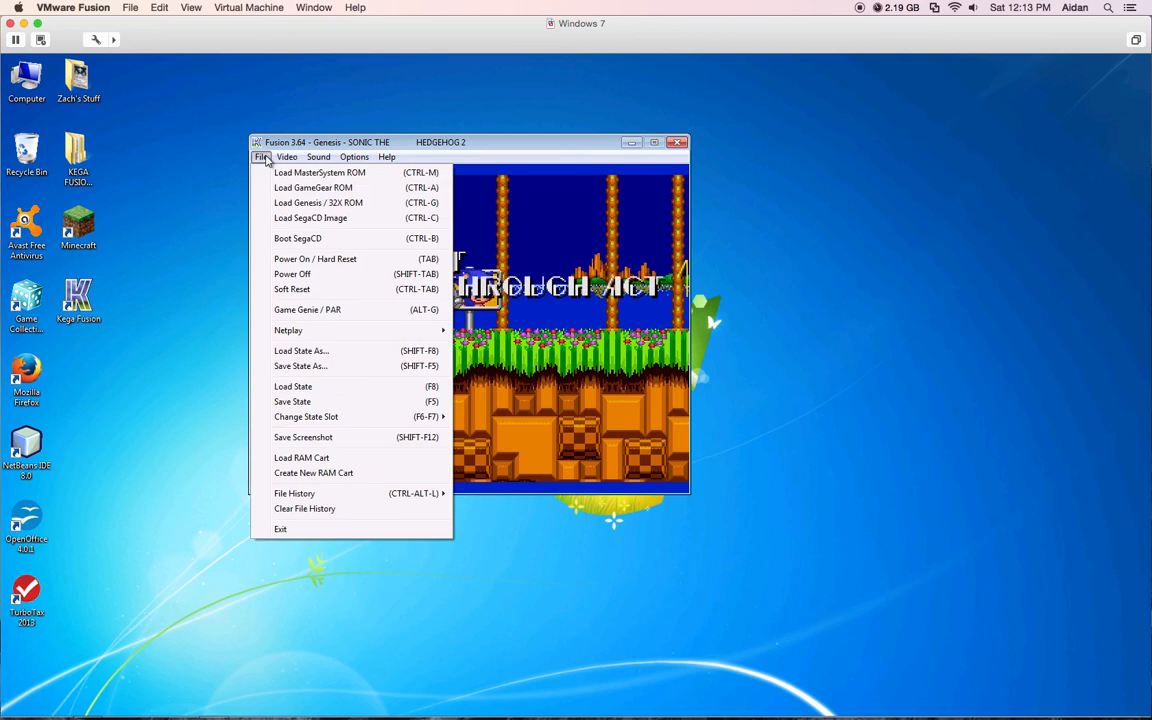
left_click(318, 156)
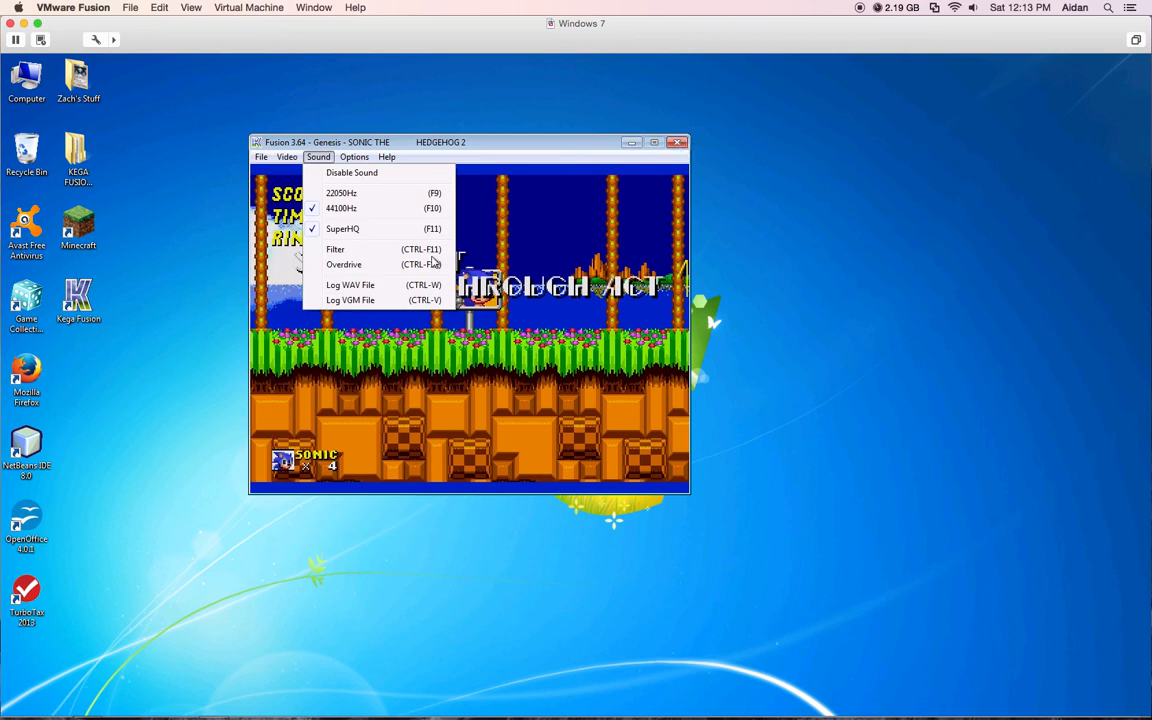
left_click(260, 156)
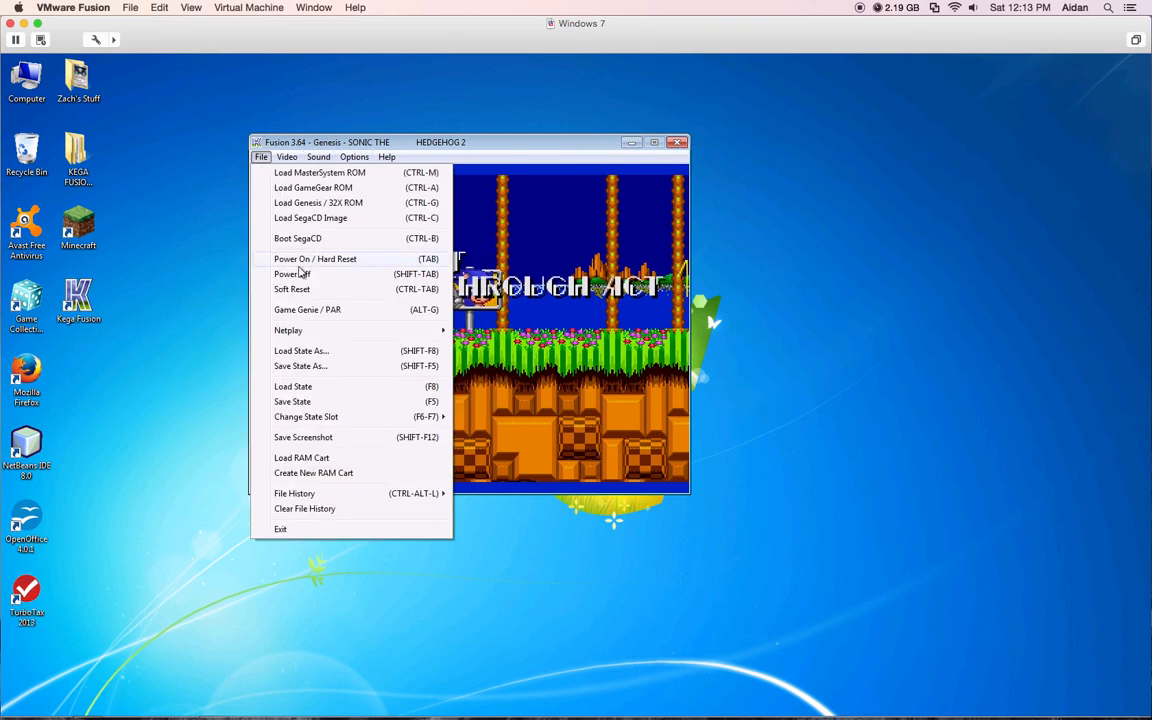
left_click(316, 258)
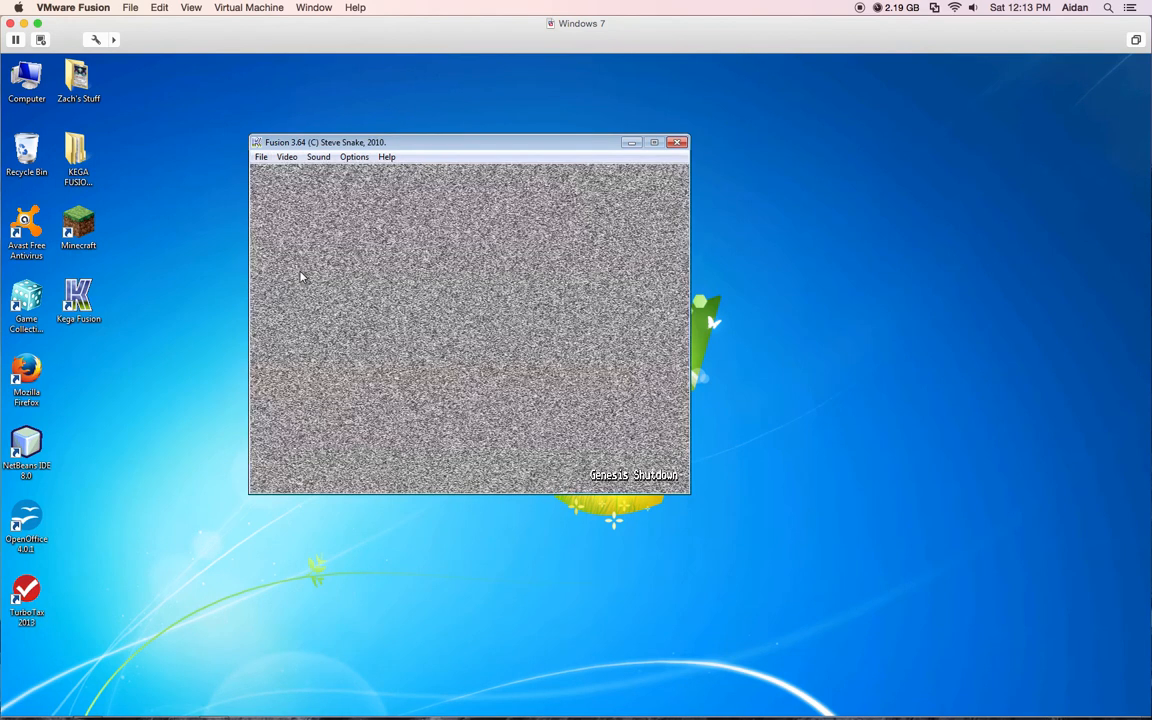